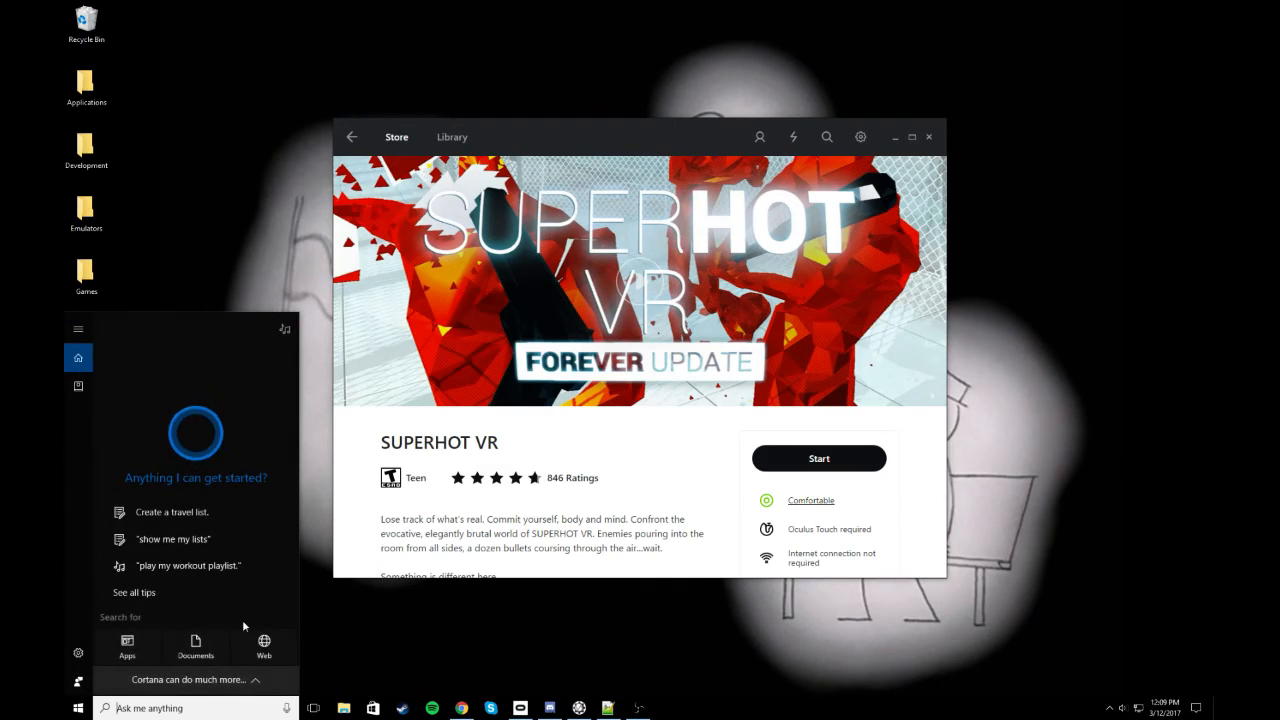
Search for %appdata and open the AppData folder from the search results
text(%appdata%)
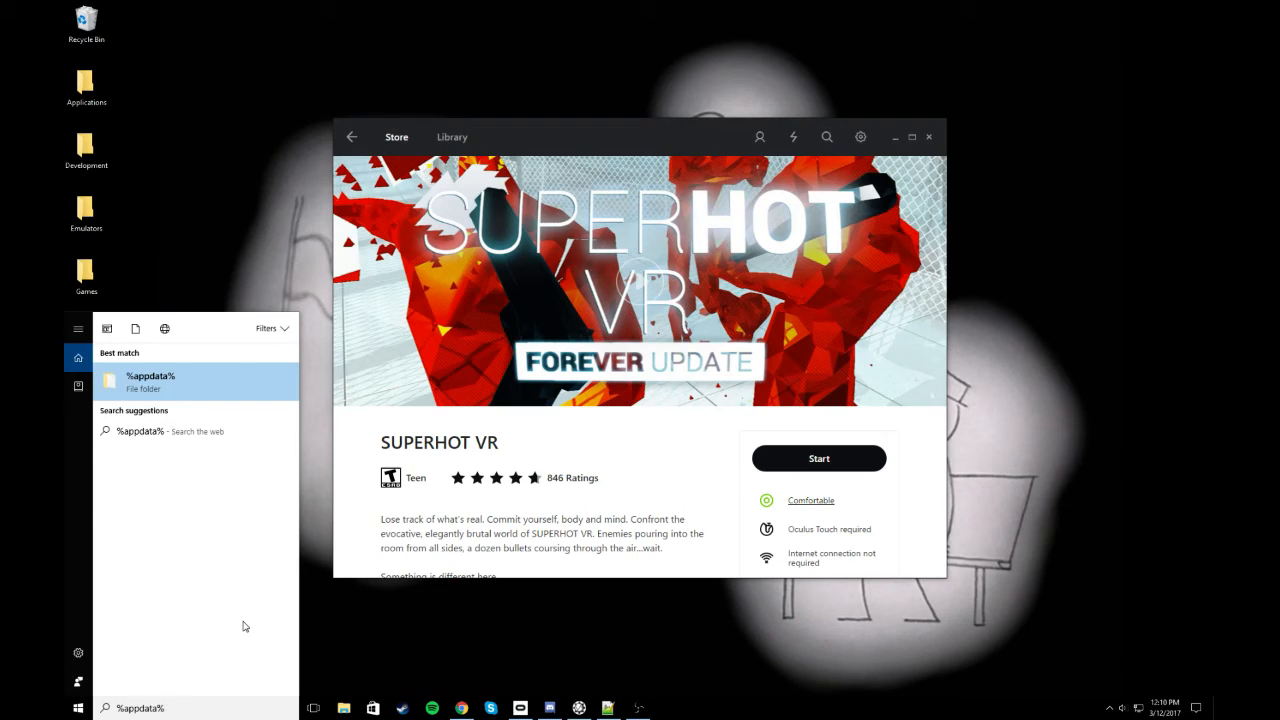
click(150, 380)
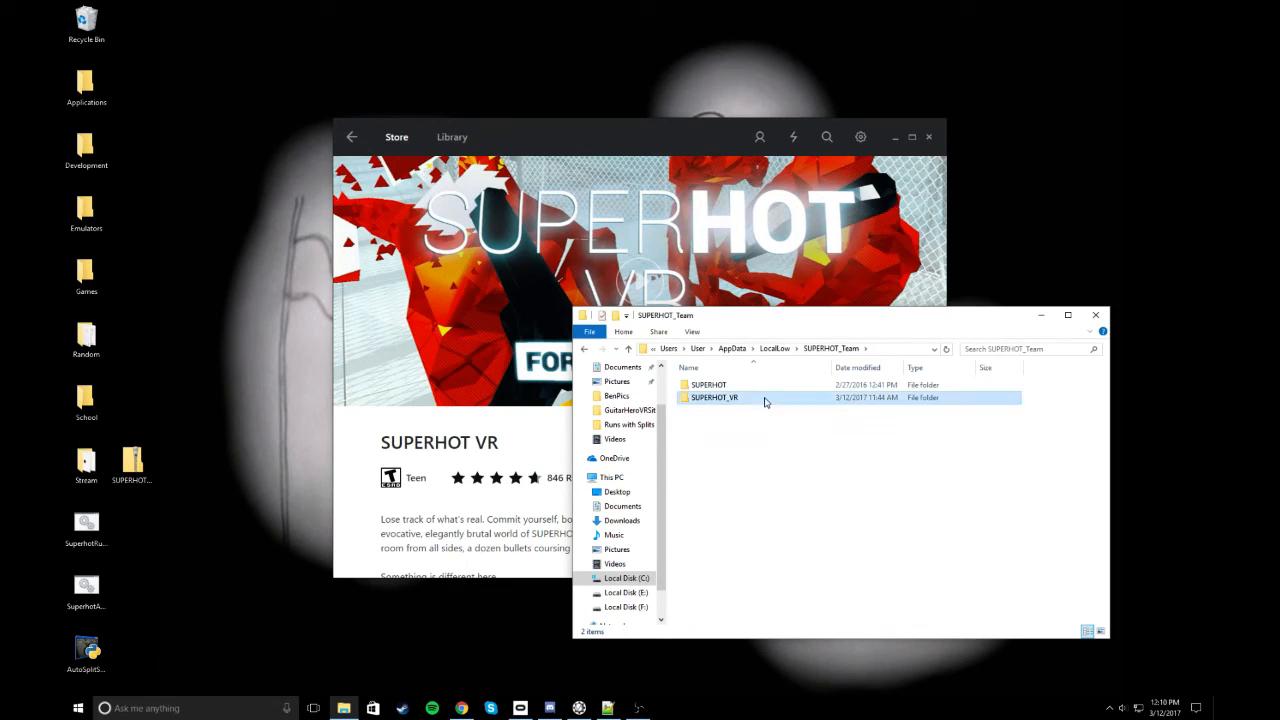
Open the SUPERHOT_VR folder to view Unity, FileName.txt, LEVELSELECT.hot and LUCAS.hot
double_click(714, 397)
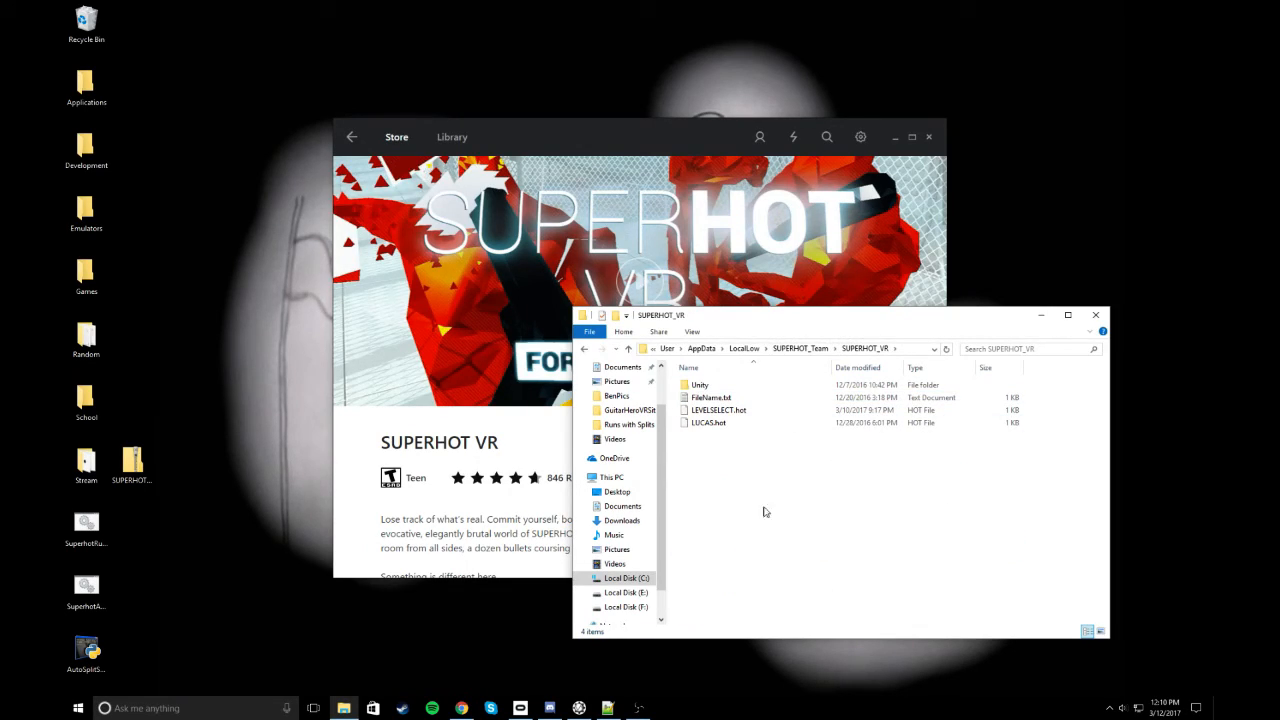
mouse_move(731, 546)
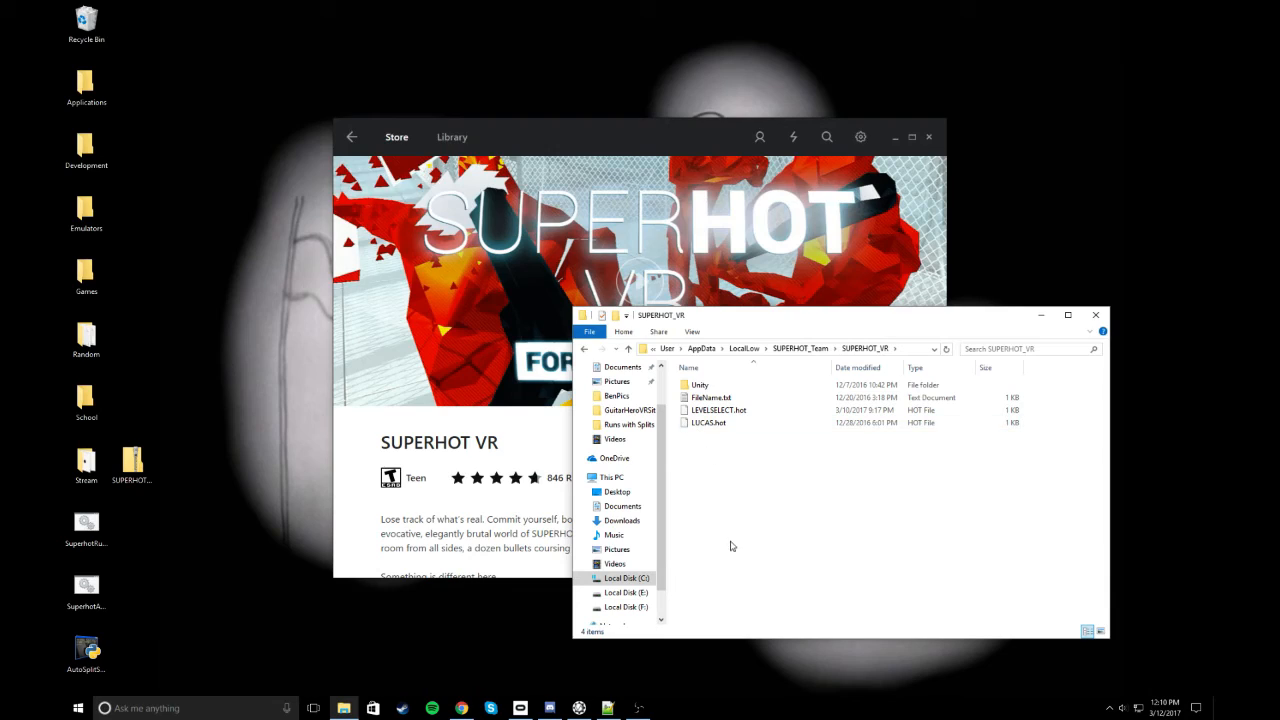
mouse_move(708, 462)
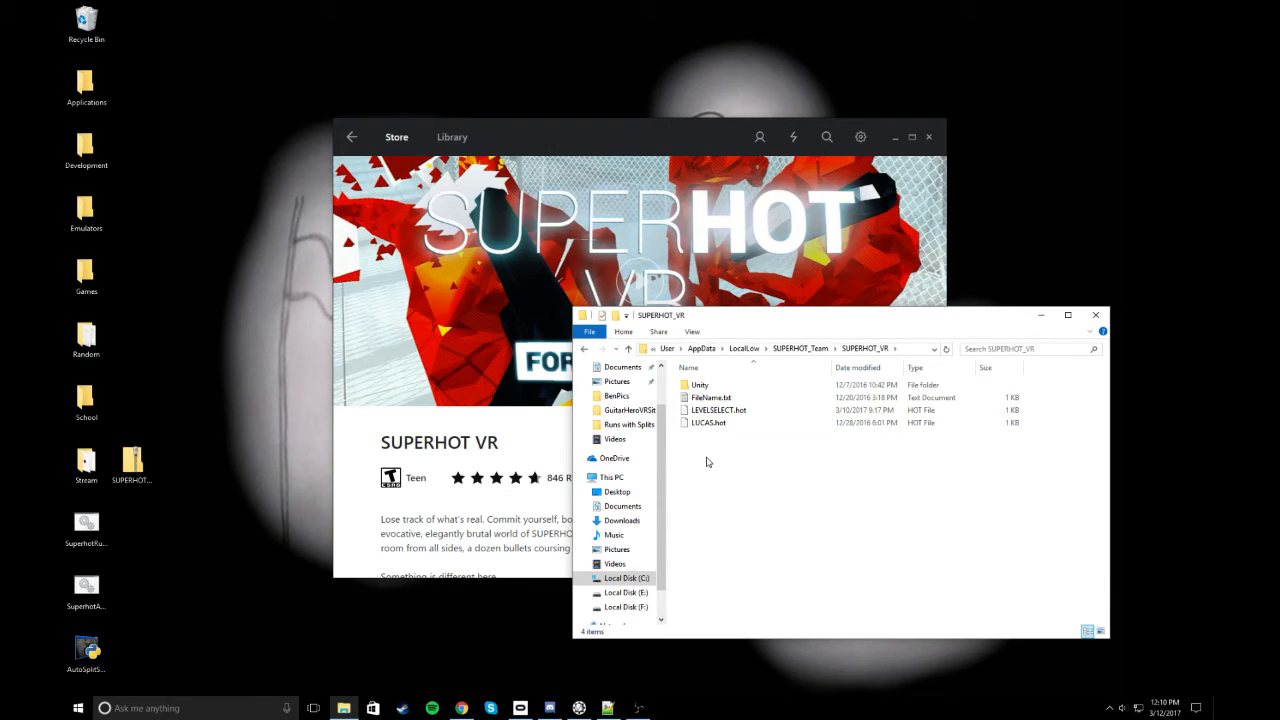
mouse_move(1100, 368)
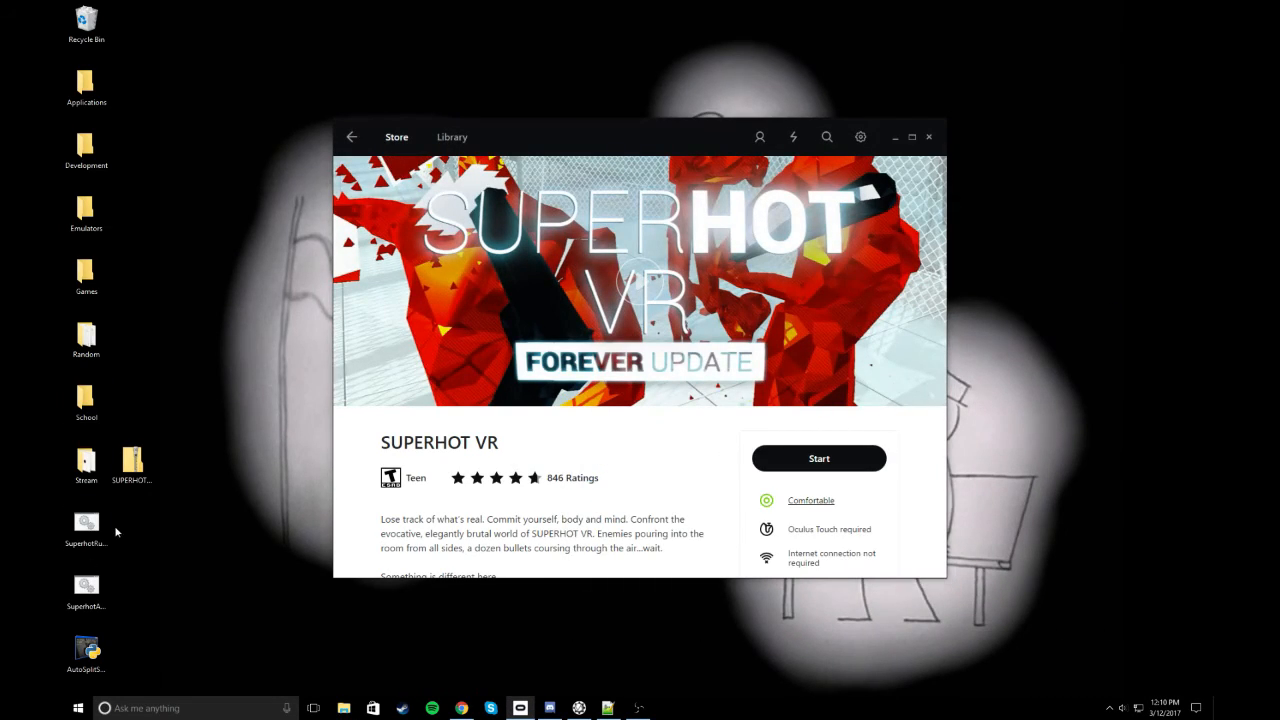
Check SuperhotRun.bat in the editor, then create superhotreset.bat on the desktop
click(86, 525)
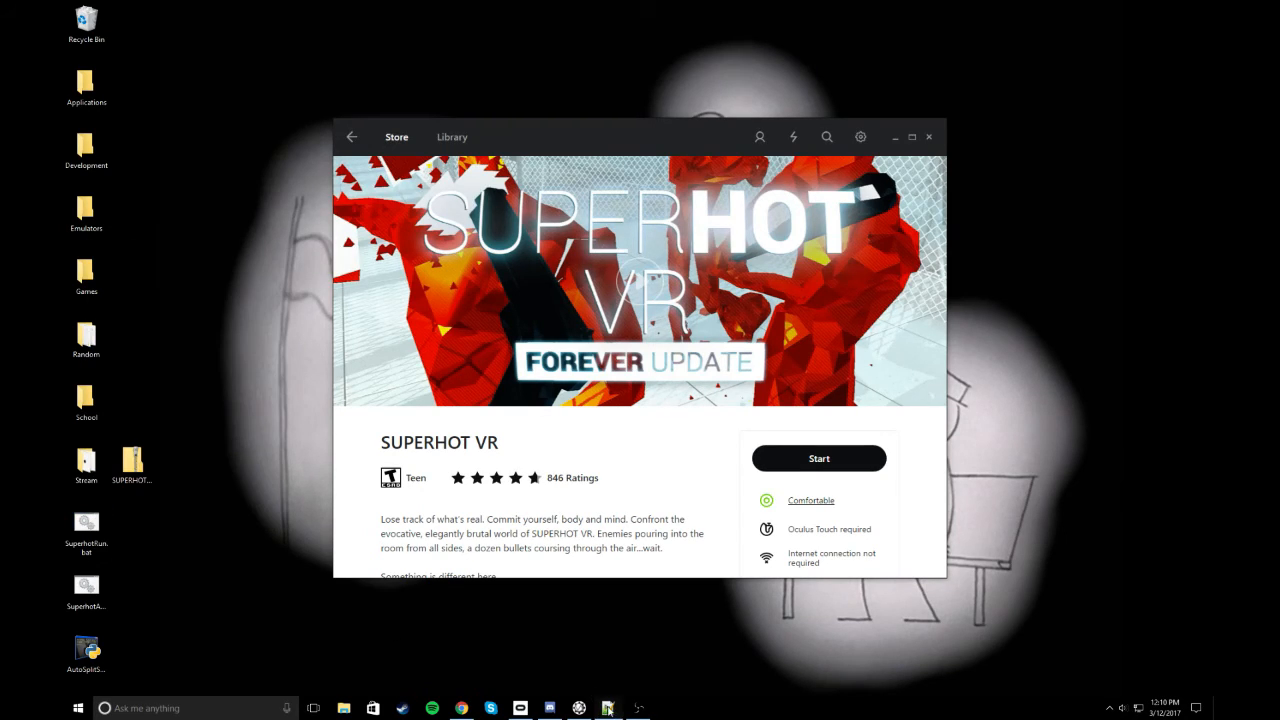
click(608, 708)
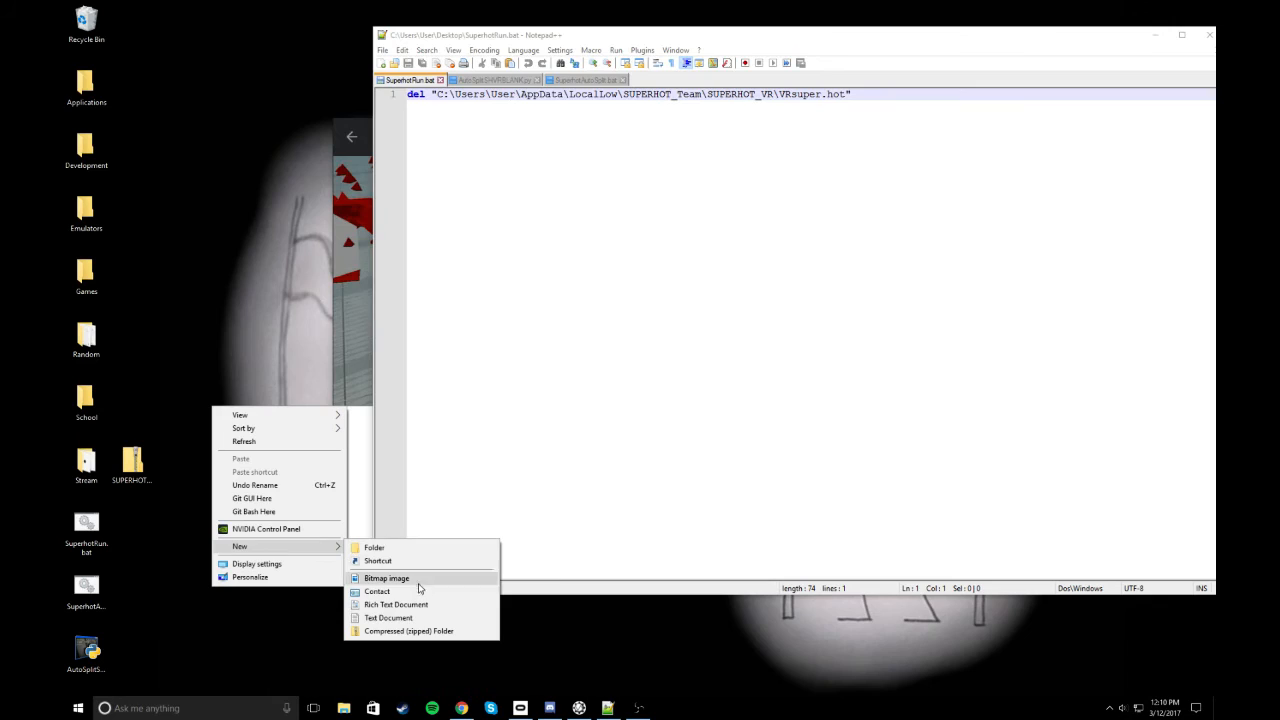
click(389, 617)
text(superhotreset.bat)
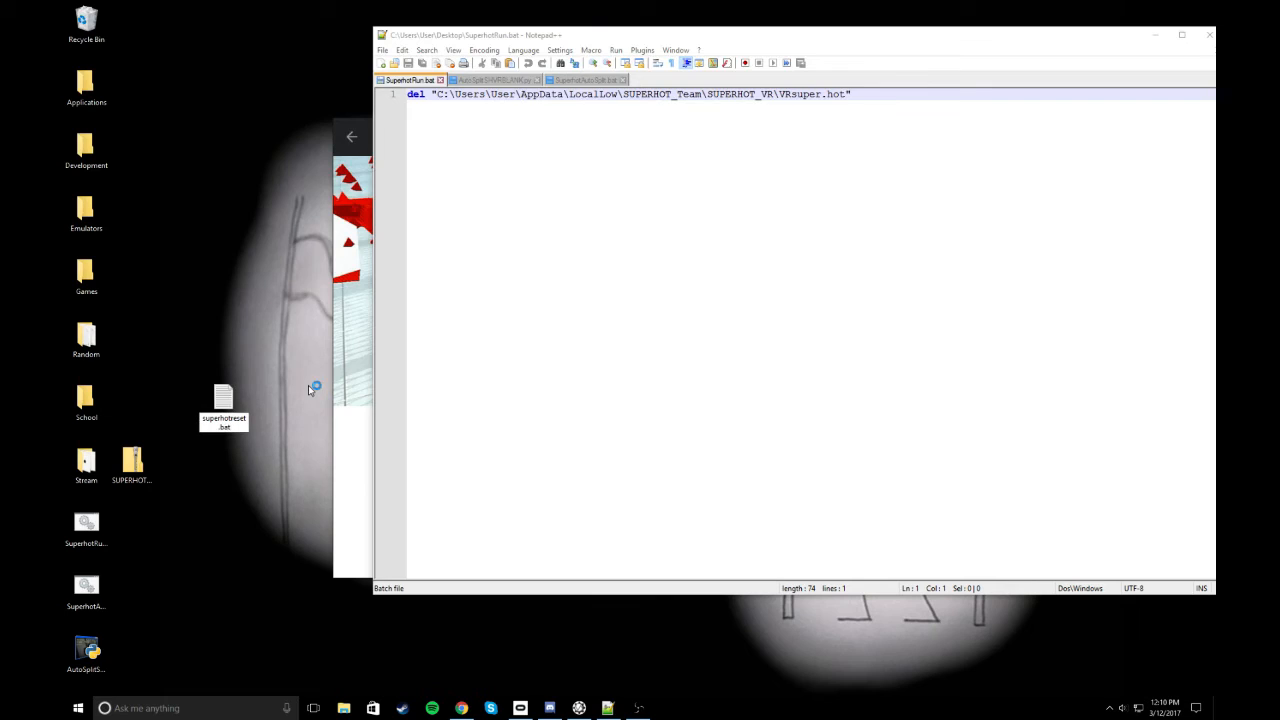
click(223, 398)
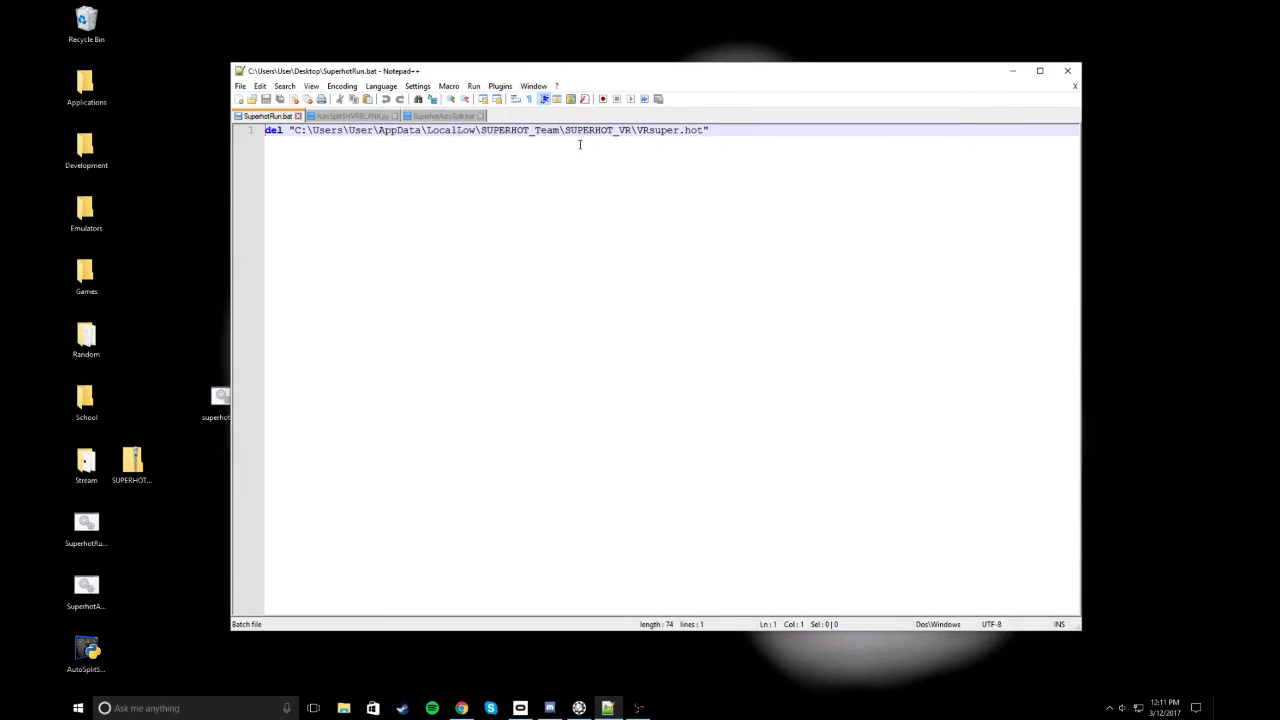
mouse_move(593, 210)
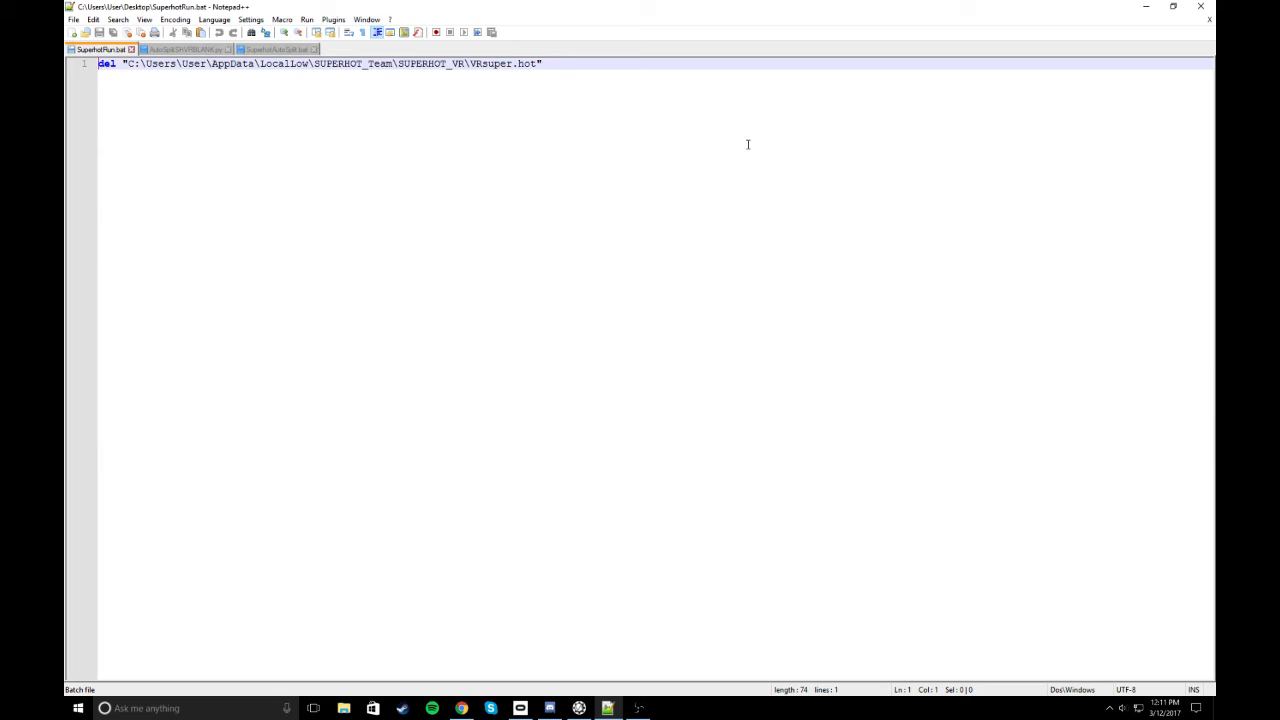
mouse_move(840, 167)
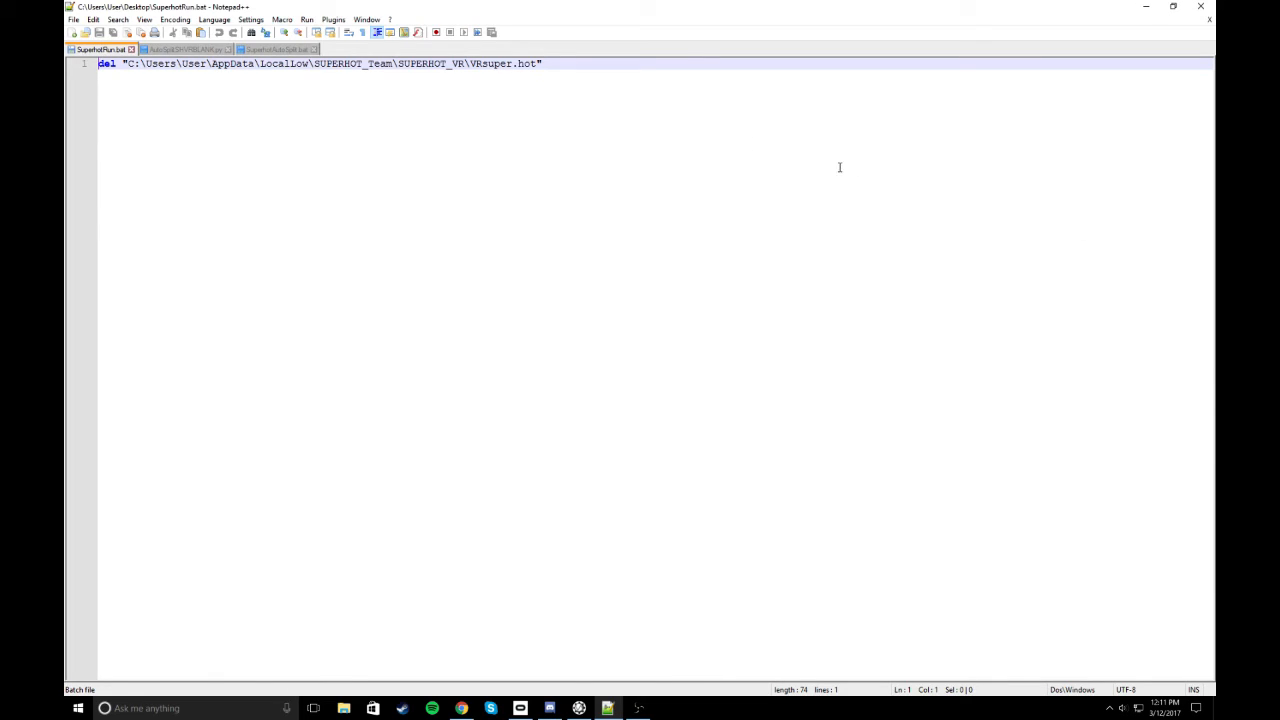
mouse_move(805, 138)
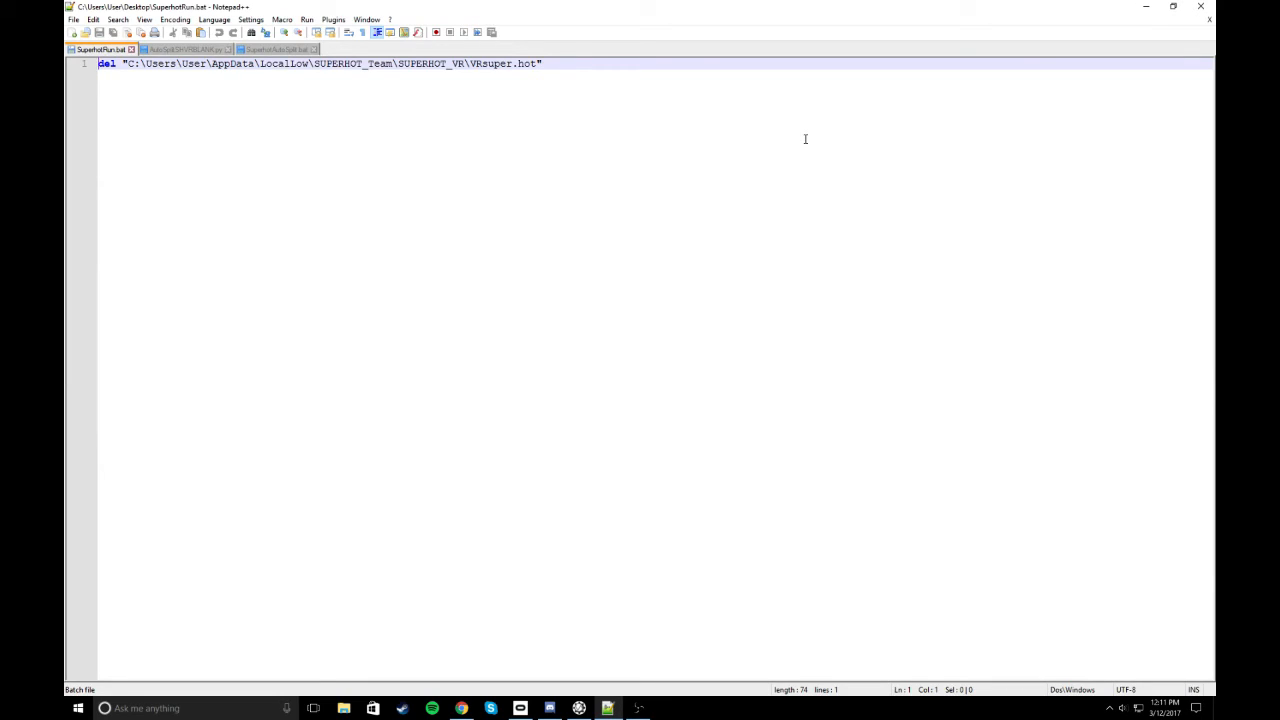
Maximize Notepad++ to read SuperhotRun.bat's del command for VRsuper.hot
click(1173, 7)
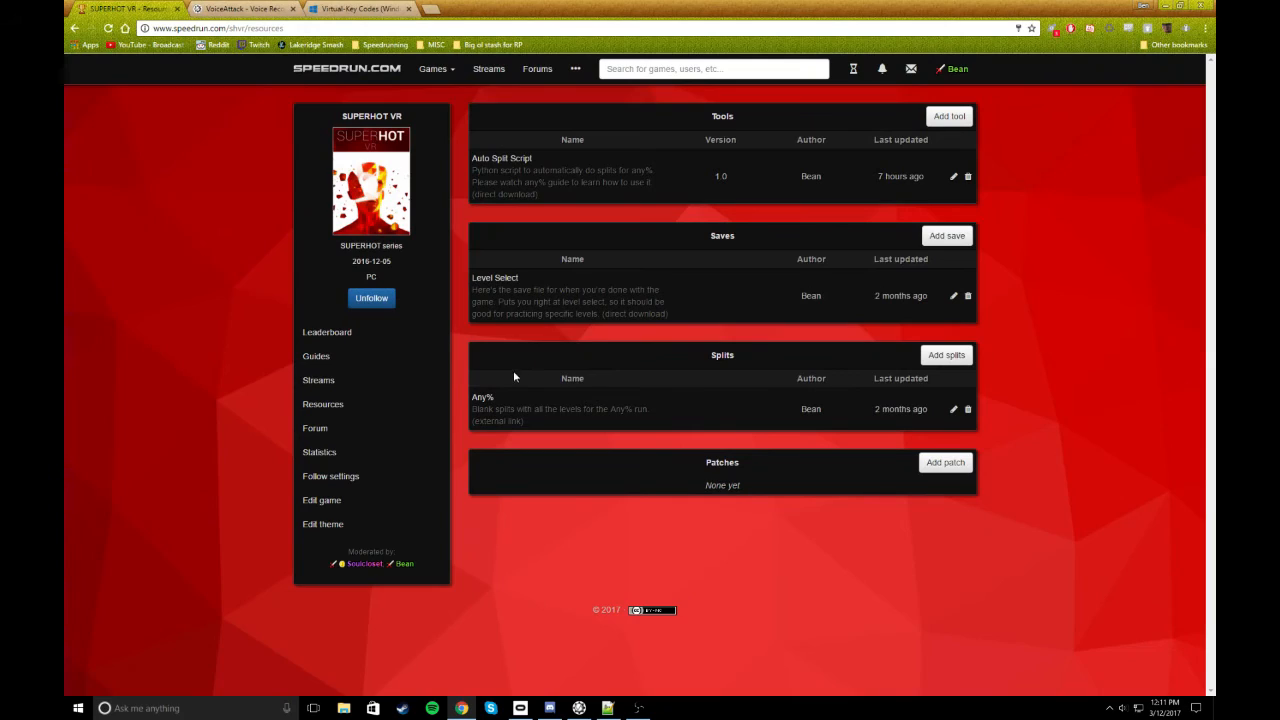
mouse_move(408, 186)
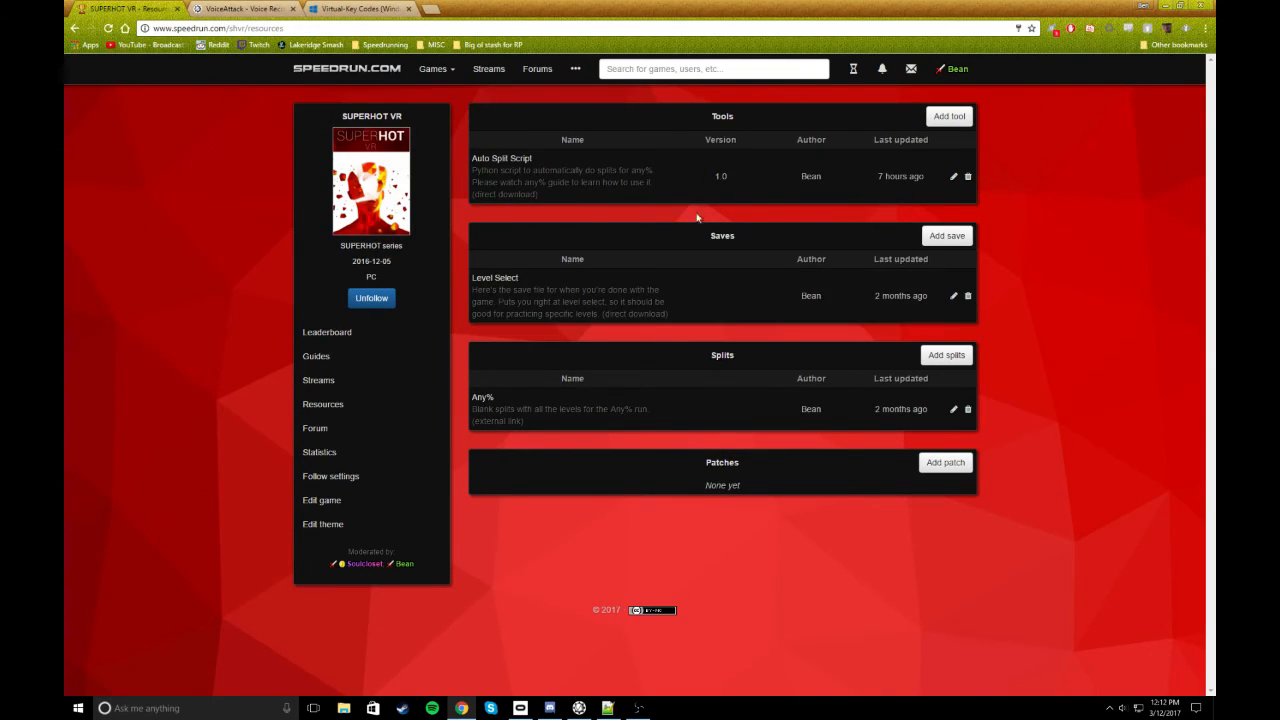
mouse_move(690, 189)
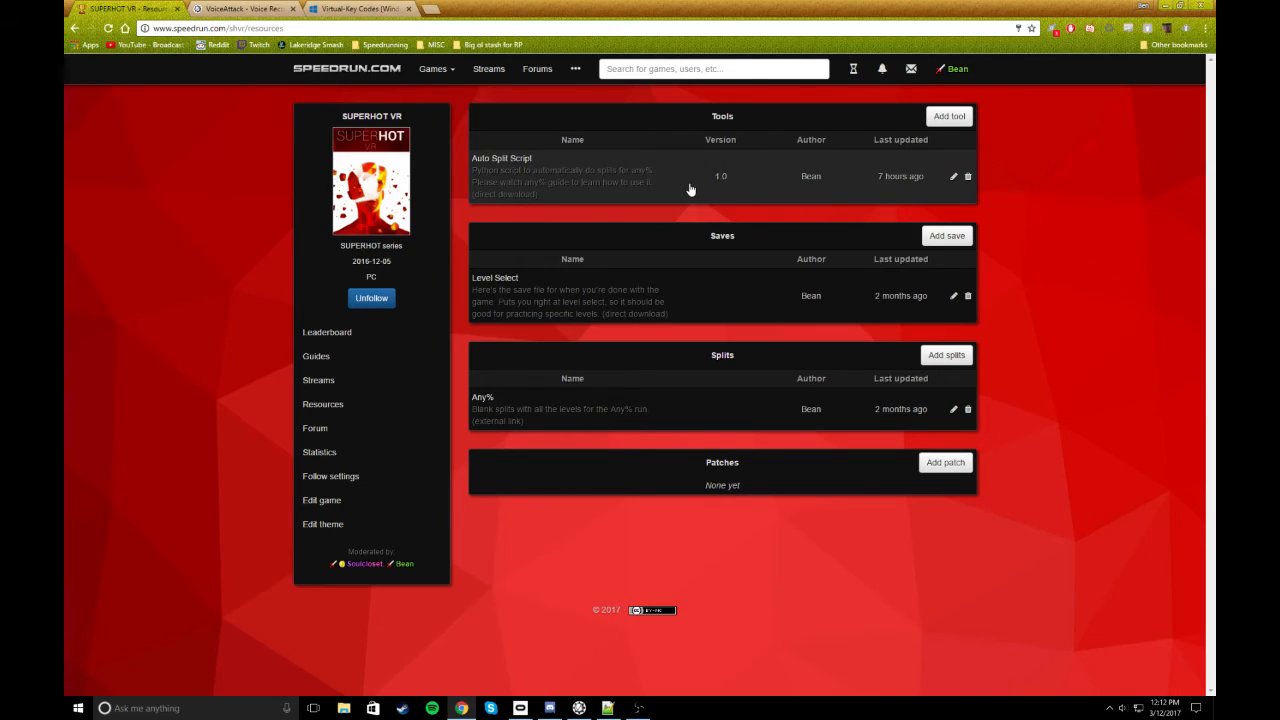
mouse_move(1085, 196)
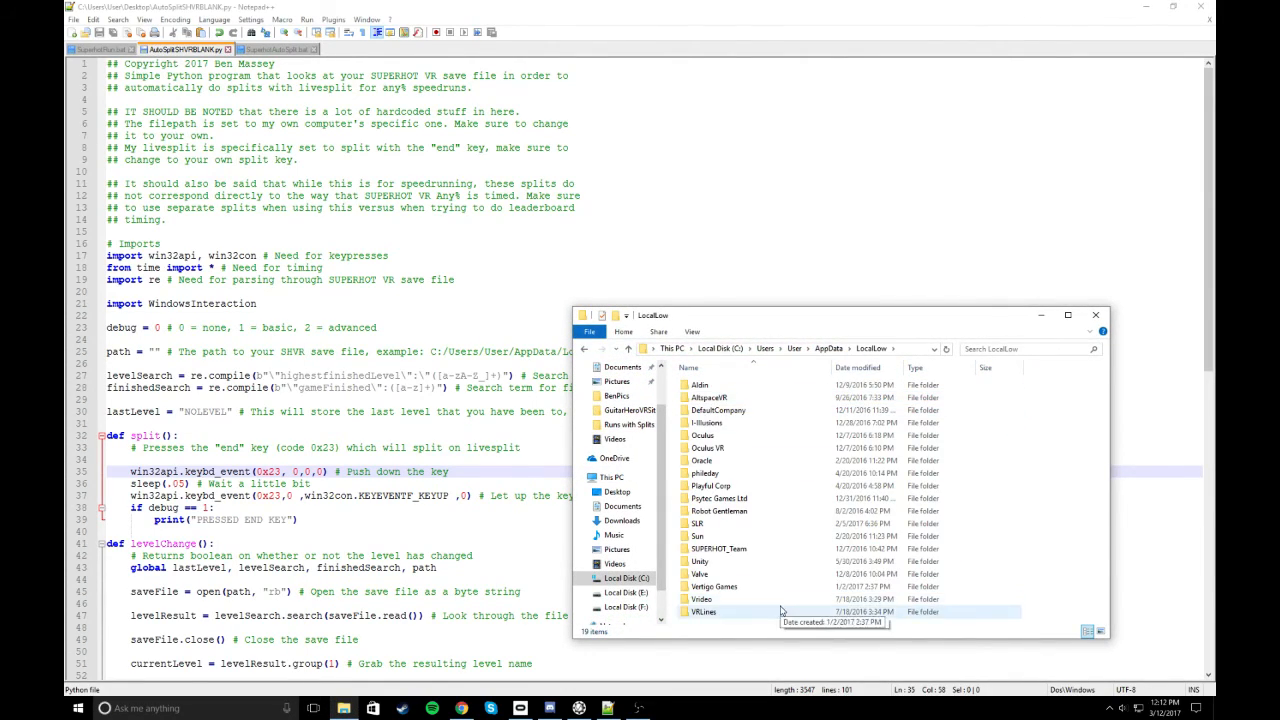
Open SUPERHOT_Team and bring up the context menu for the SUPERHOT_VR folder
double_click(718, 548)
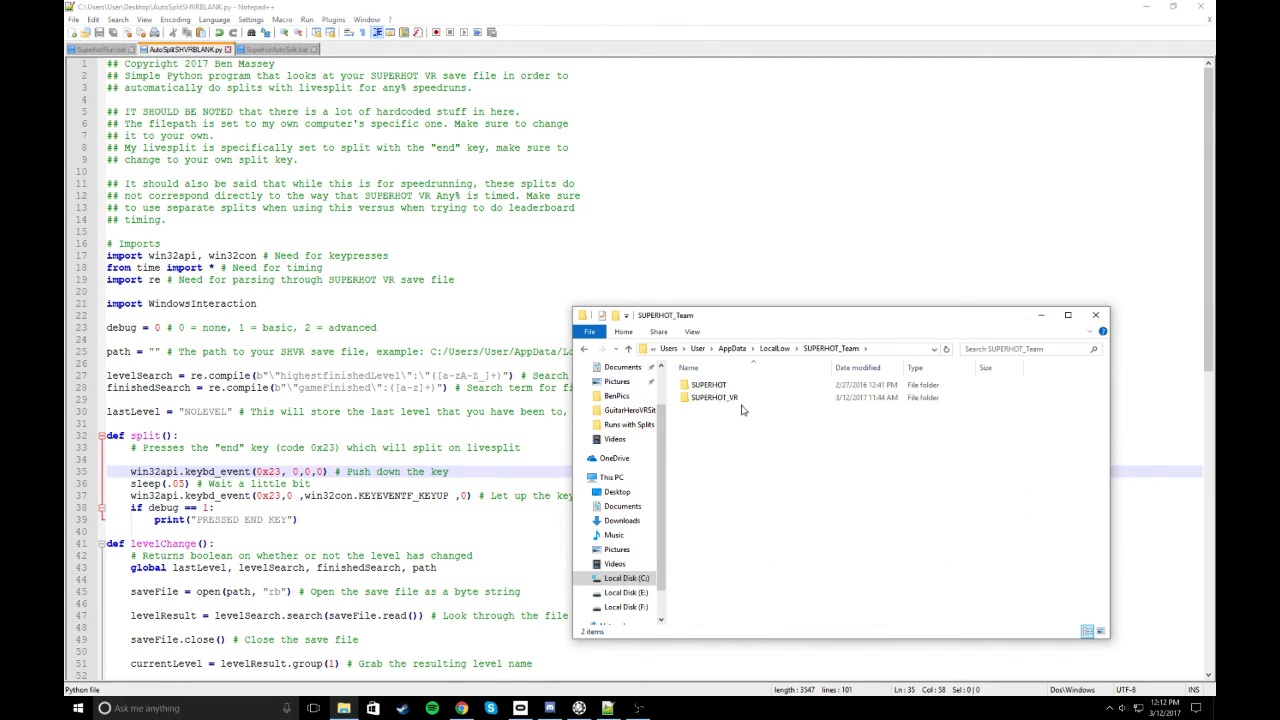
right_click(715, 410)
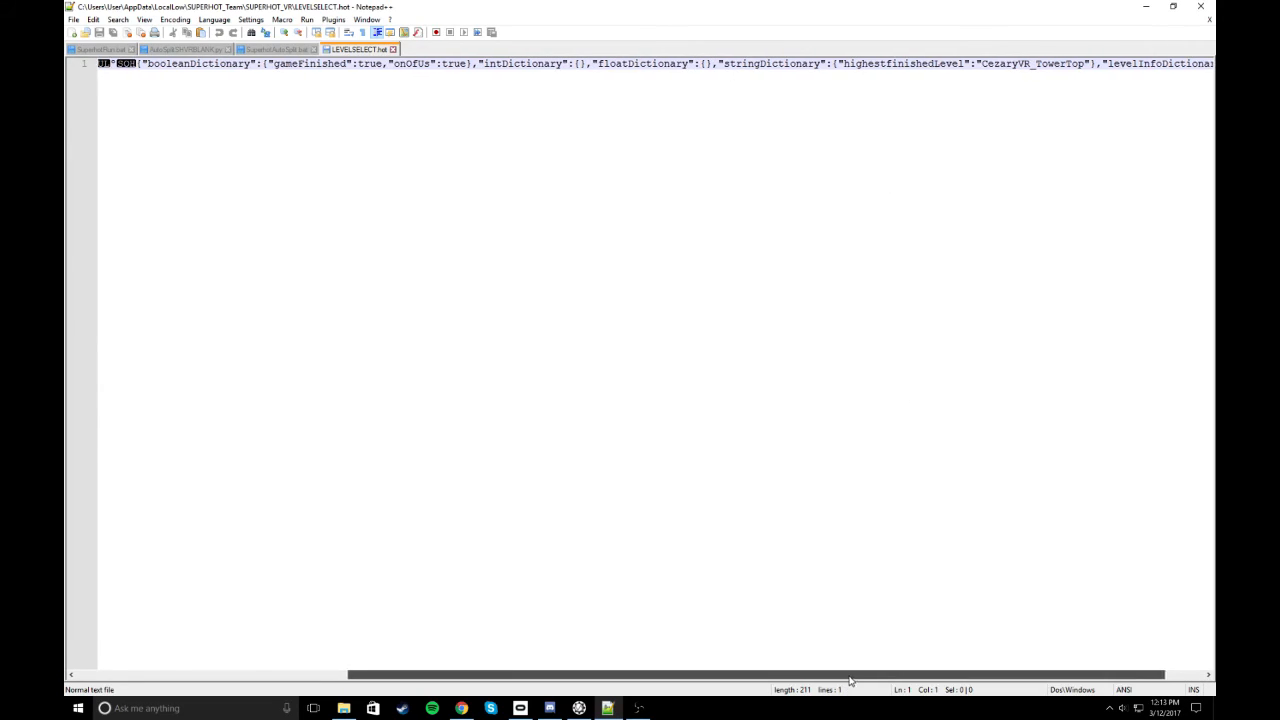
Select the highestfinishedLevel key in LEVELSELECT.hot, then return to AutoSplitSHVRBLANK.py
double_click(875, 63)
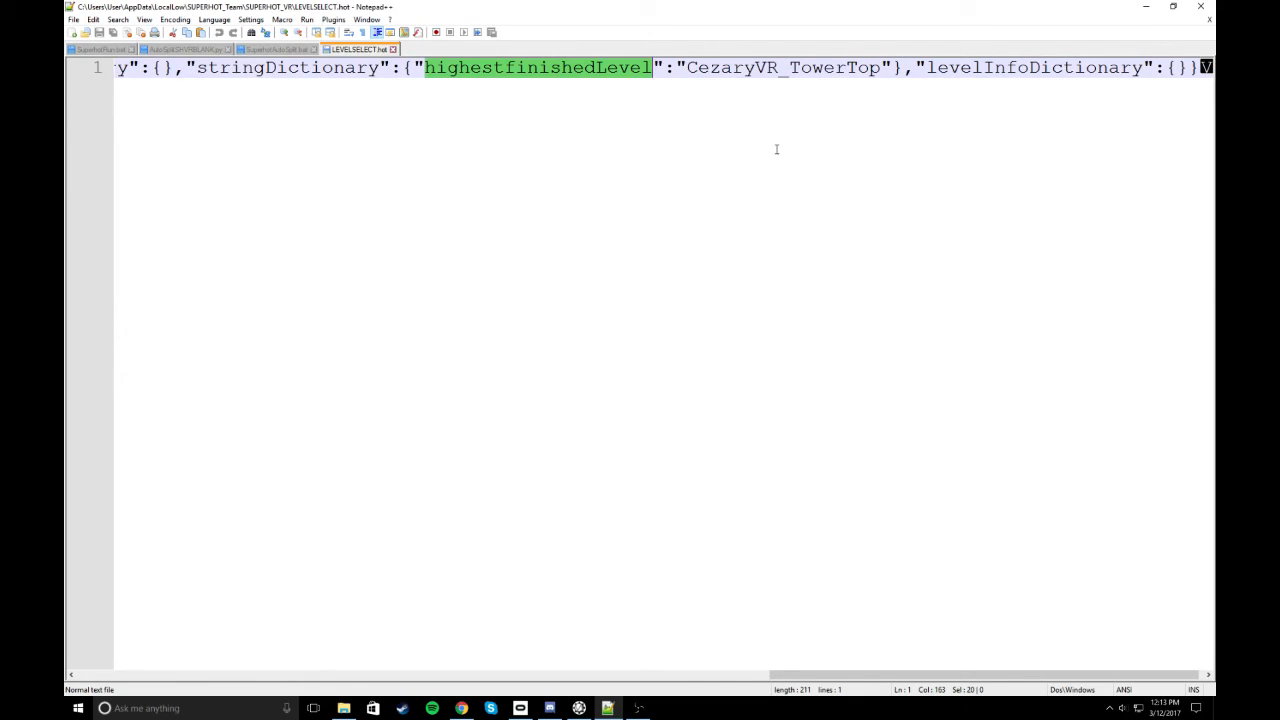
mouse_move(983, 184)
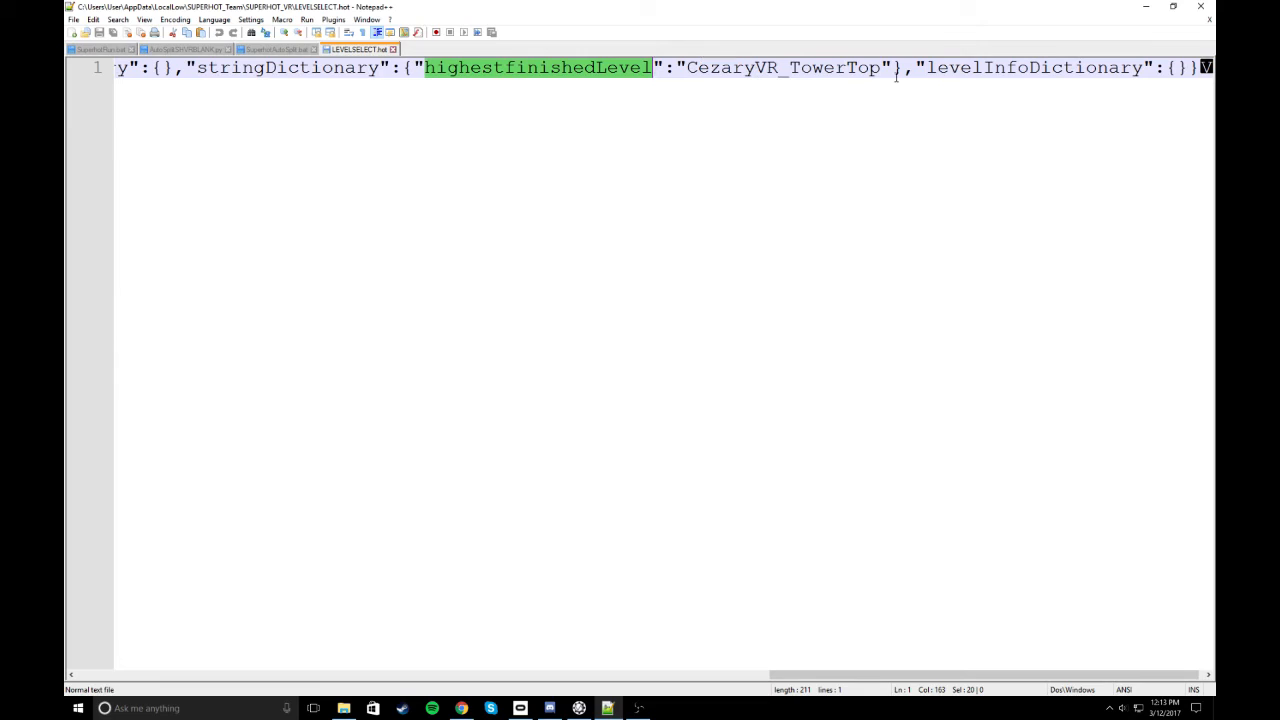
click(185, 49)
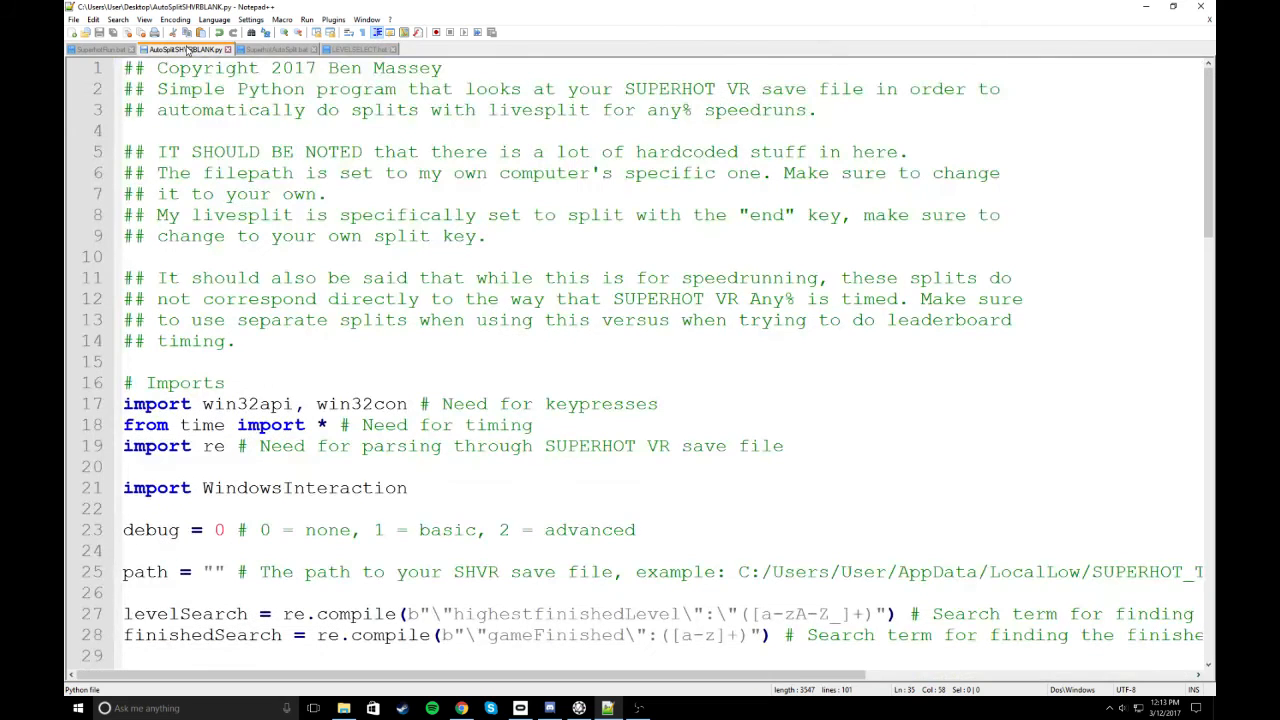
Read the levelSearch pattern and levelChange() code, then return to LEVELSELECT.hot
scroll(down, 3)
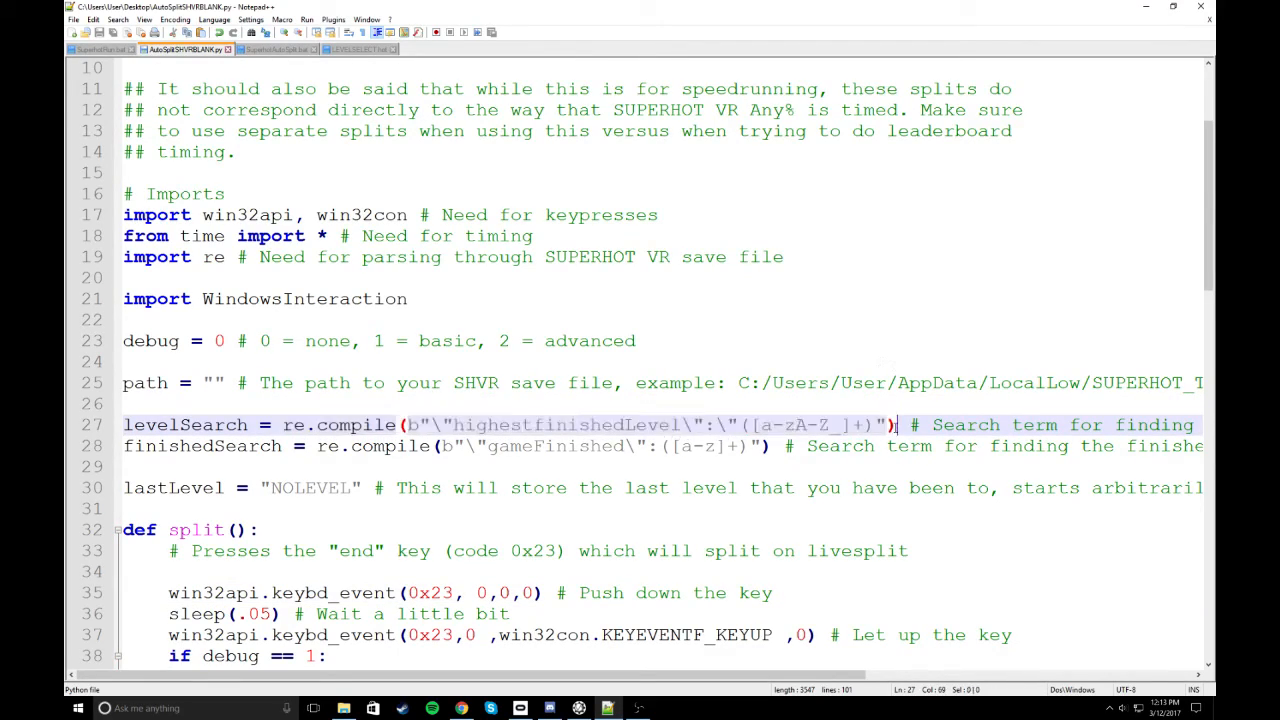
scroll(down, 3)
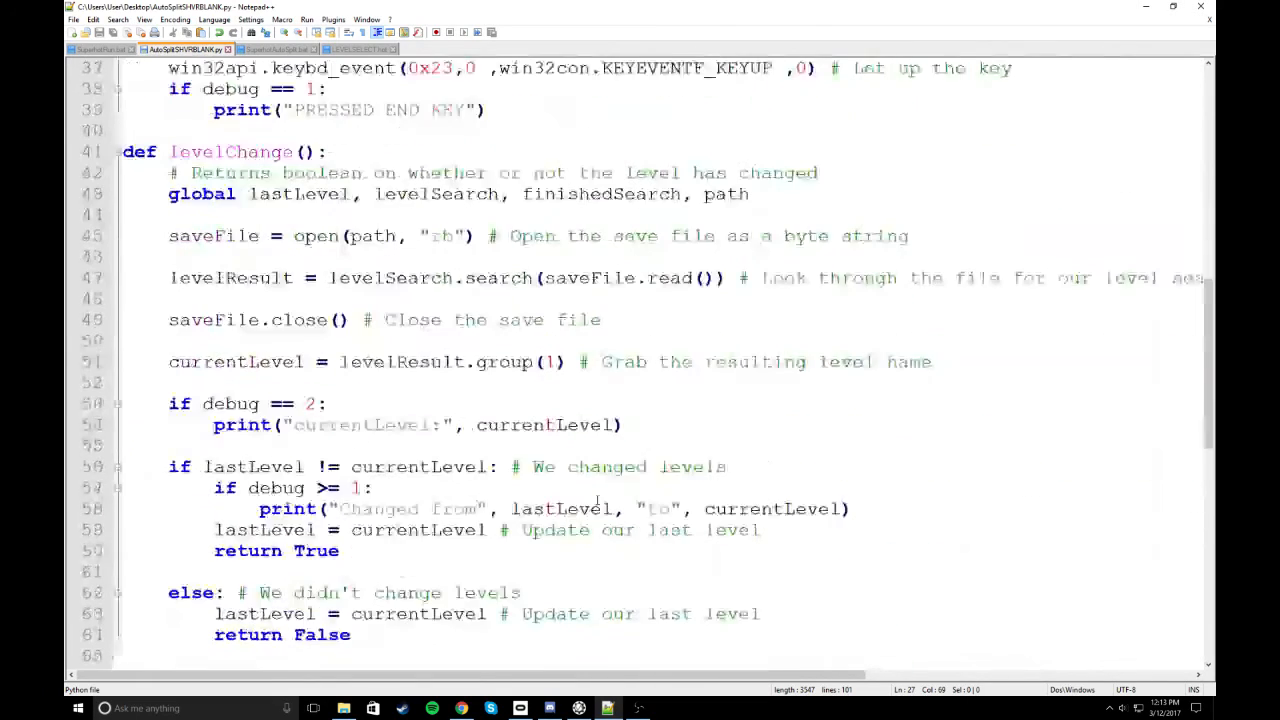
scroll(down, 3)
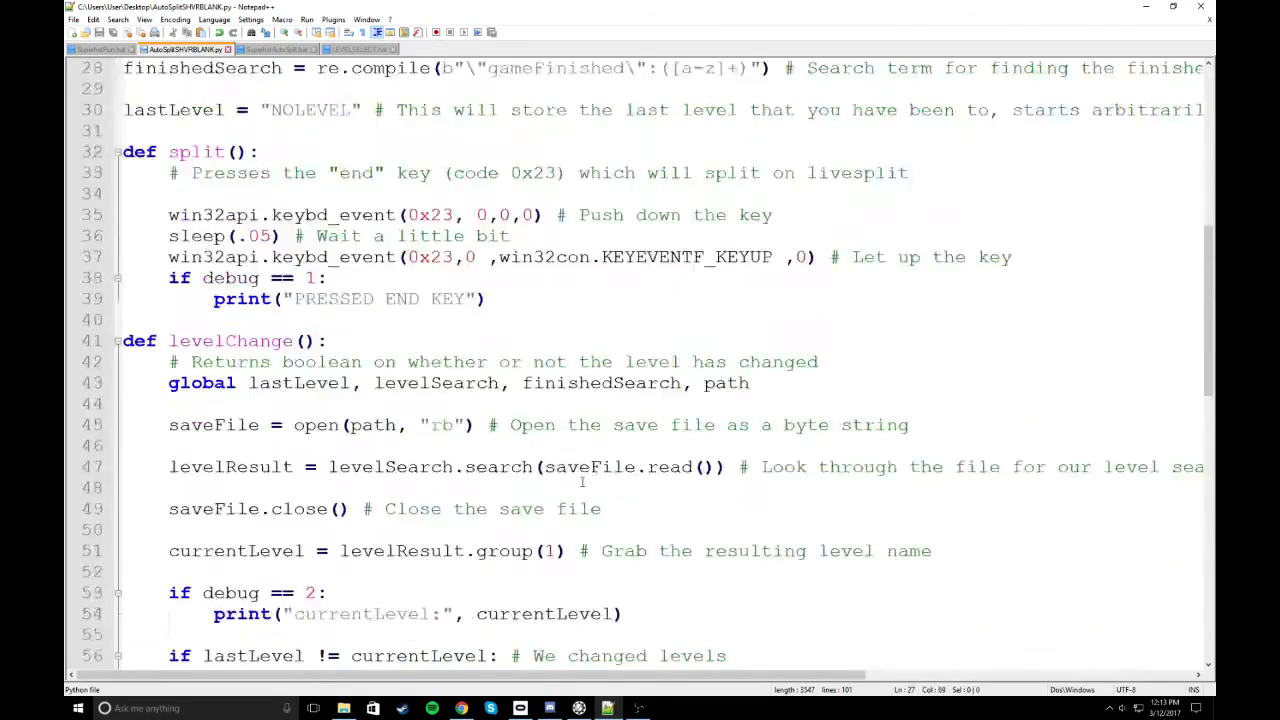
scroll(up, 3)
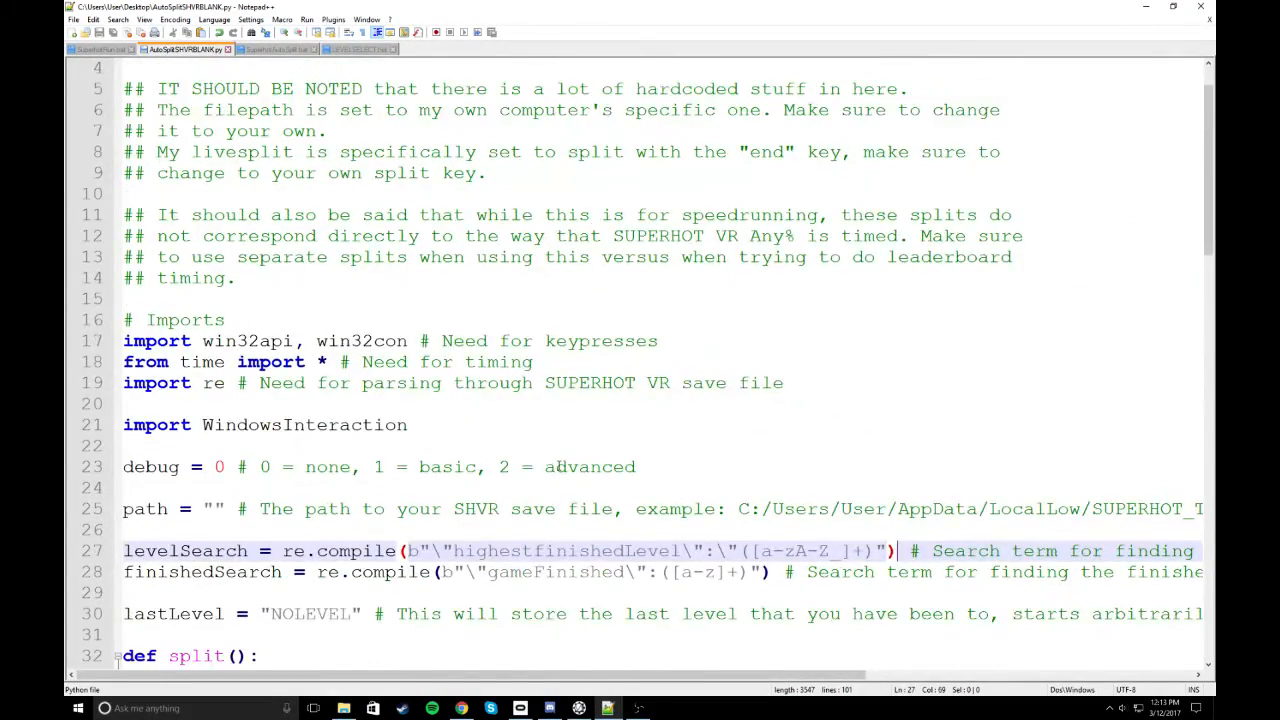
click(358, 49)
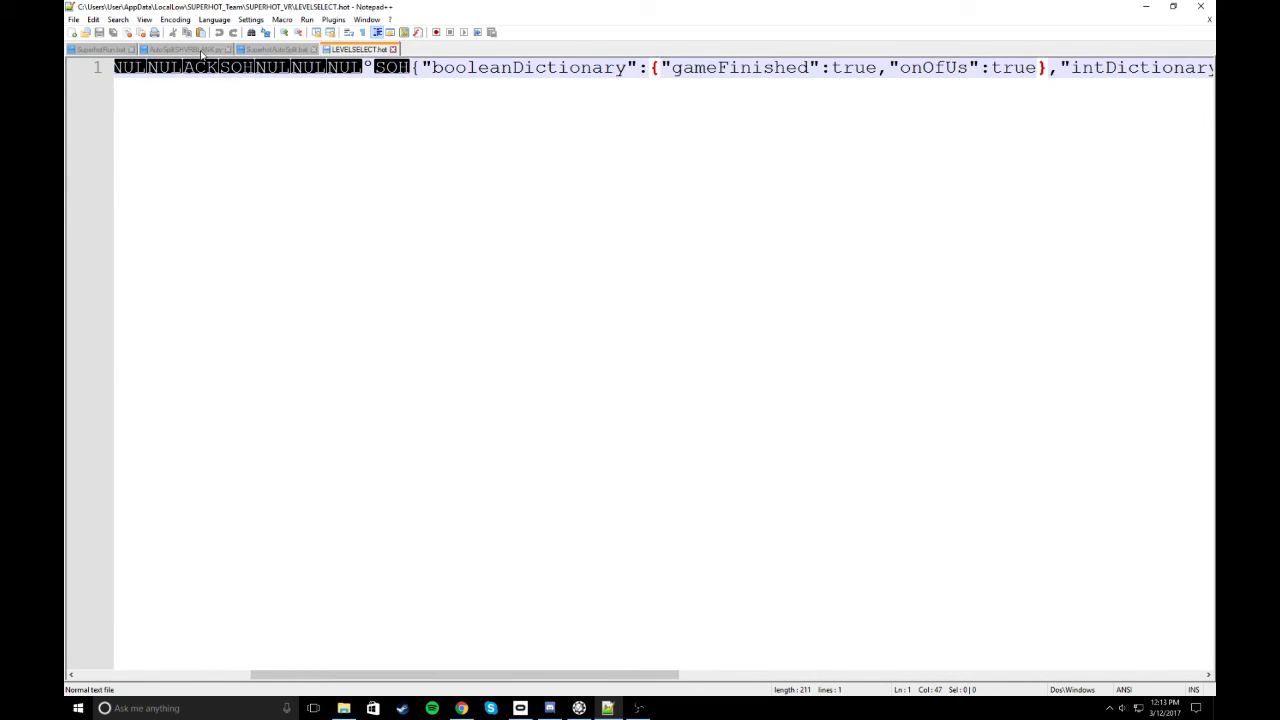
Return to AutoSplitSHVRBLANK.py and pick out its split() function on lines 32–39
click(180, 49)
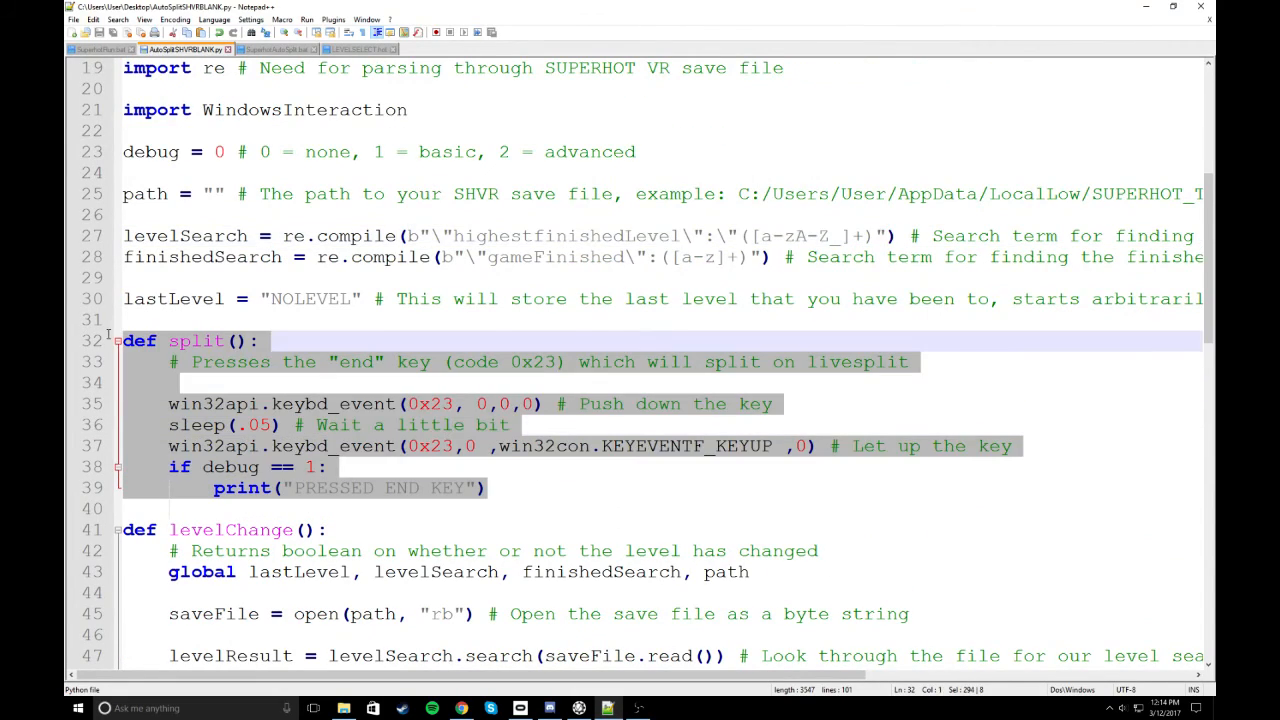
click(263, 340)
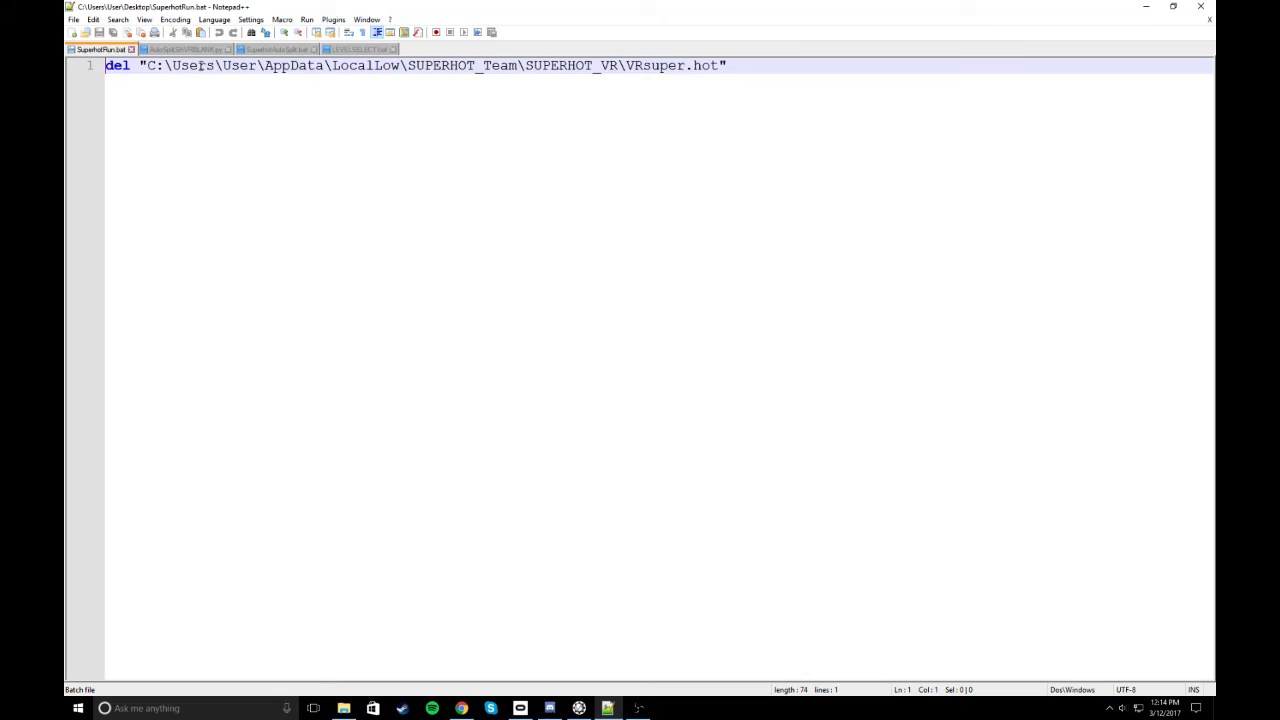
In AutoSplitSHVRBLANK.py, start typing a C:/Users/B path, leaving the path setting empty
click(185, 49)
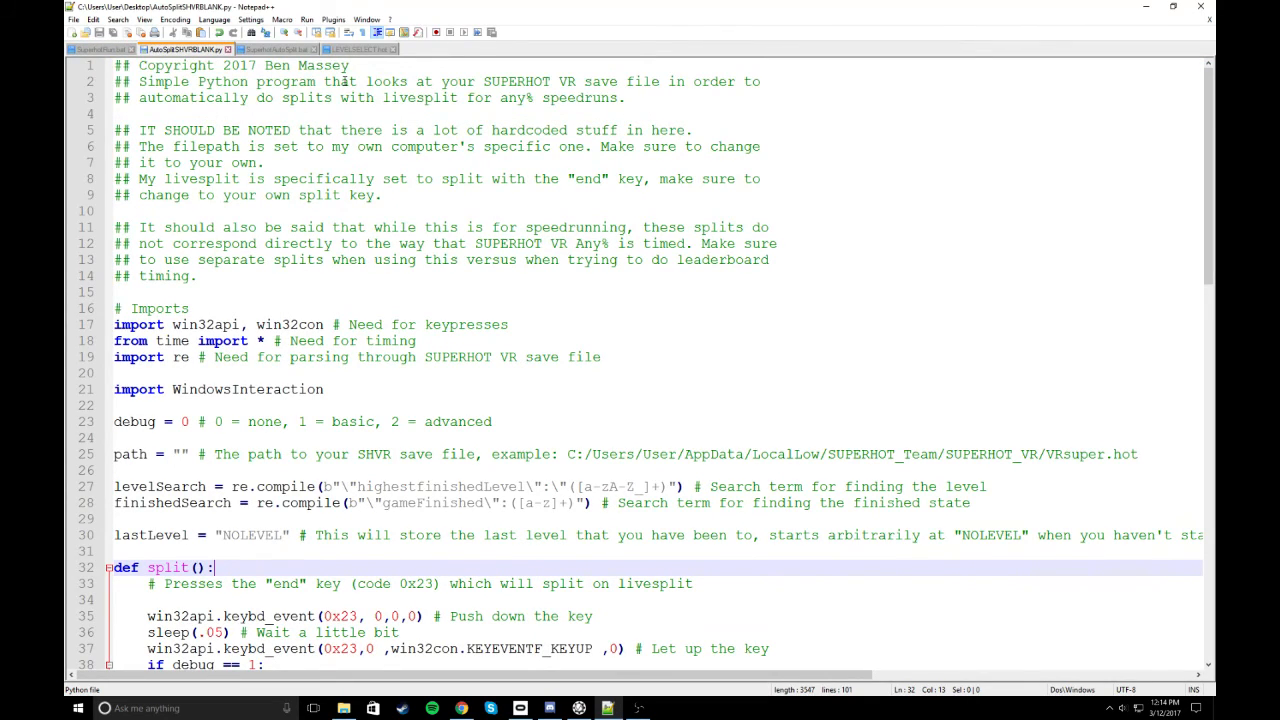
scroll(down, 3)
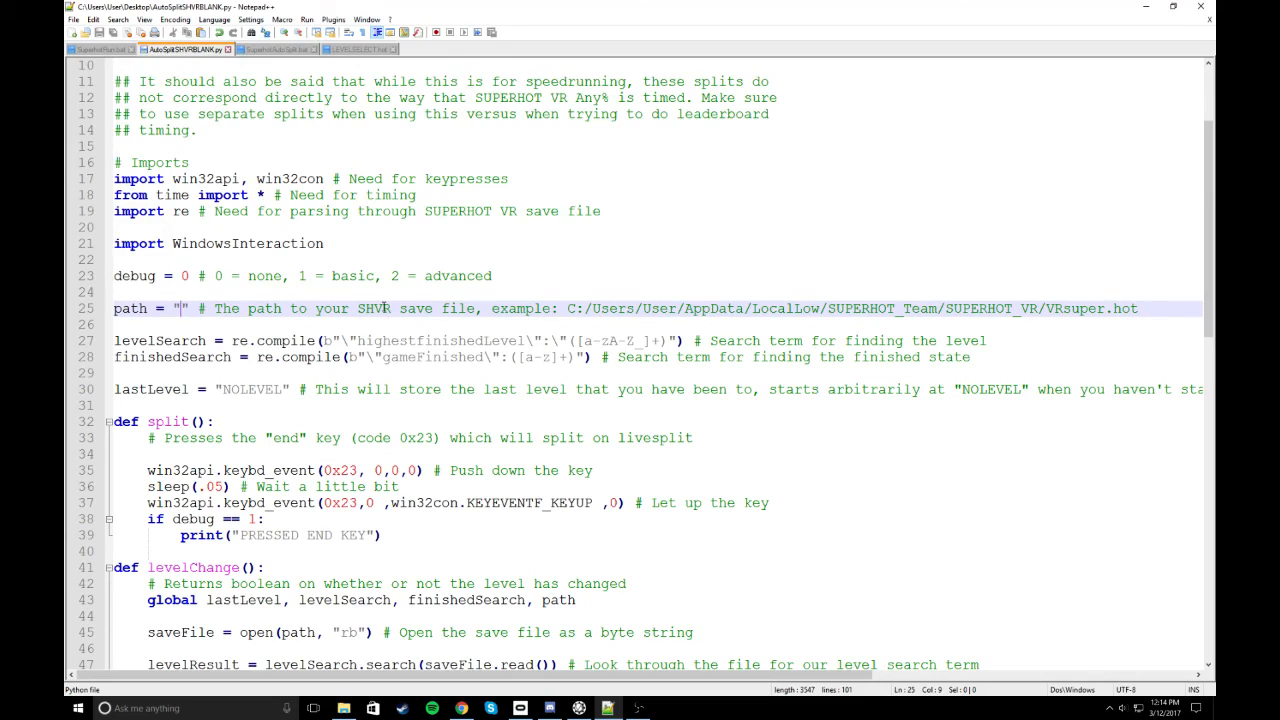
mouse_move(1088, 316)
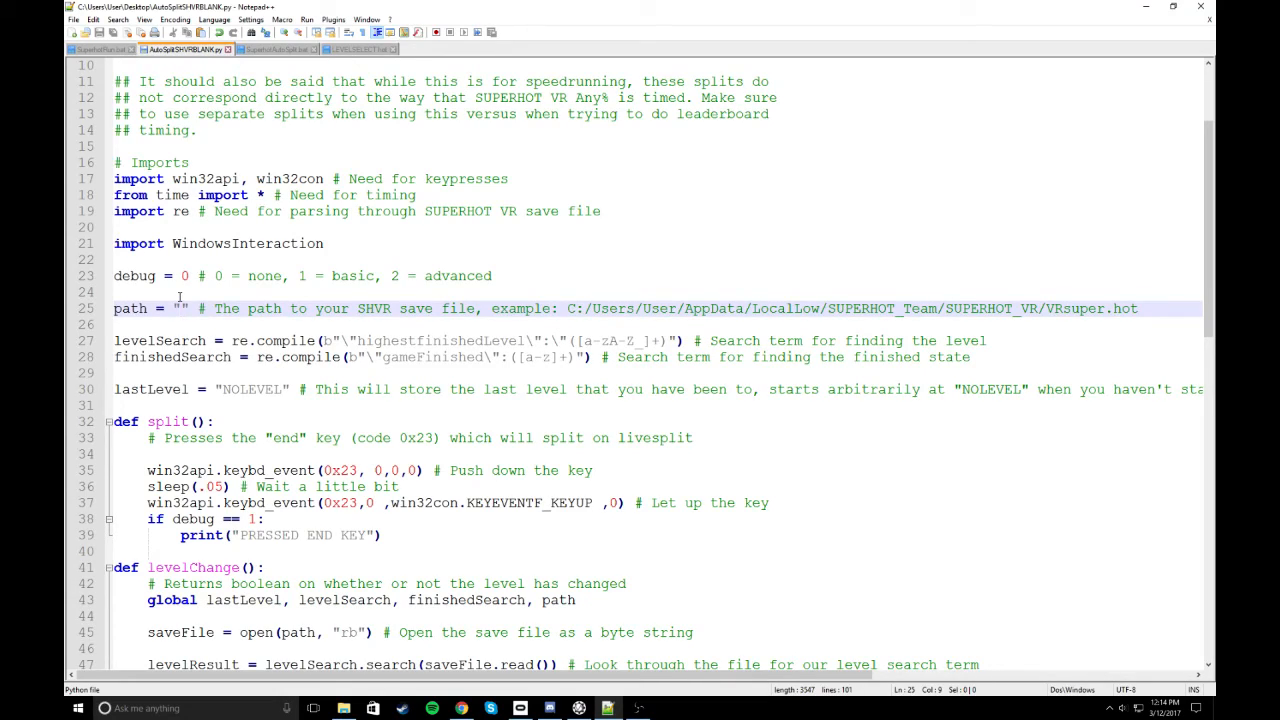
text(C:/)
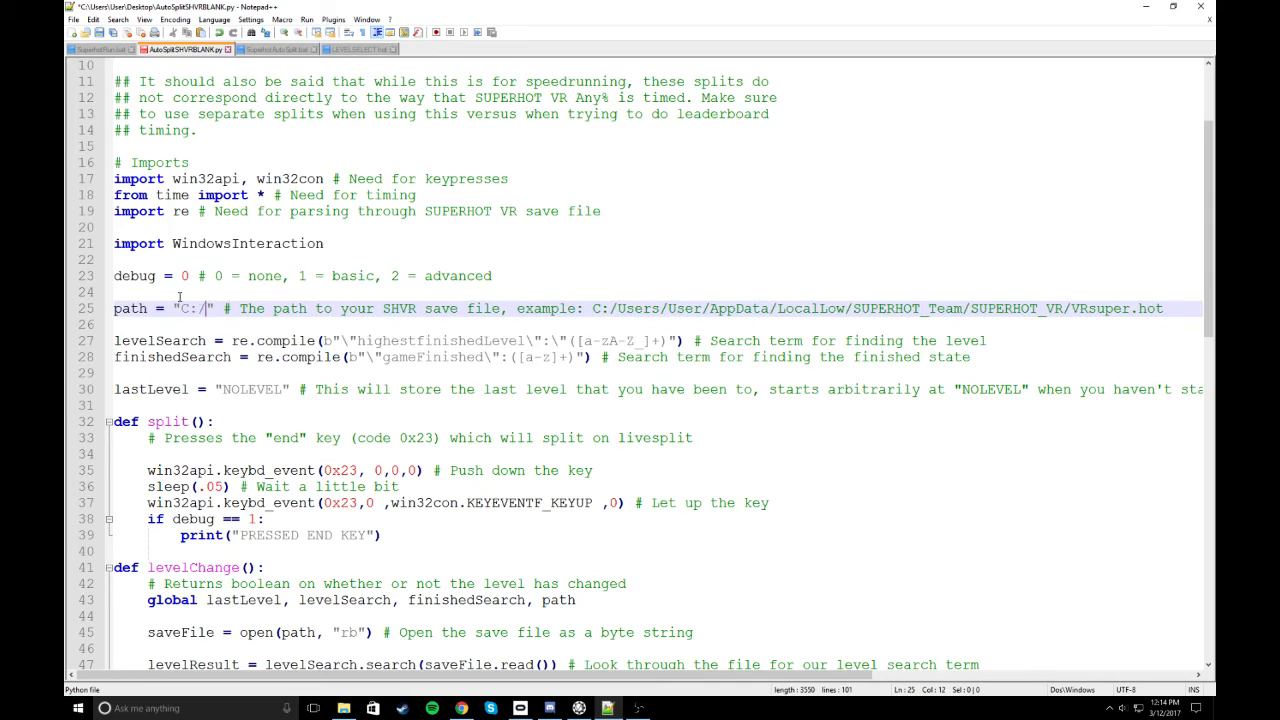
text(Users/B)
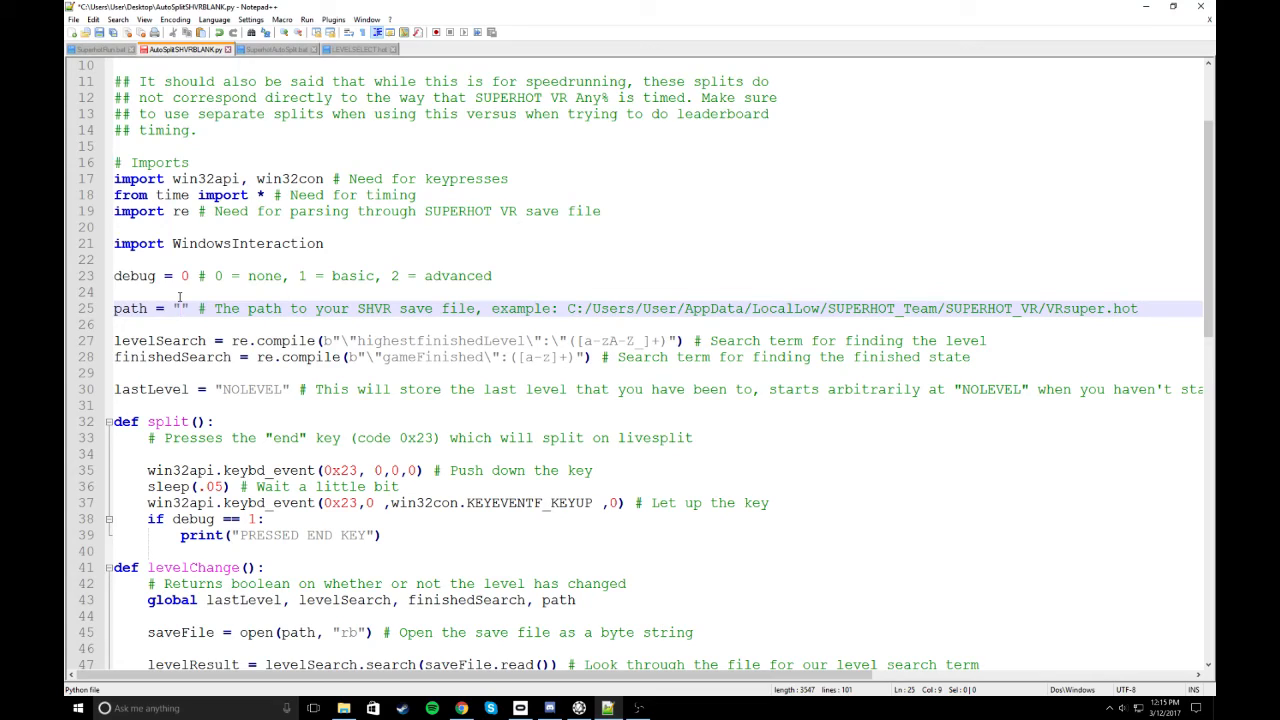
scroll(down, 3)
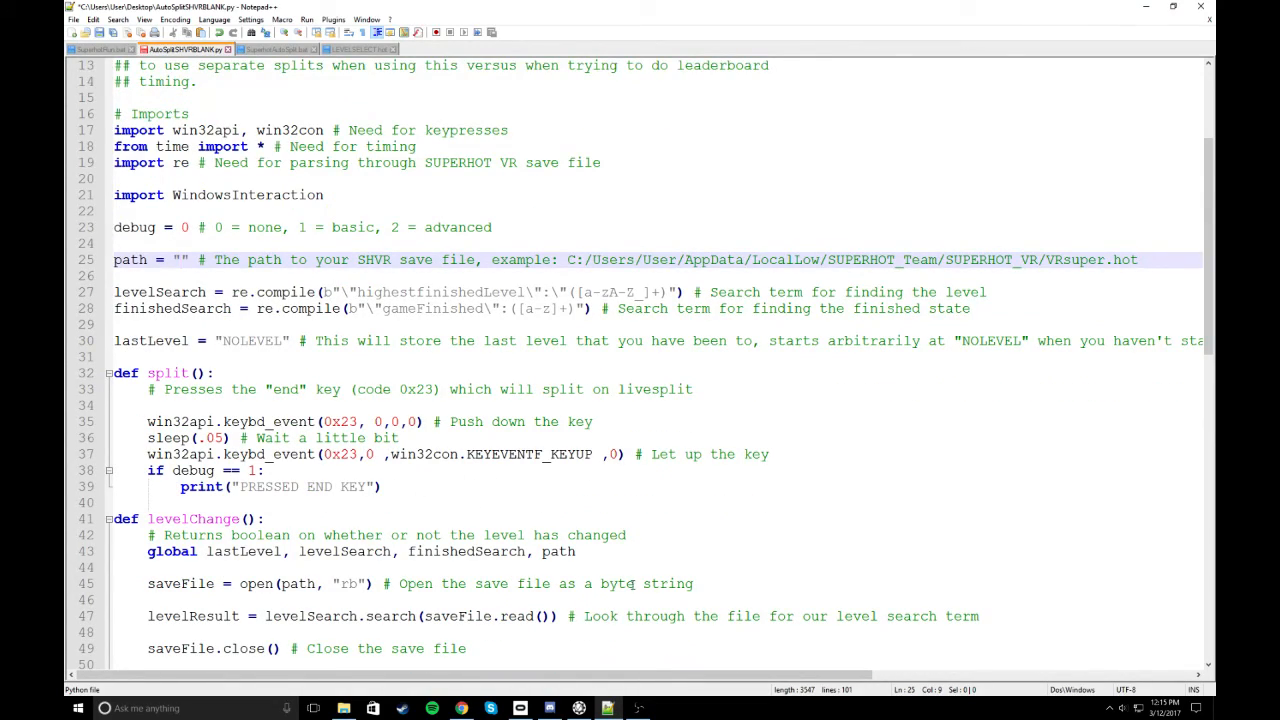
scroll(up, 3)
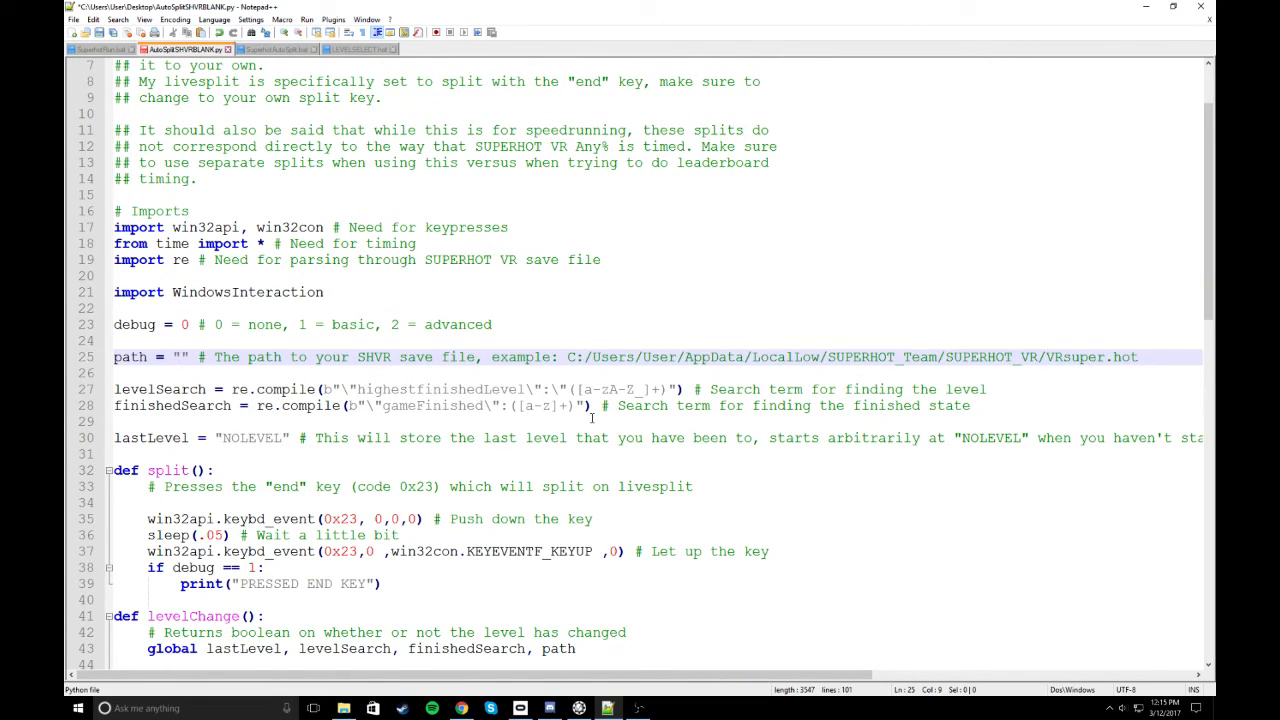
Scroll down through the auto-split script's settings and split code
scroll(down, 3)
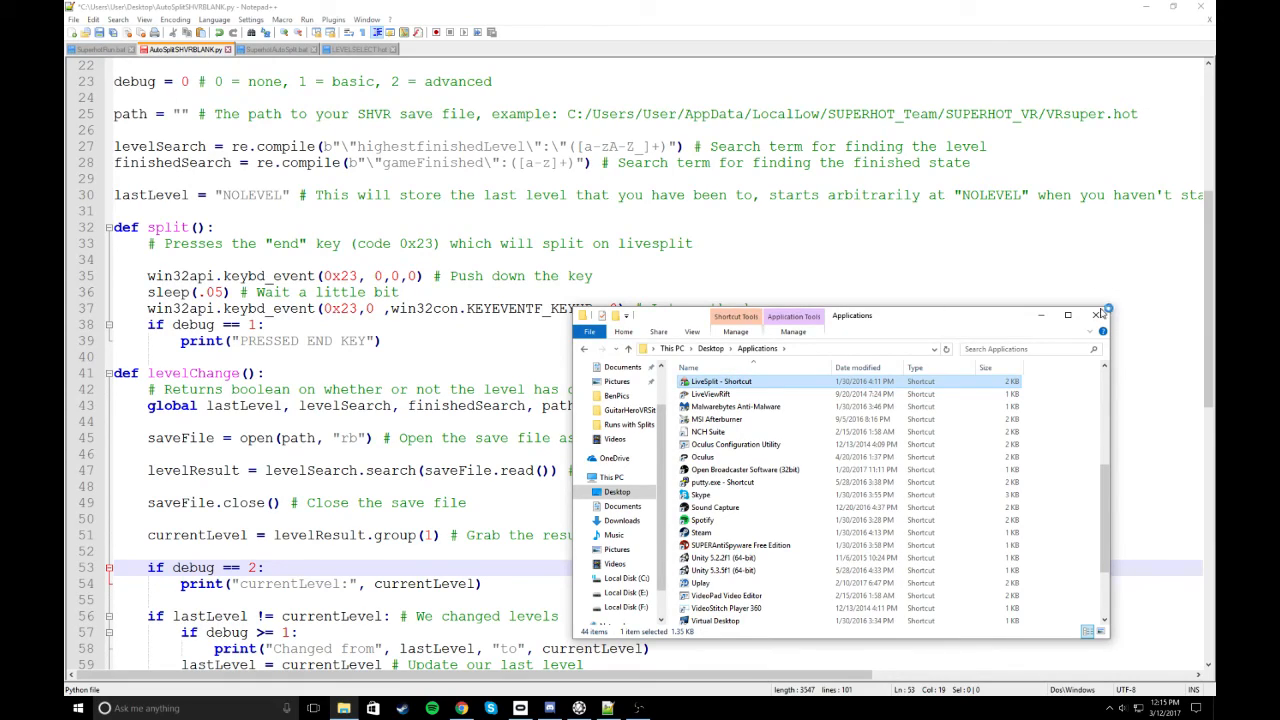
Open LiveSplit with the SUPERHOT VR Any% splits, then exit without saving them
click(1098, 314)
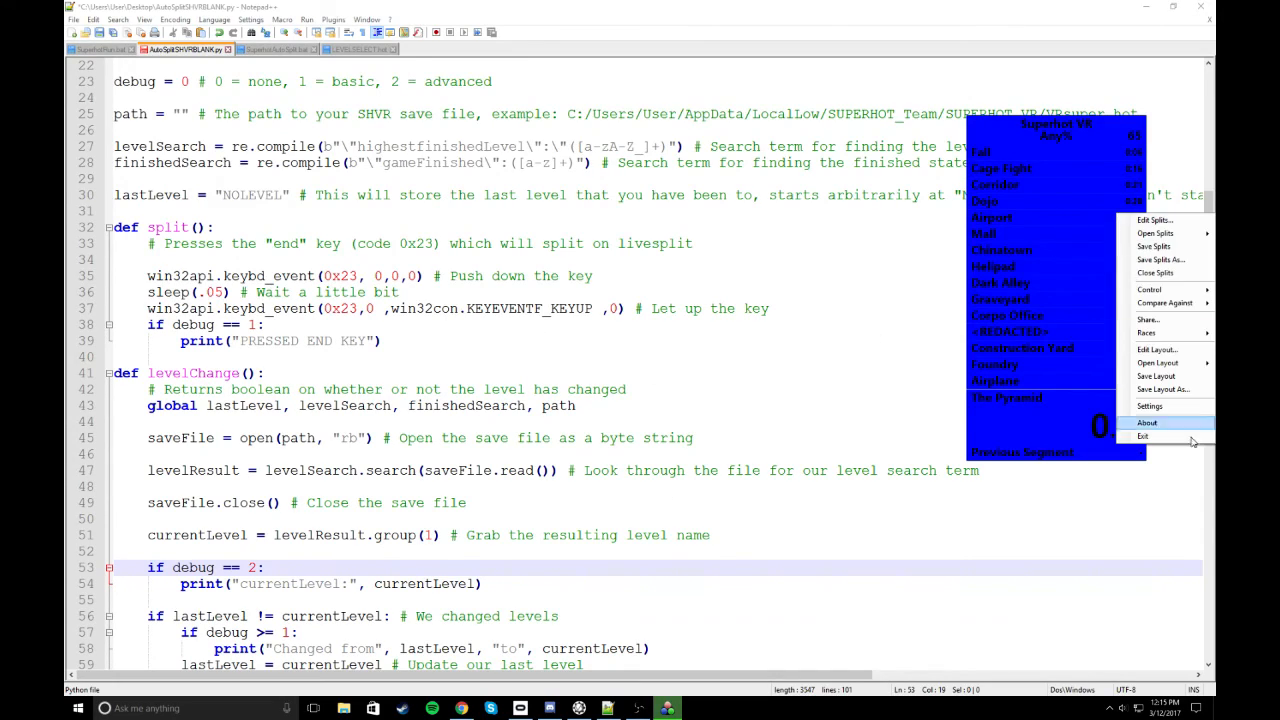
click(1143, 436)
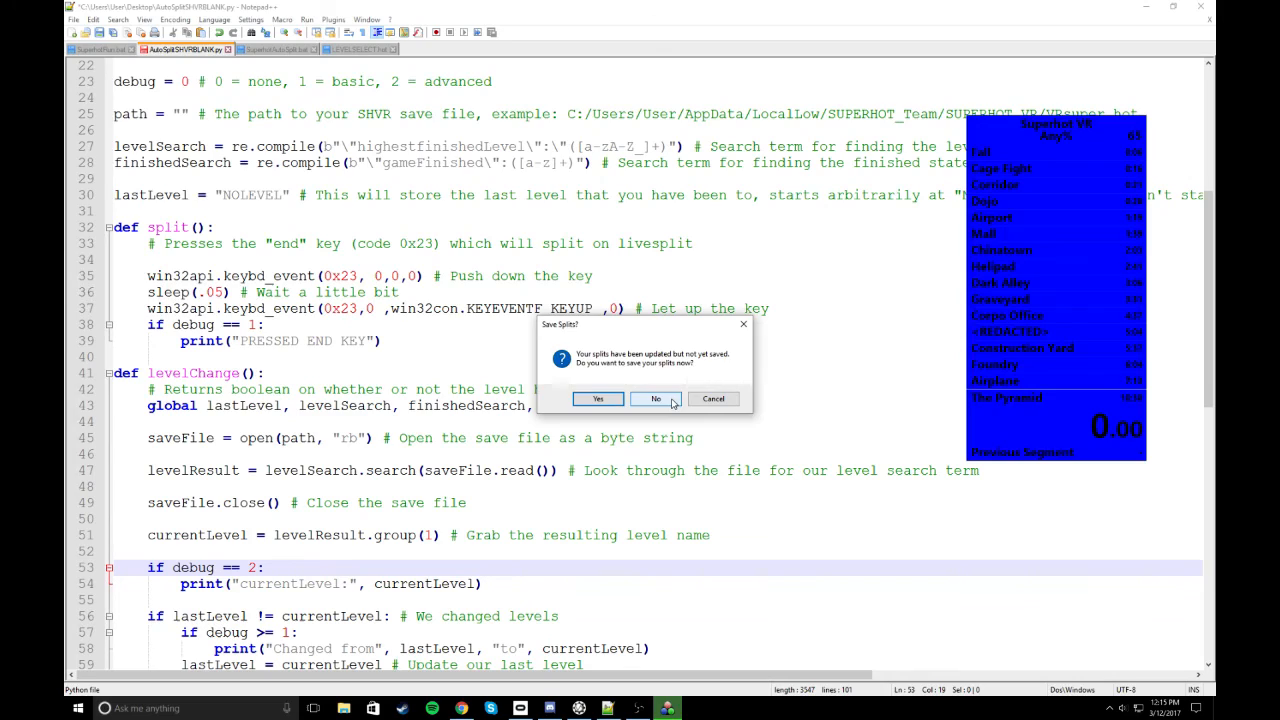
click(655, 398)
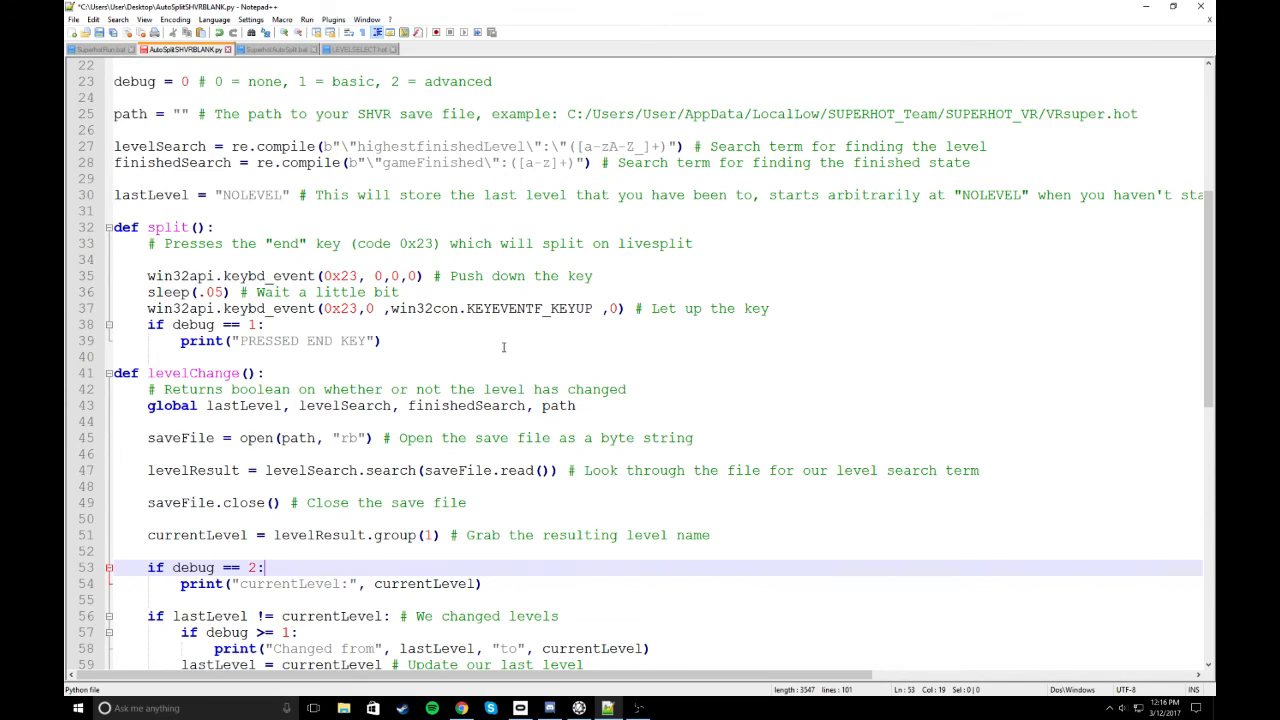
Select the 0x23 end-key code on line 35 of the split function
click(340, 276)
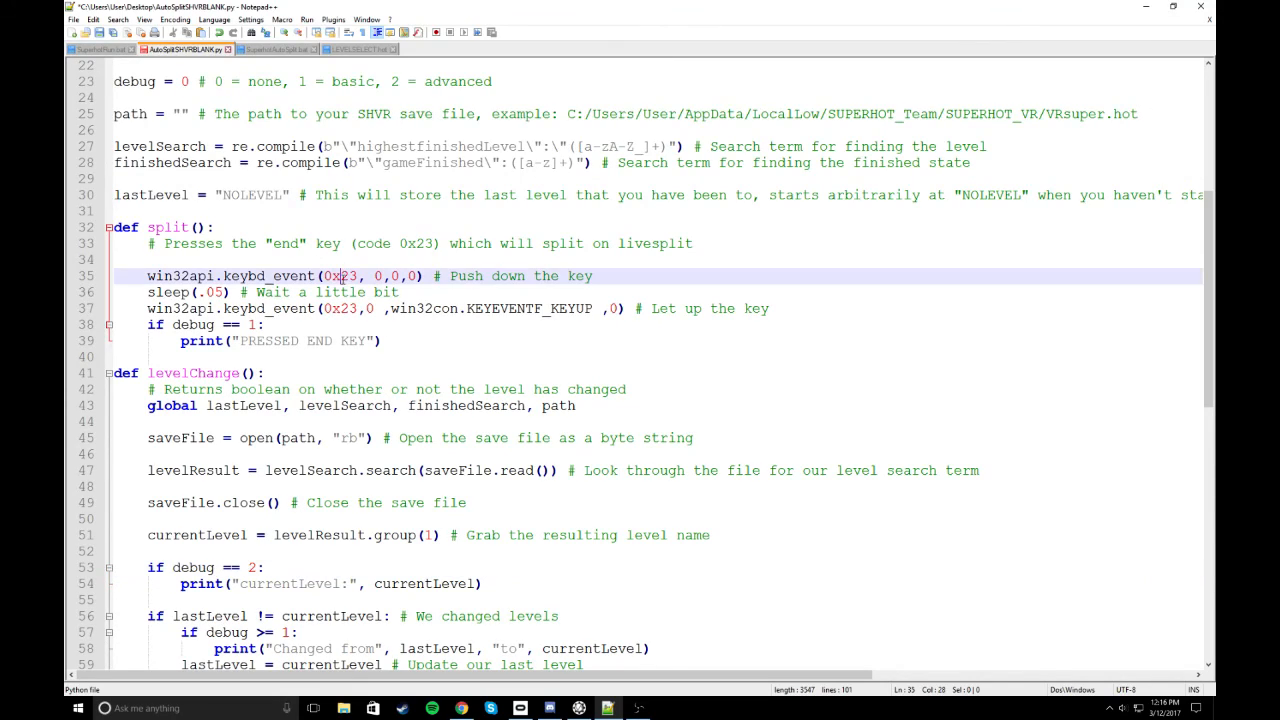
double_click(341, 275)
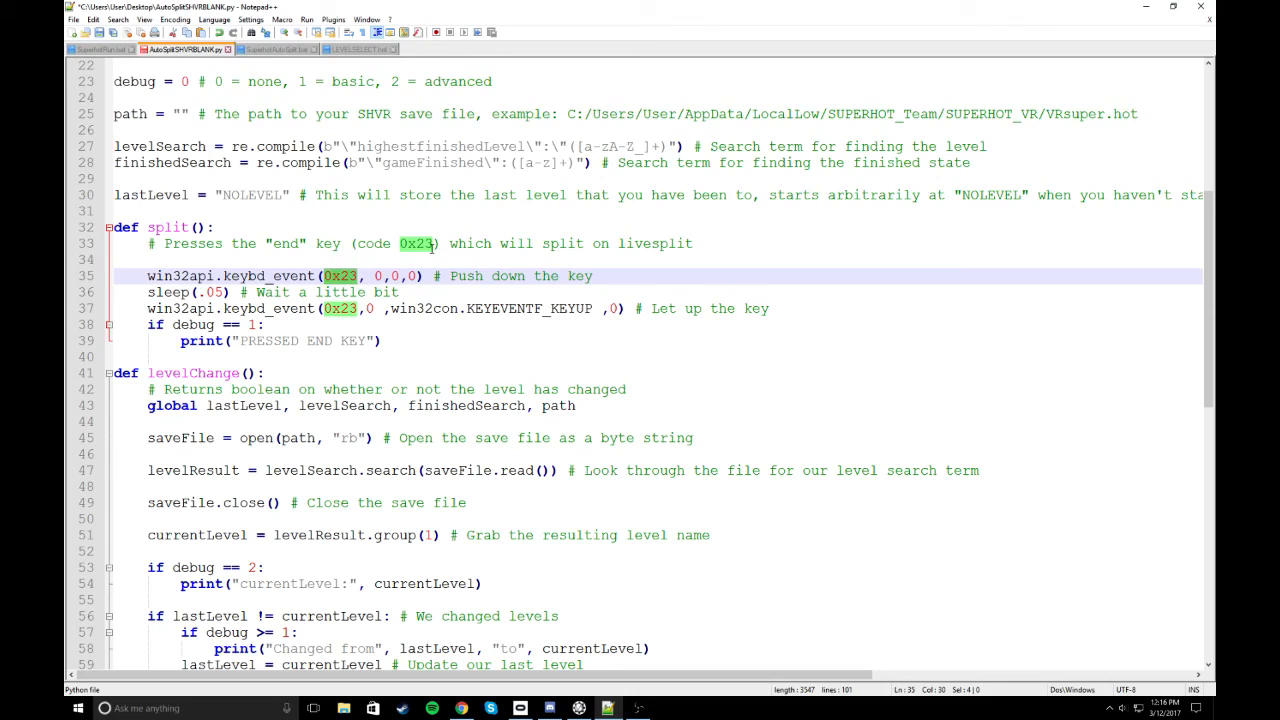
mouse_move(330, 287)
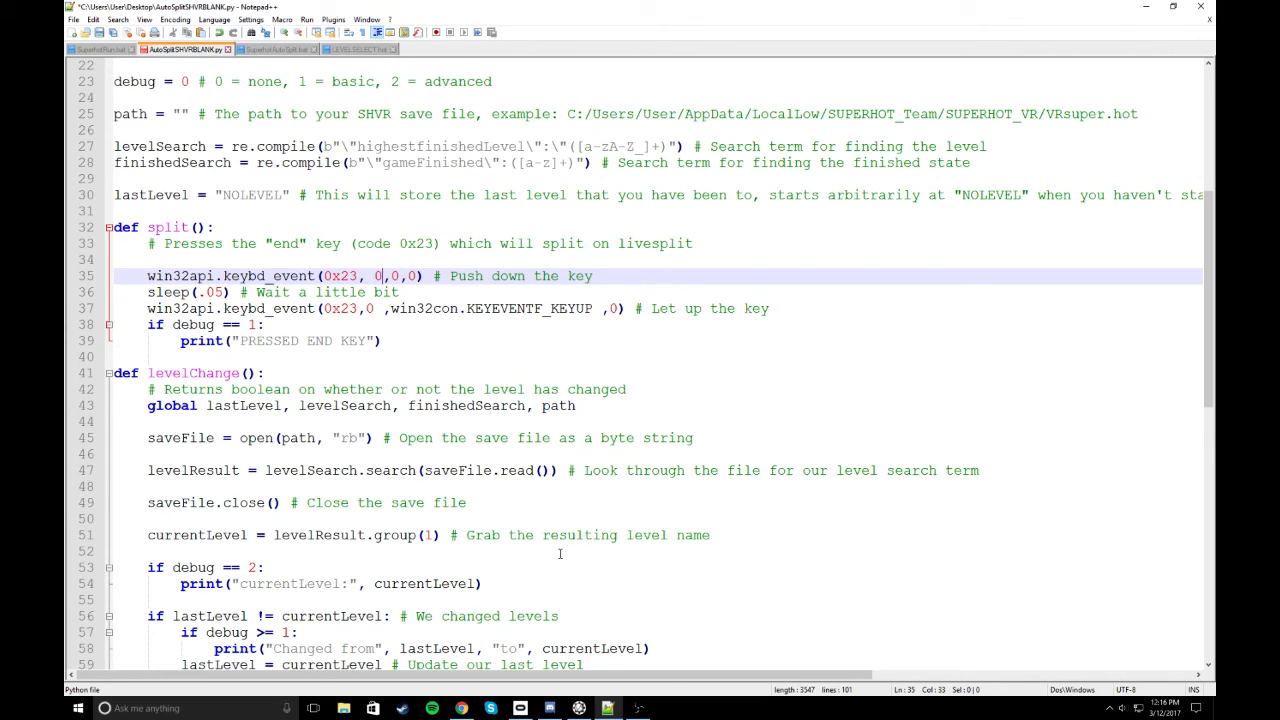
mouse_move(461, 708)
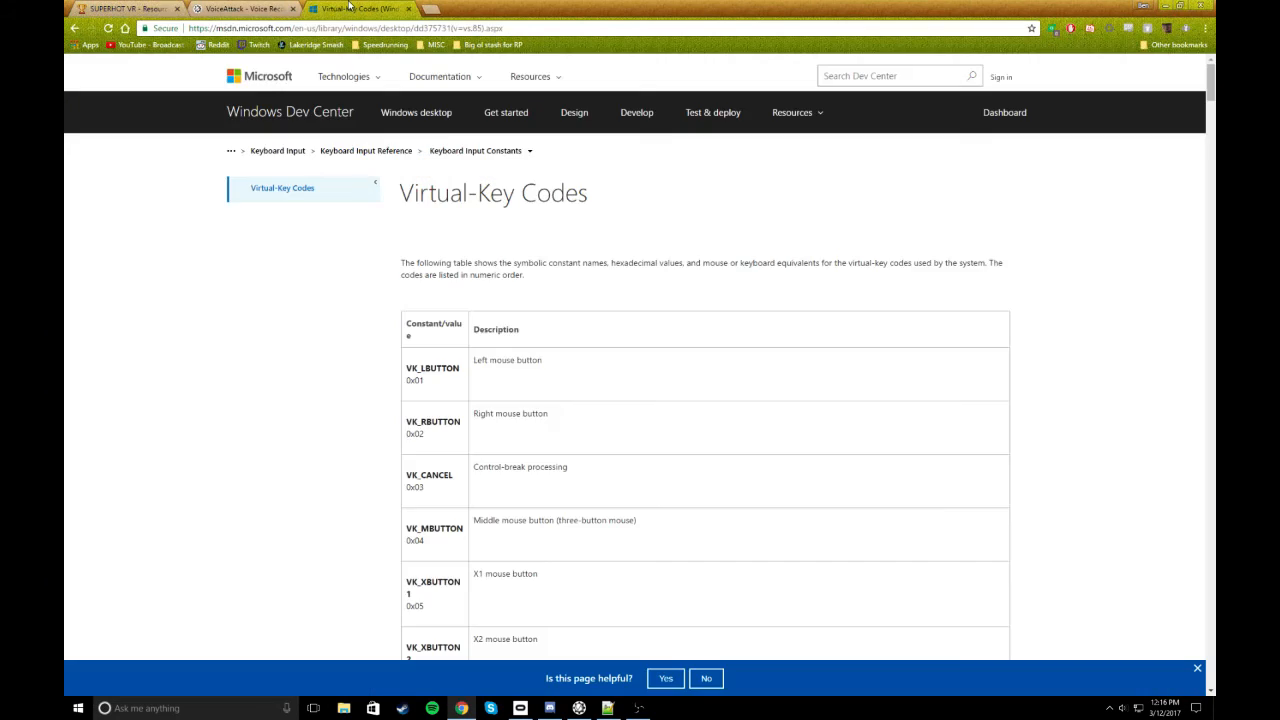
Locate VK_BACK's code 0x08 in the Virtual-Key Codes table, then return to the script
scroll(down, 3)
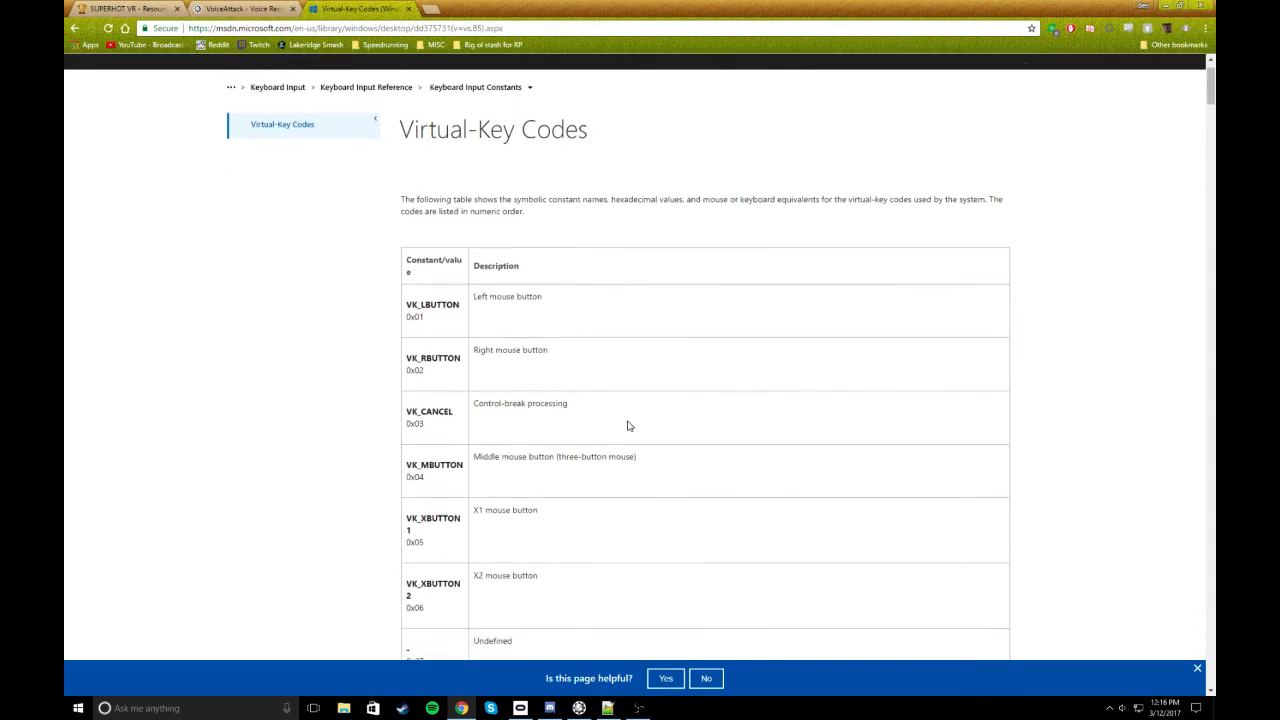
scroll(down, 3)
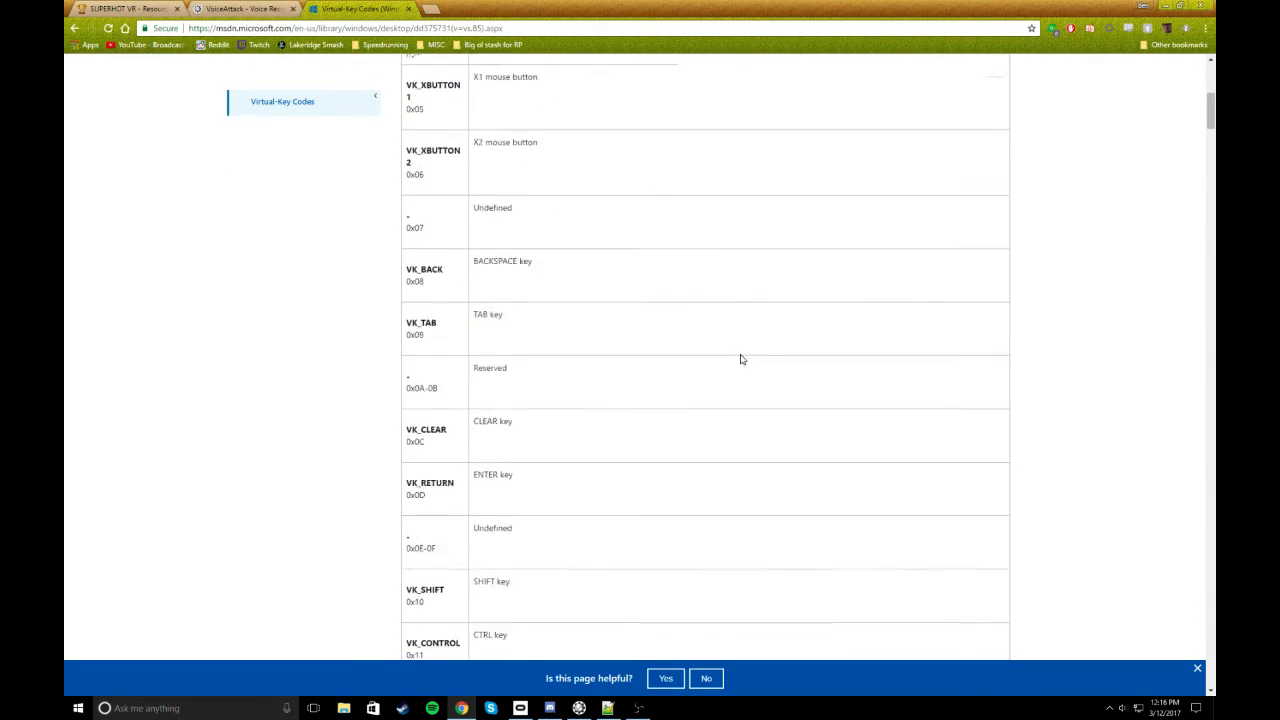
scroll(down, 3)
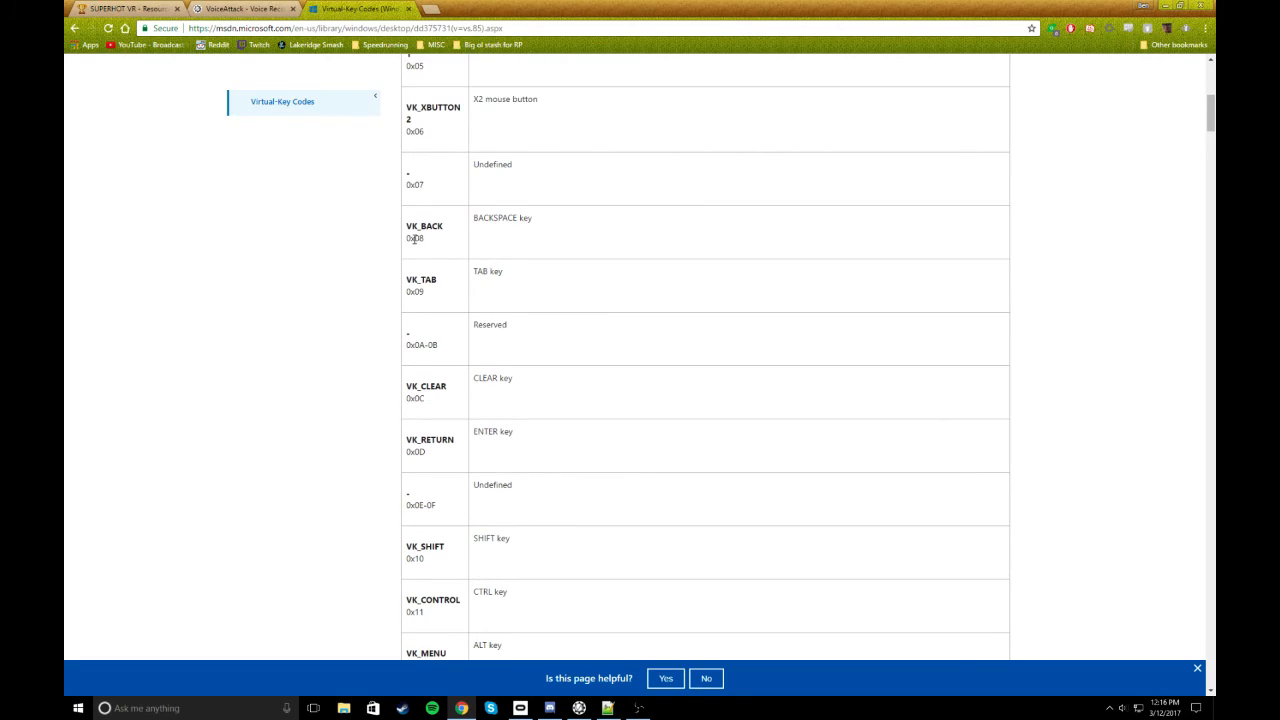
double_click(414, 238)
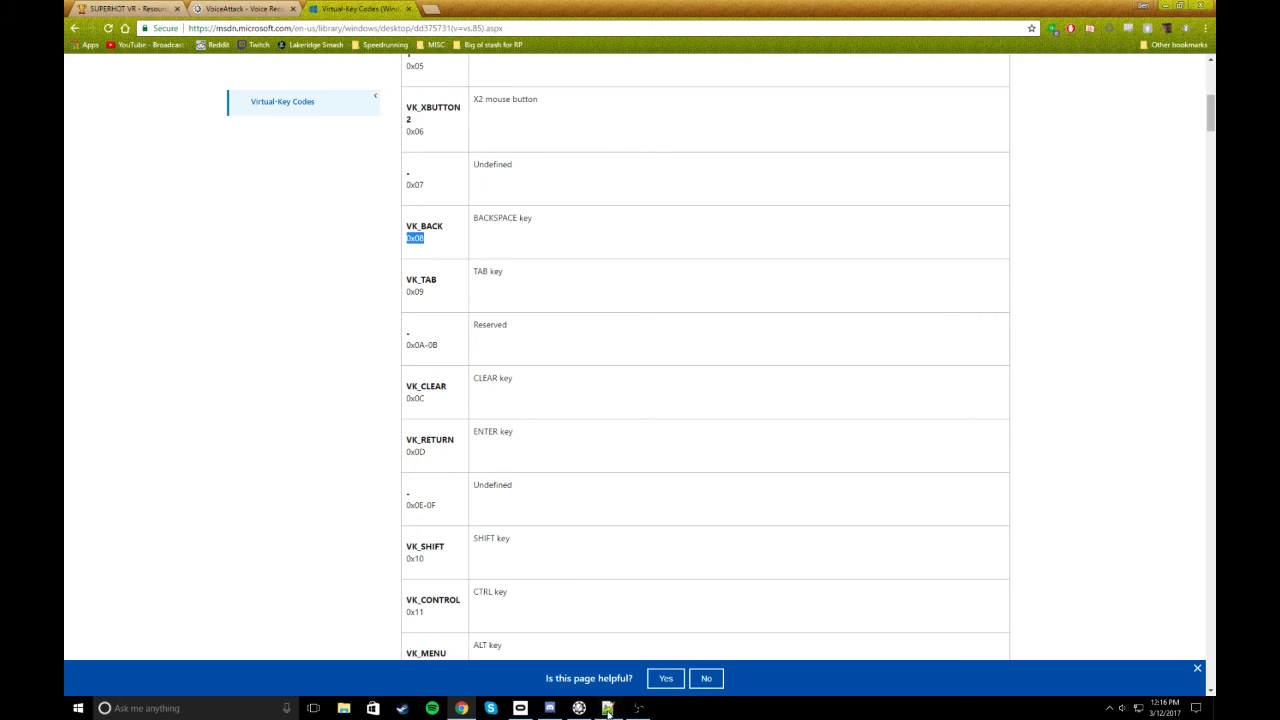
click(607, 708)
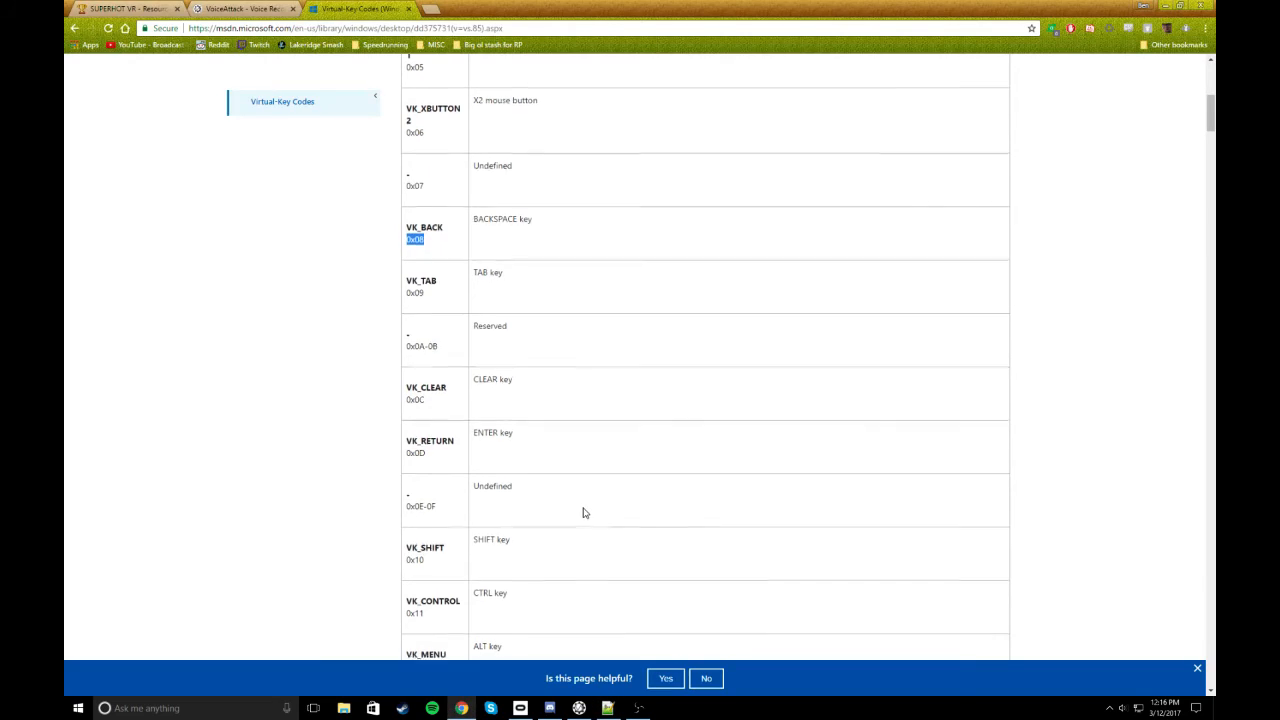
scroll(up, 3)
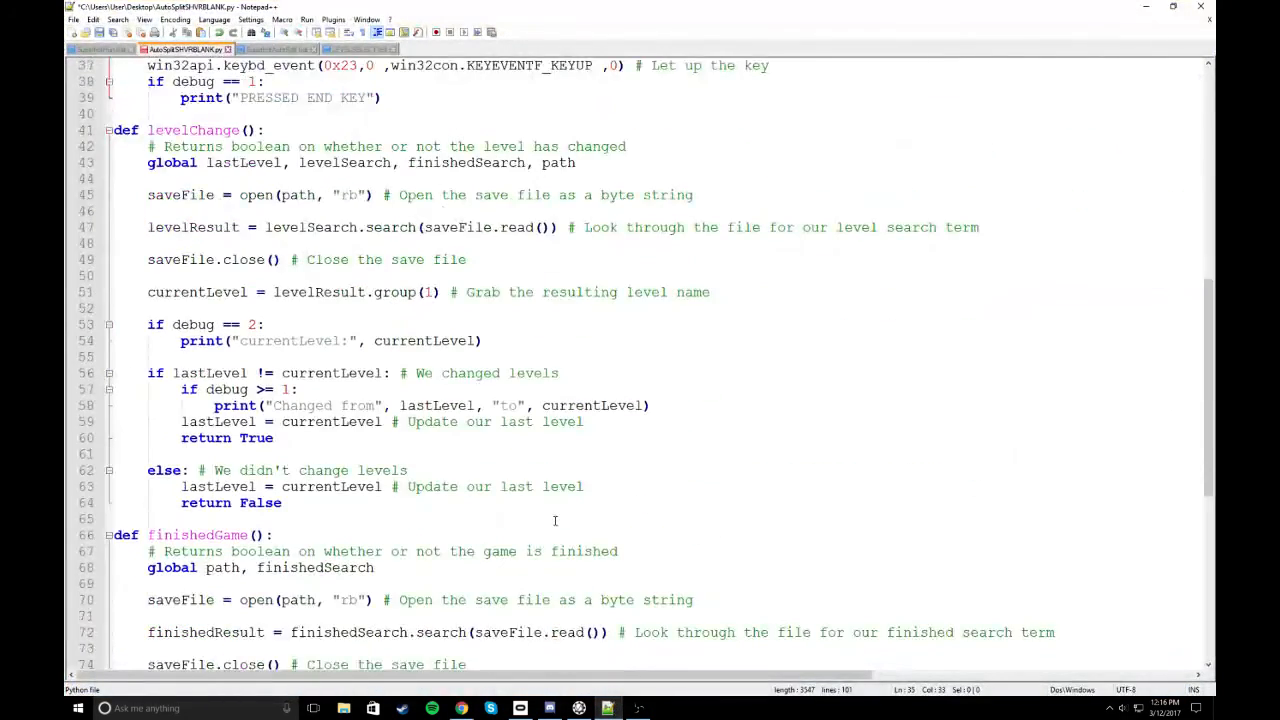
Scroll to the end of AutoSplitSHVRBLANK.py, through finishedGame and the forever loop
scroll(down, 3)
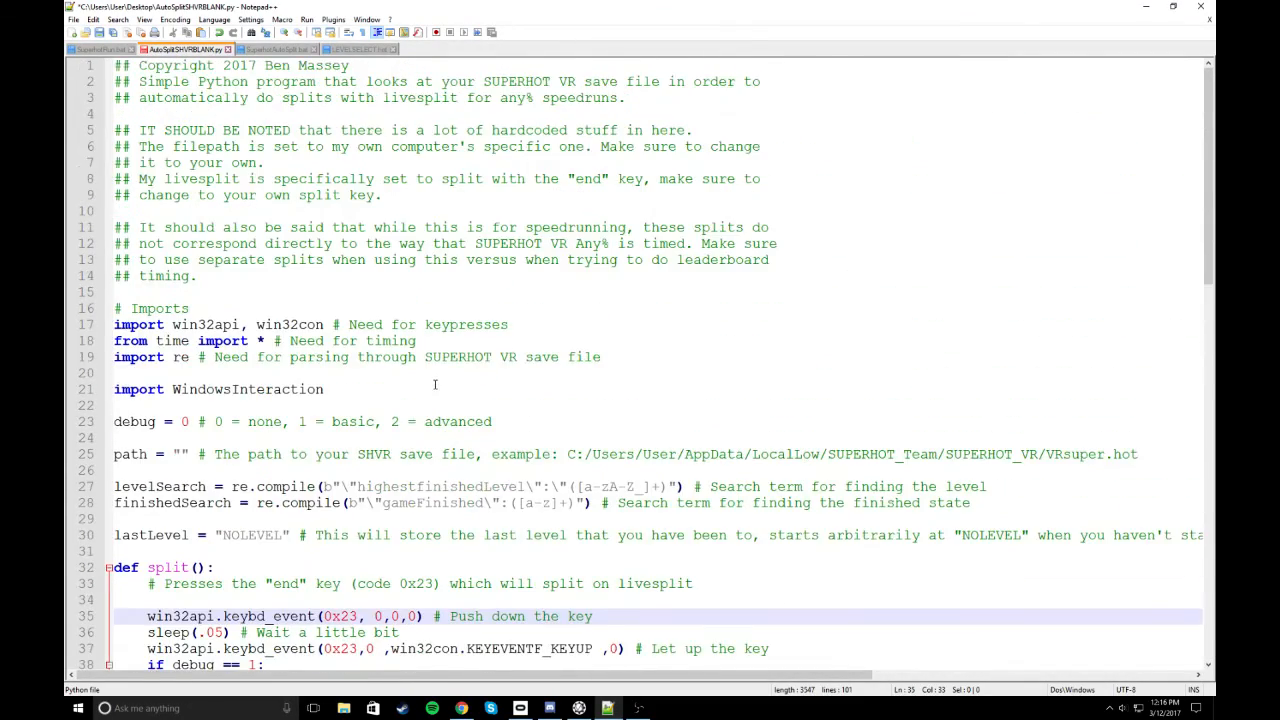
scroll(down, 3)
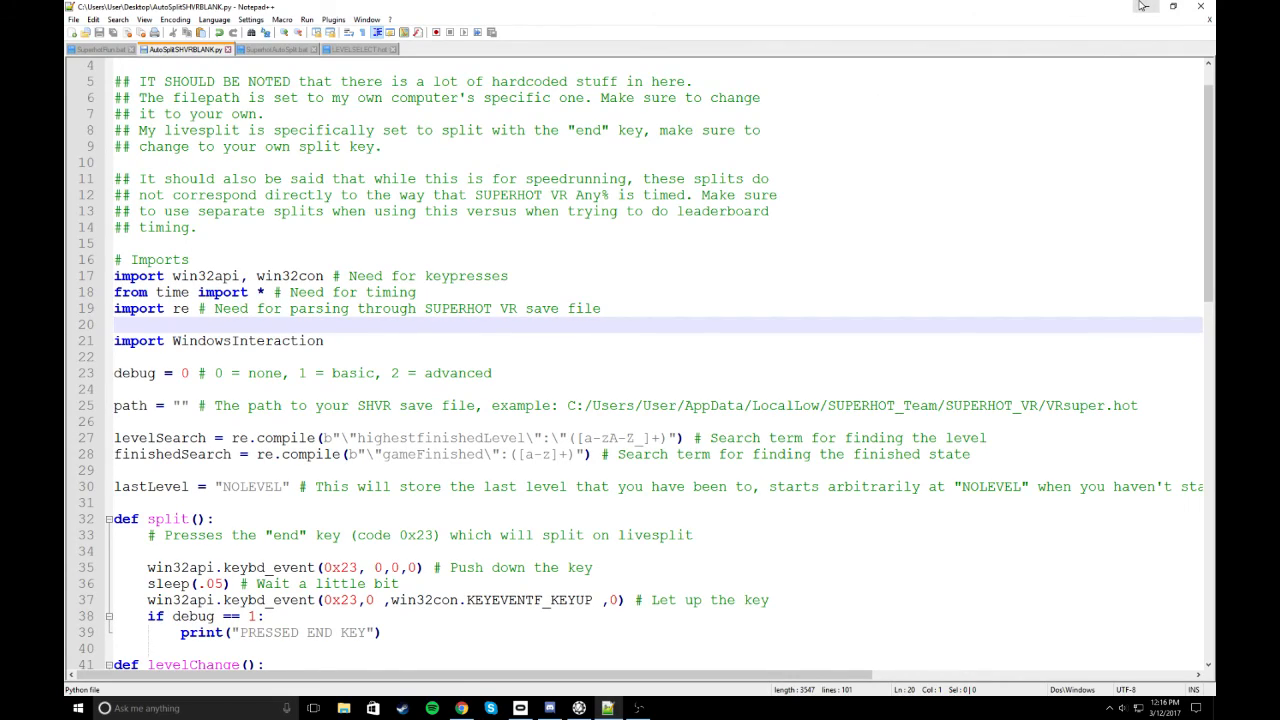
mouse_move(1144, 7)
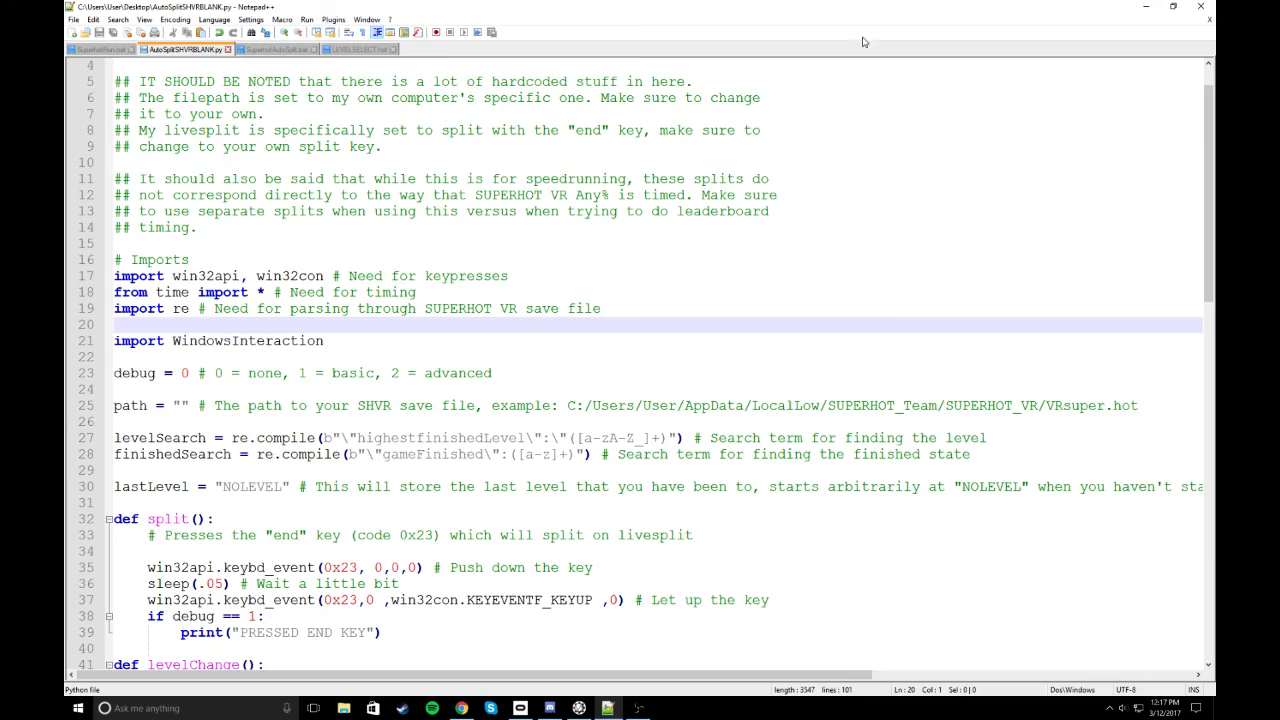
scroll(down, 3)
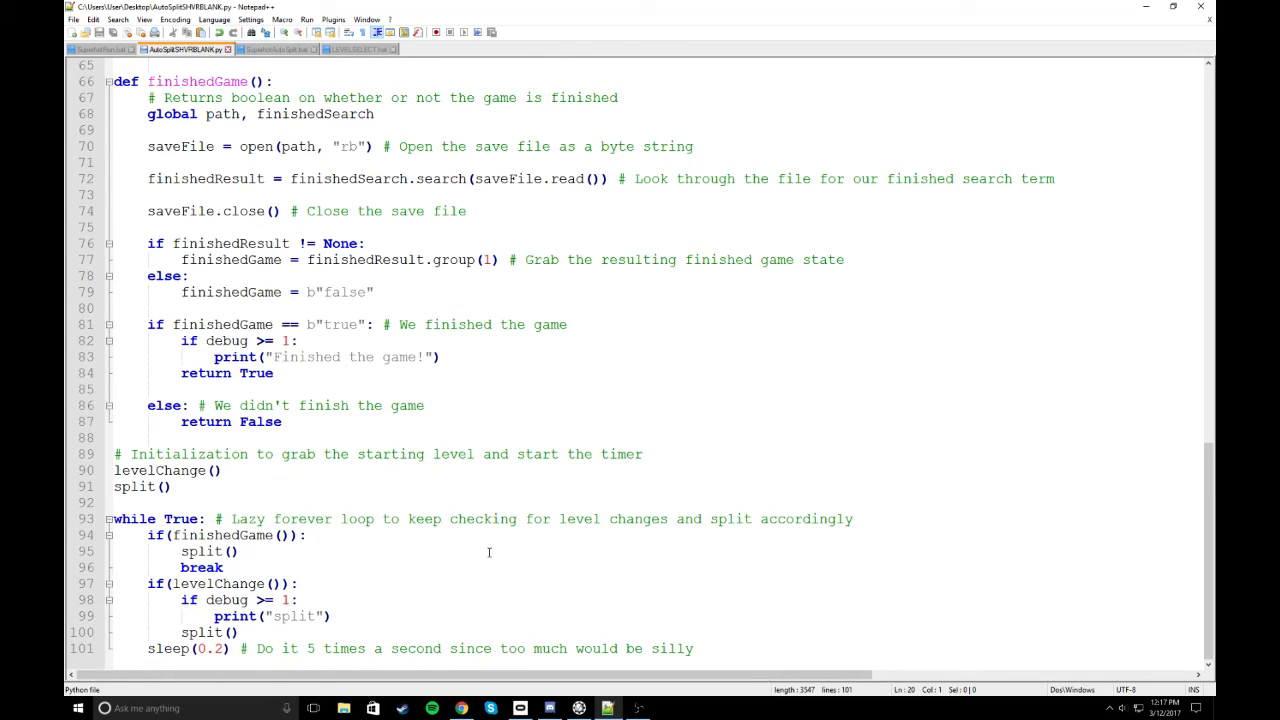
mouse_move(489, 546)
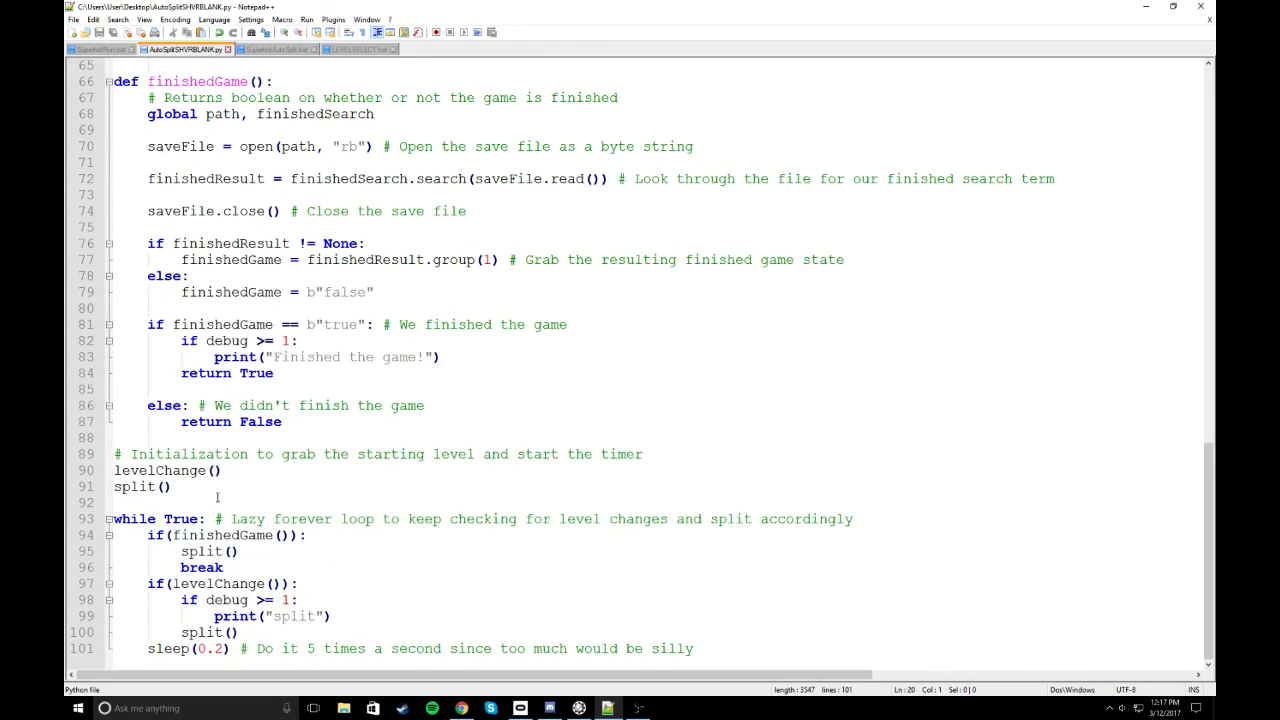
double_click(132, 487)
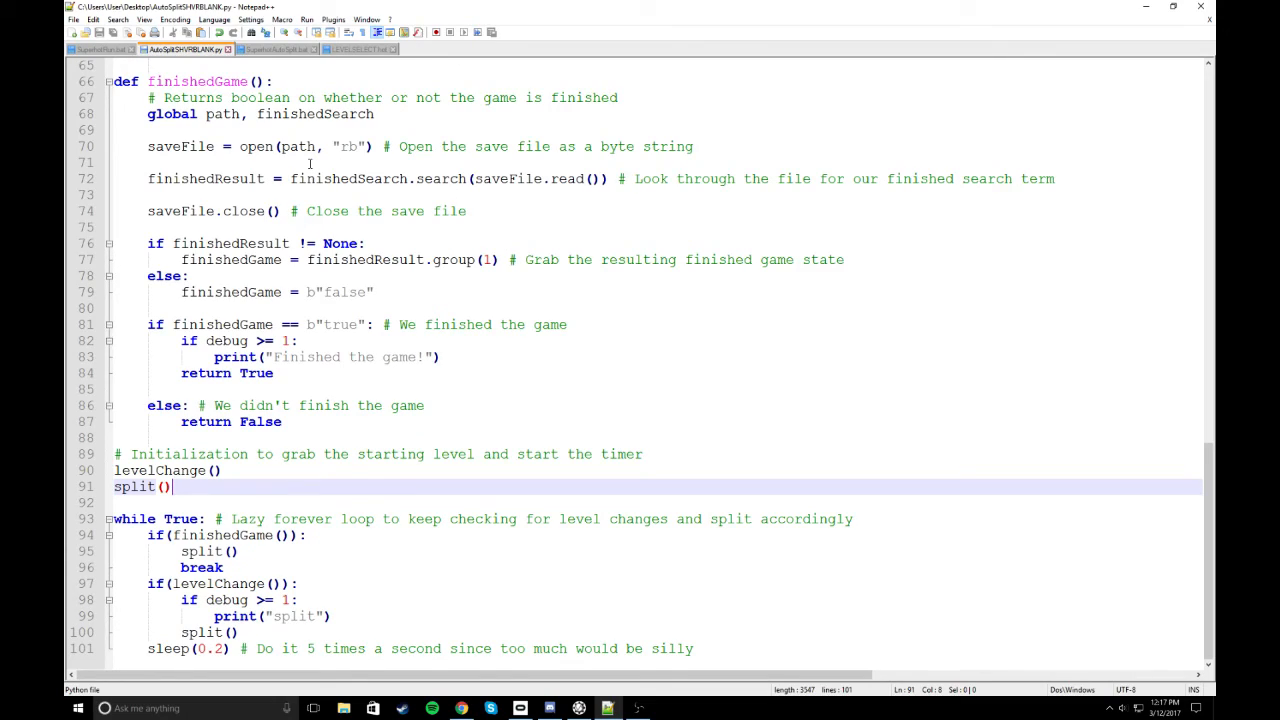
mouse_move(977, 156)
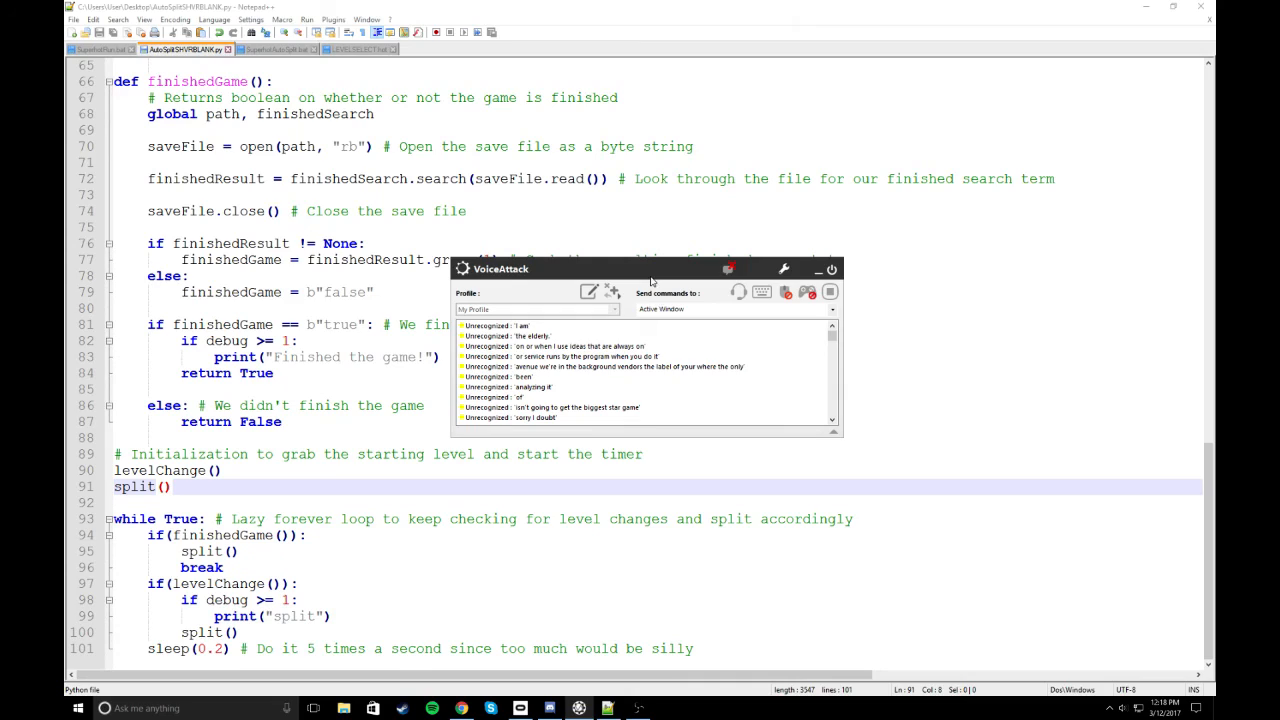
mouse_move(693, 305)
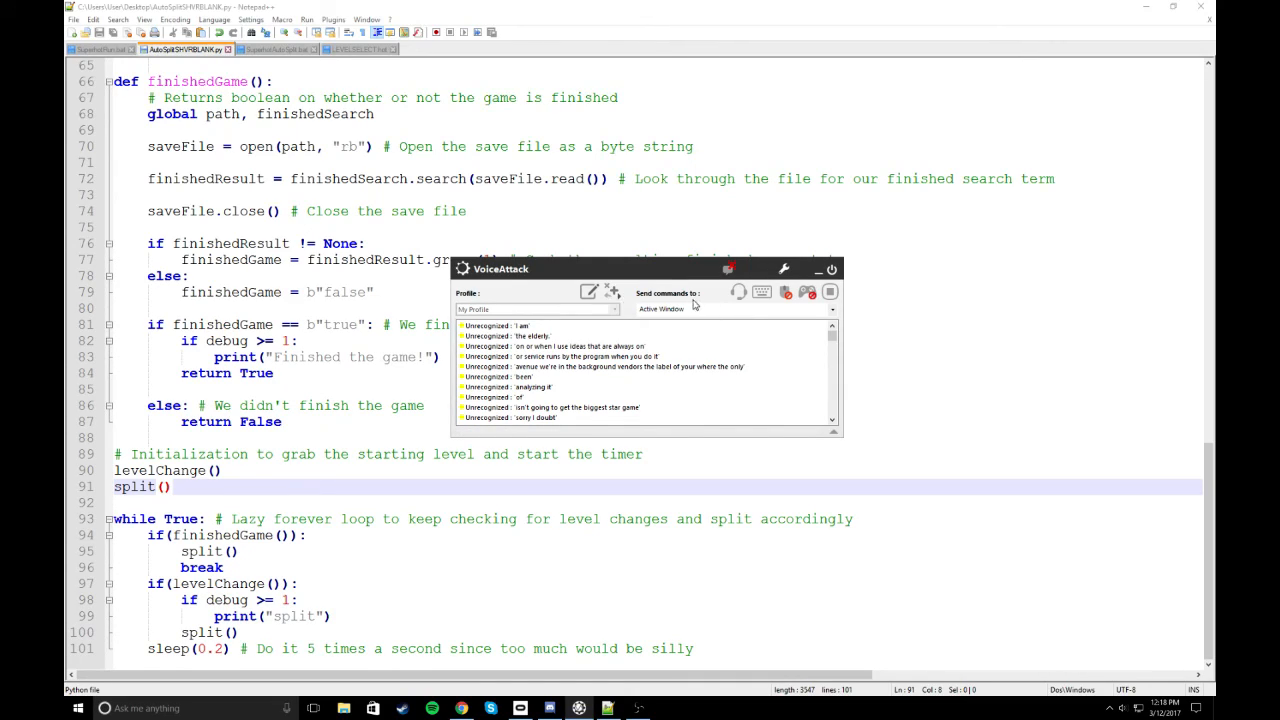
Review the profile's 'timer' command, then bring up SuperhotAutoSplit.bat in Notepad++
click(589, 291)
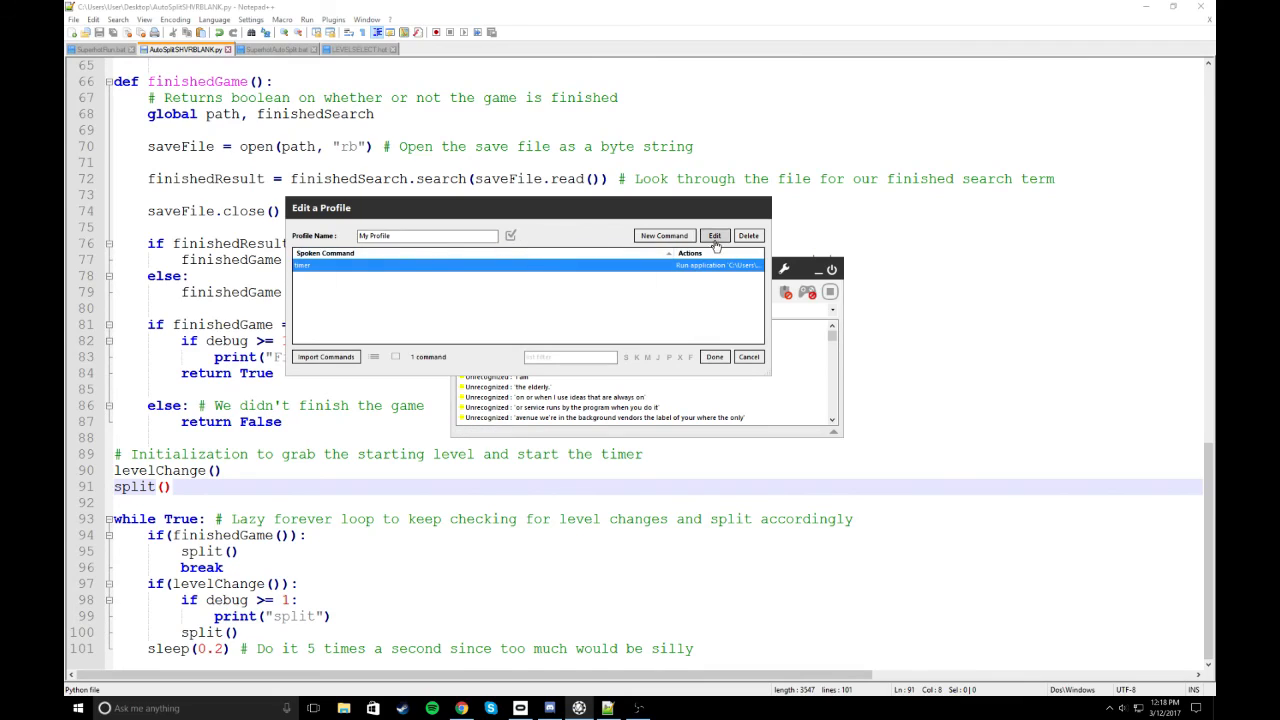
click(663, 235)
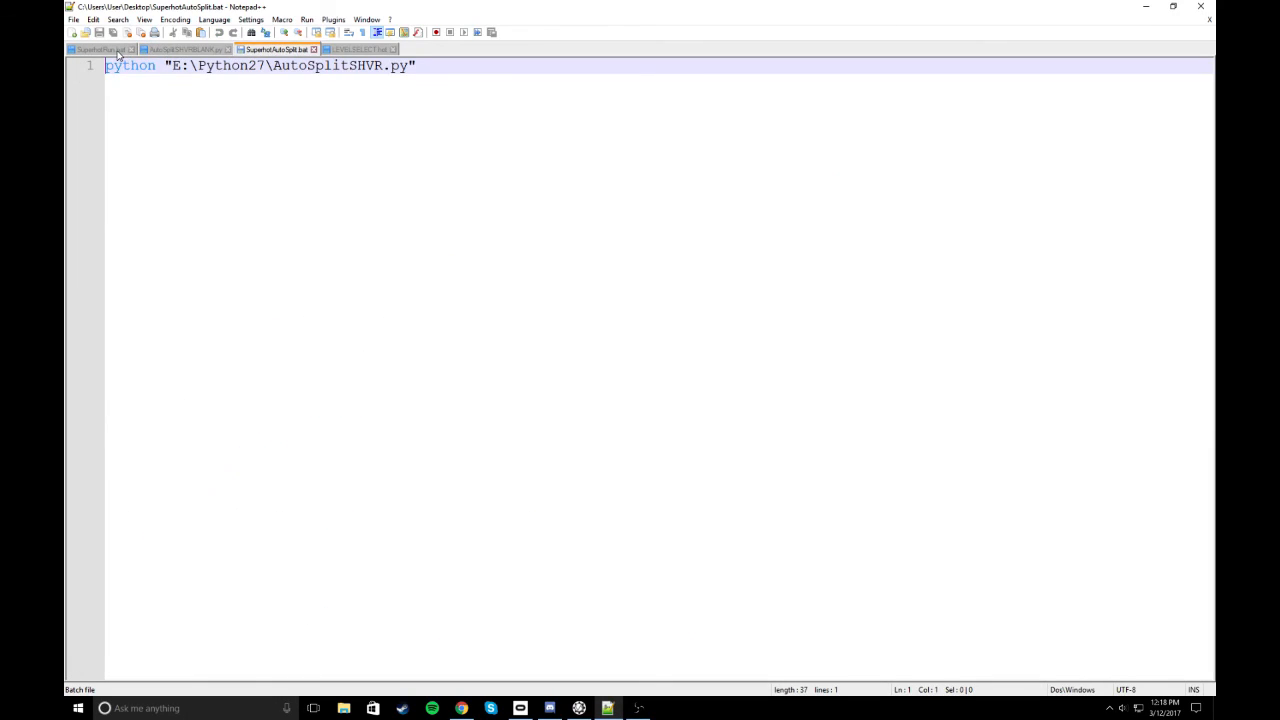
mouse_move(258, 173)
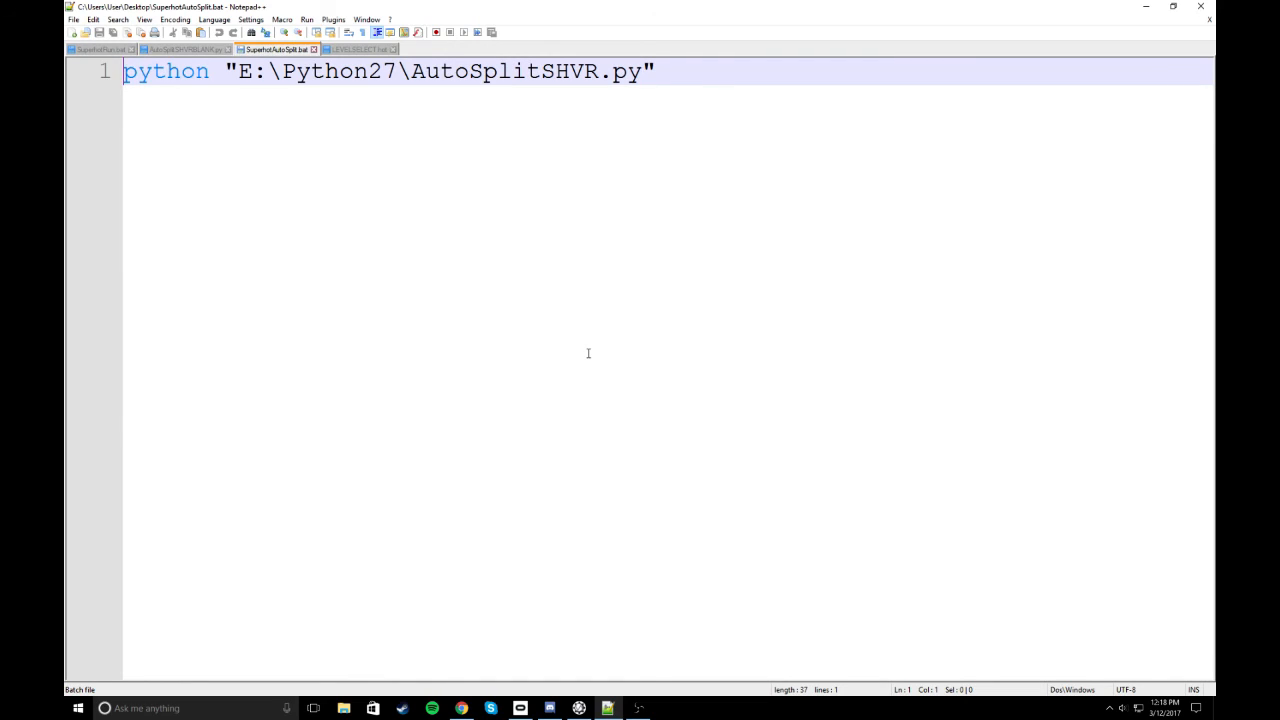
click(655, 71)
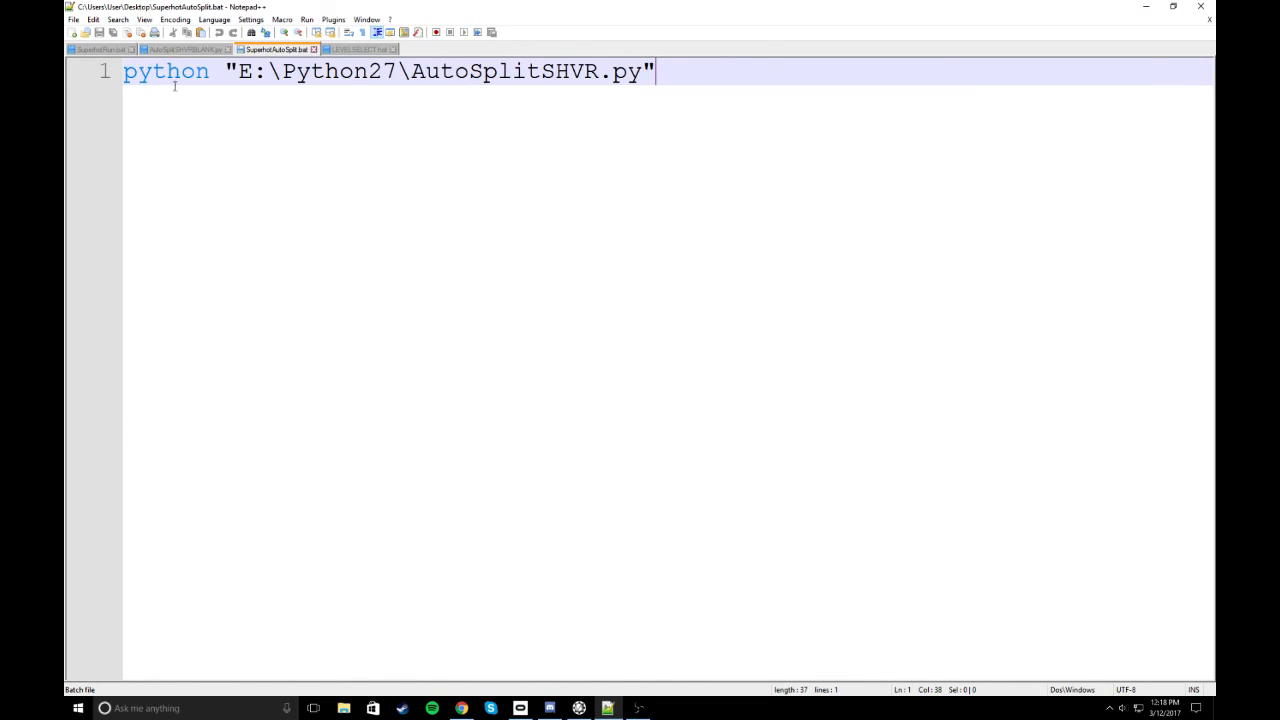
mouse_move(524, 87)
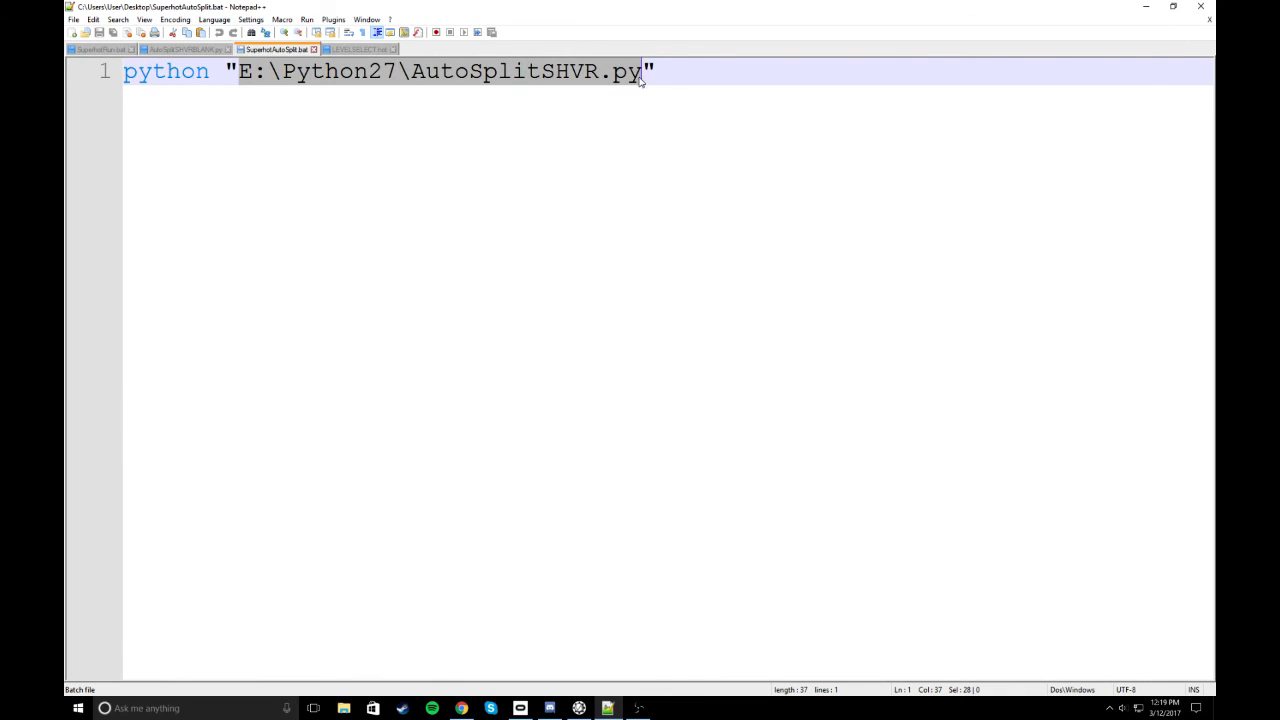
click(598, 468)
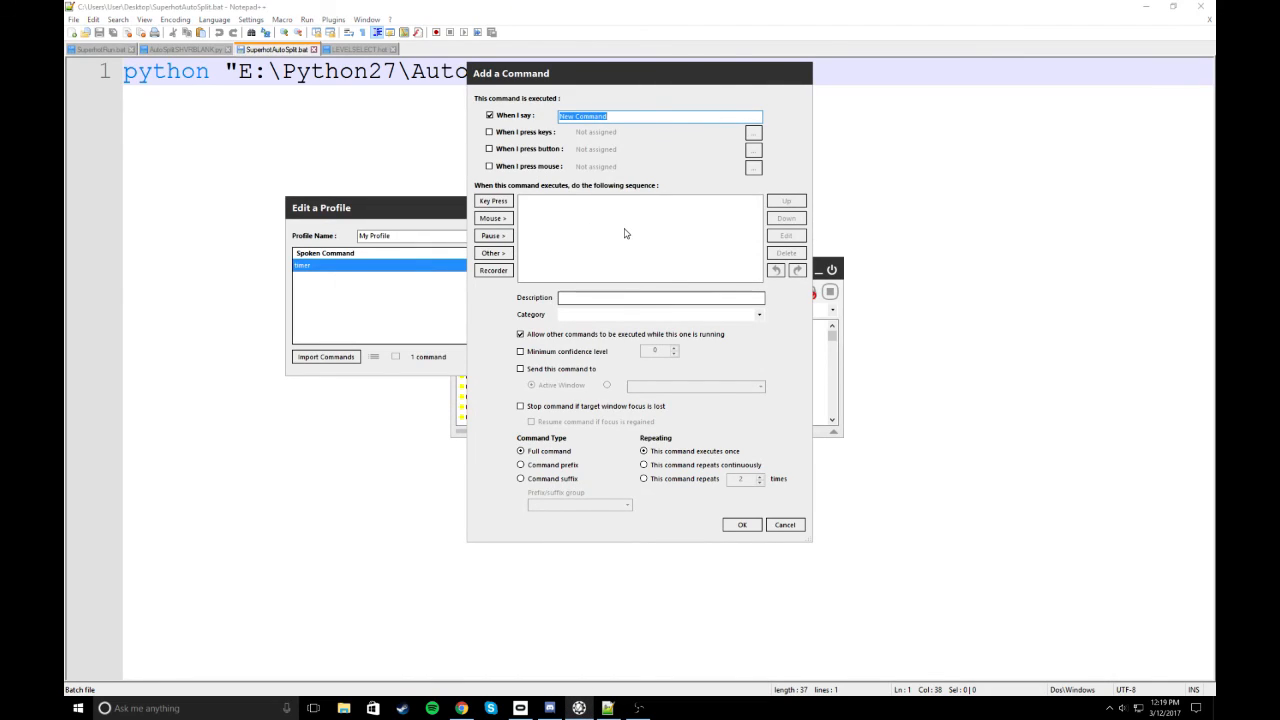
mouse_move(625, 233)
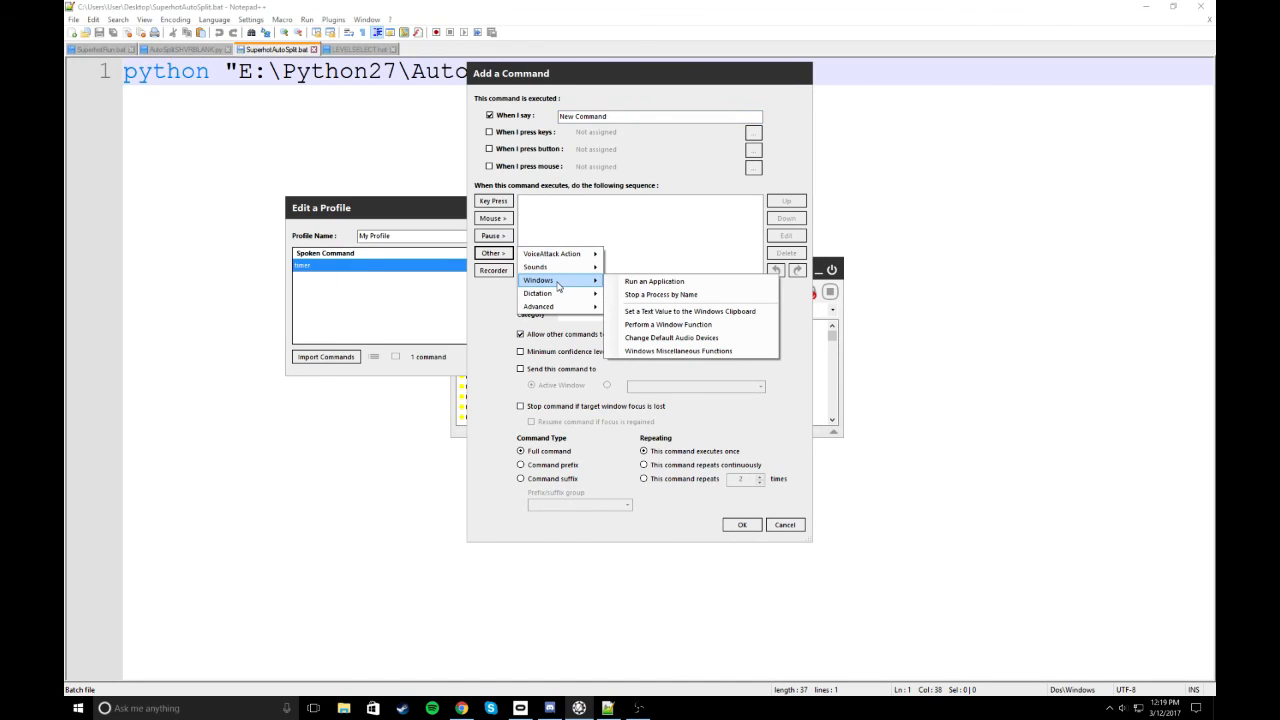
Draft a Run an Application action that launches SuperhotAutoSplit.bat
click(653, 281)
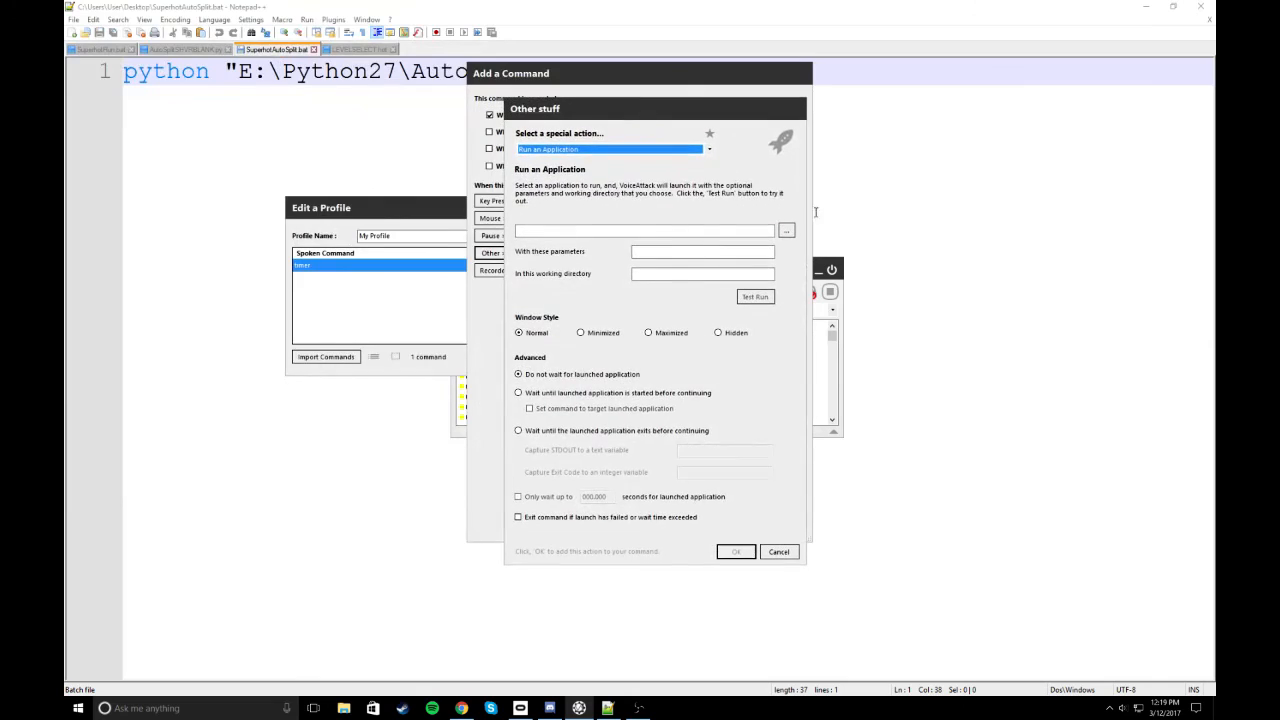
click(787, 231)
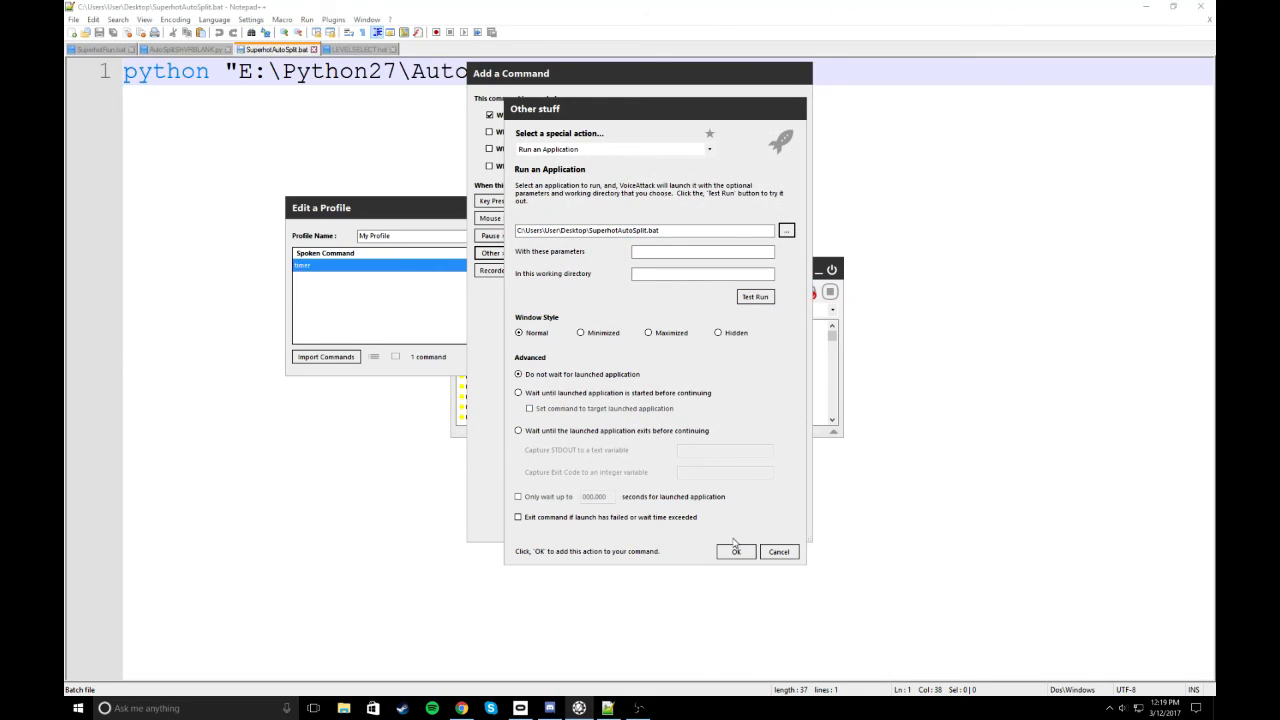
click(735, 551)
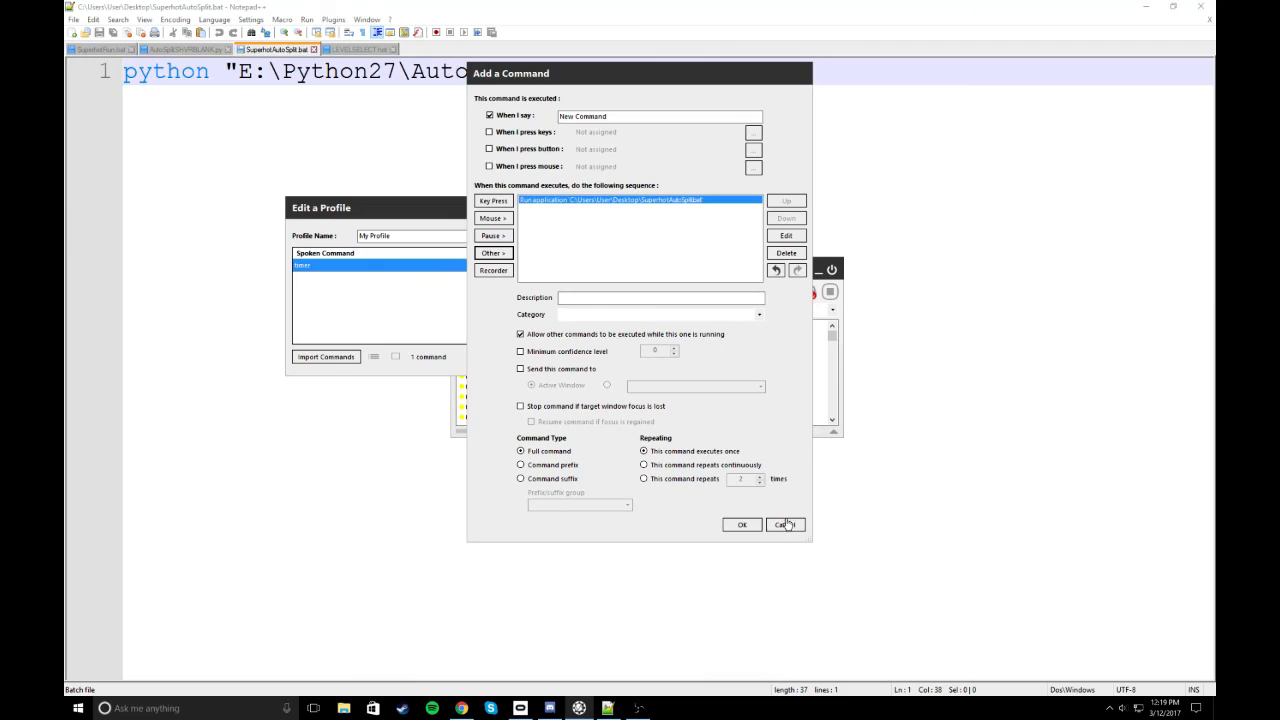
Cancel the drafted command, close the profile editor, and show LEVELSELECT.hot
click(782, 524)
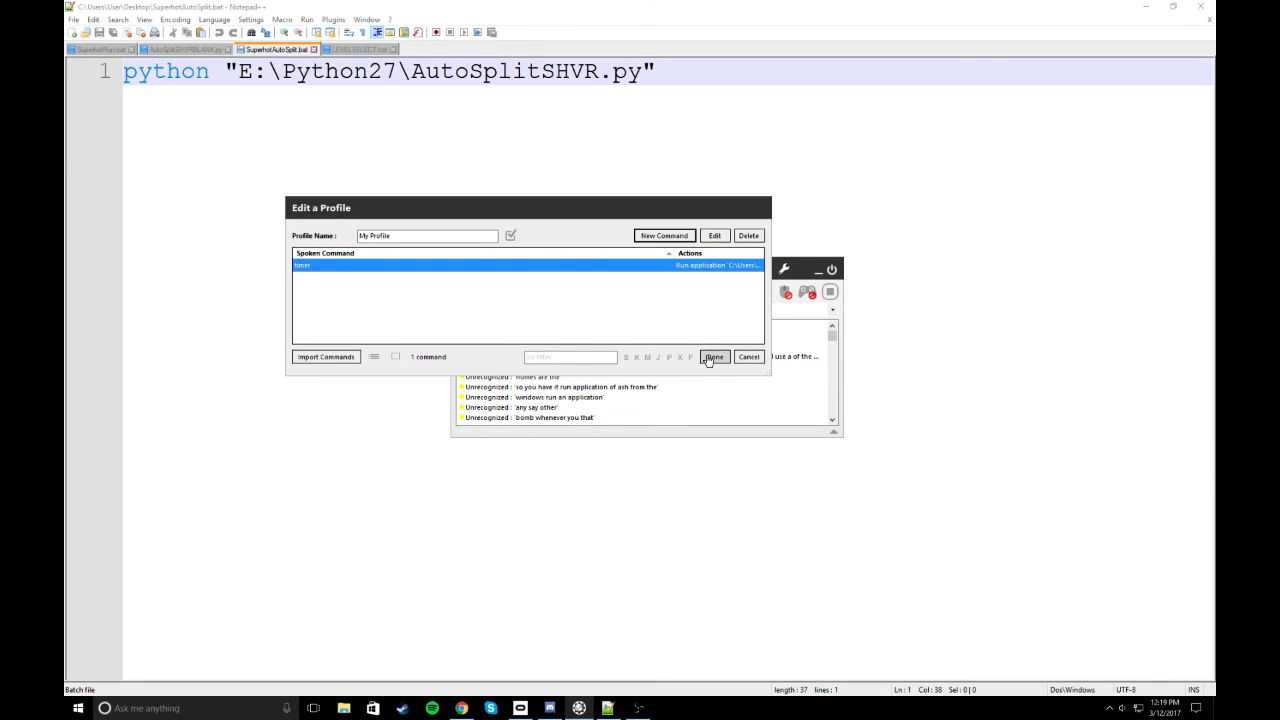
click(714, 357)
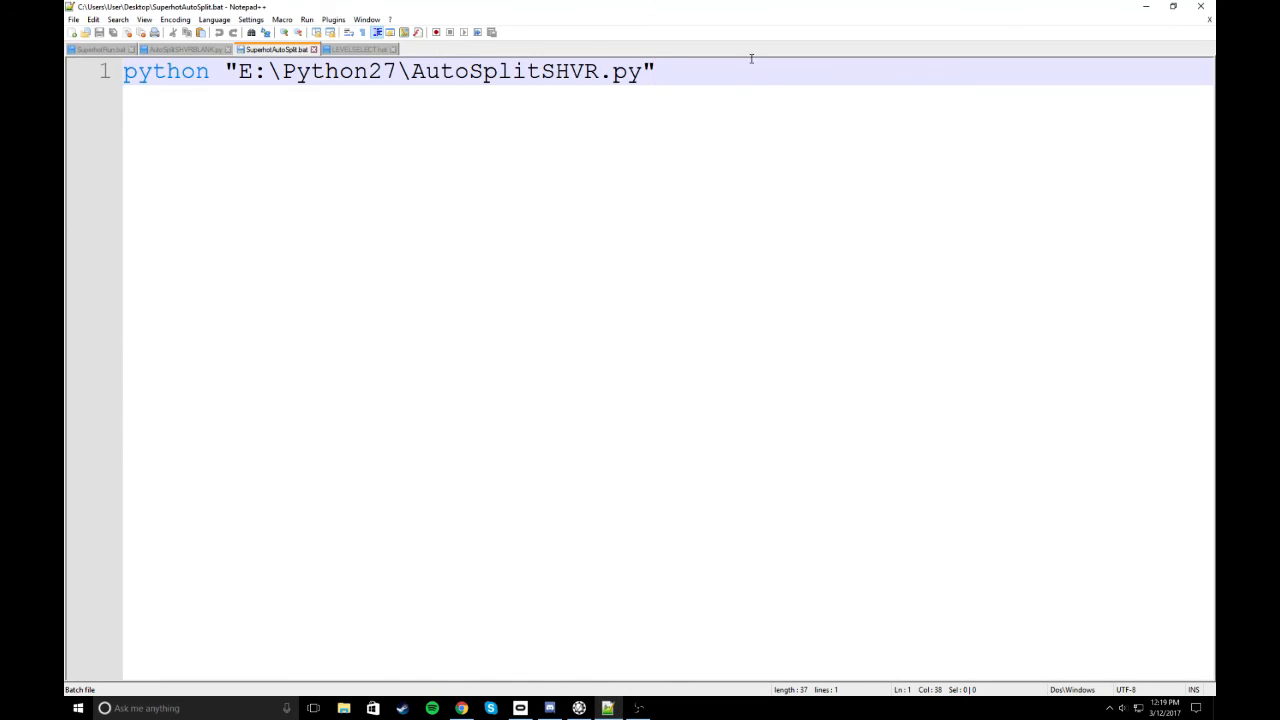
click(358, 49)
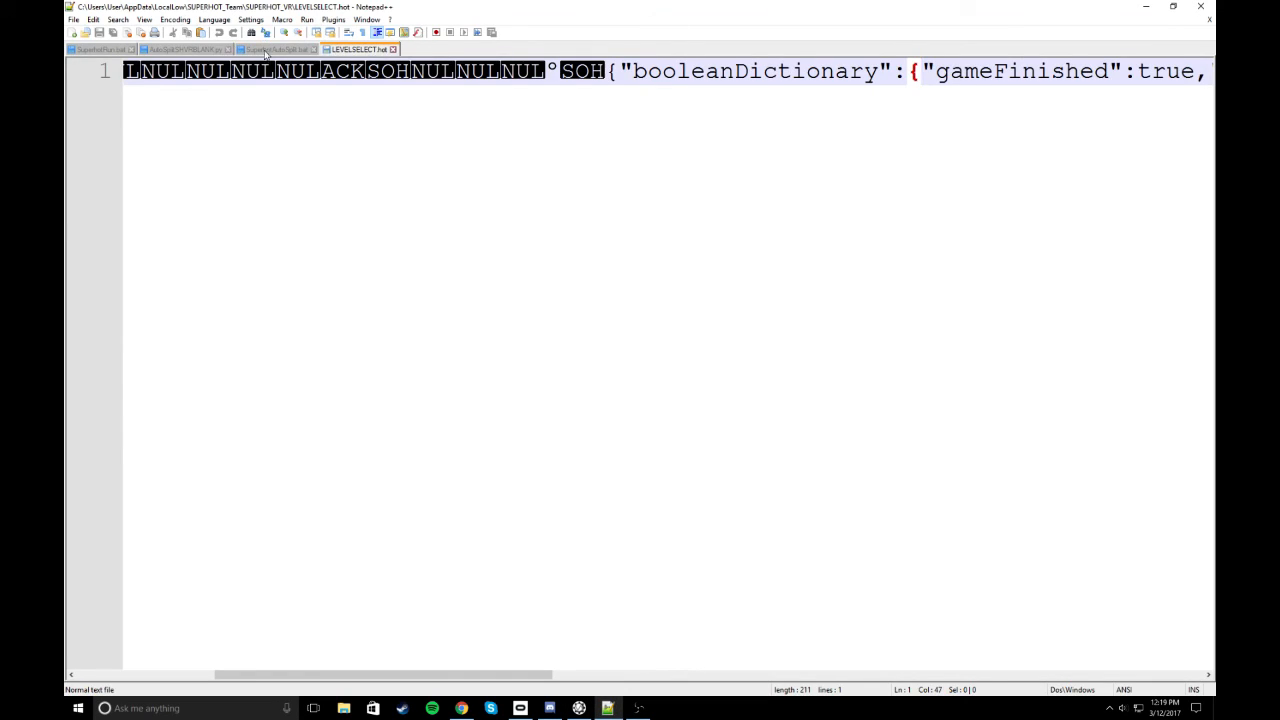
Switch to AutoSplitSHVRBLANK.py and scroll down to the levelChange function
click(185, 49)
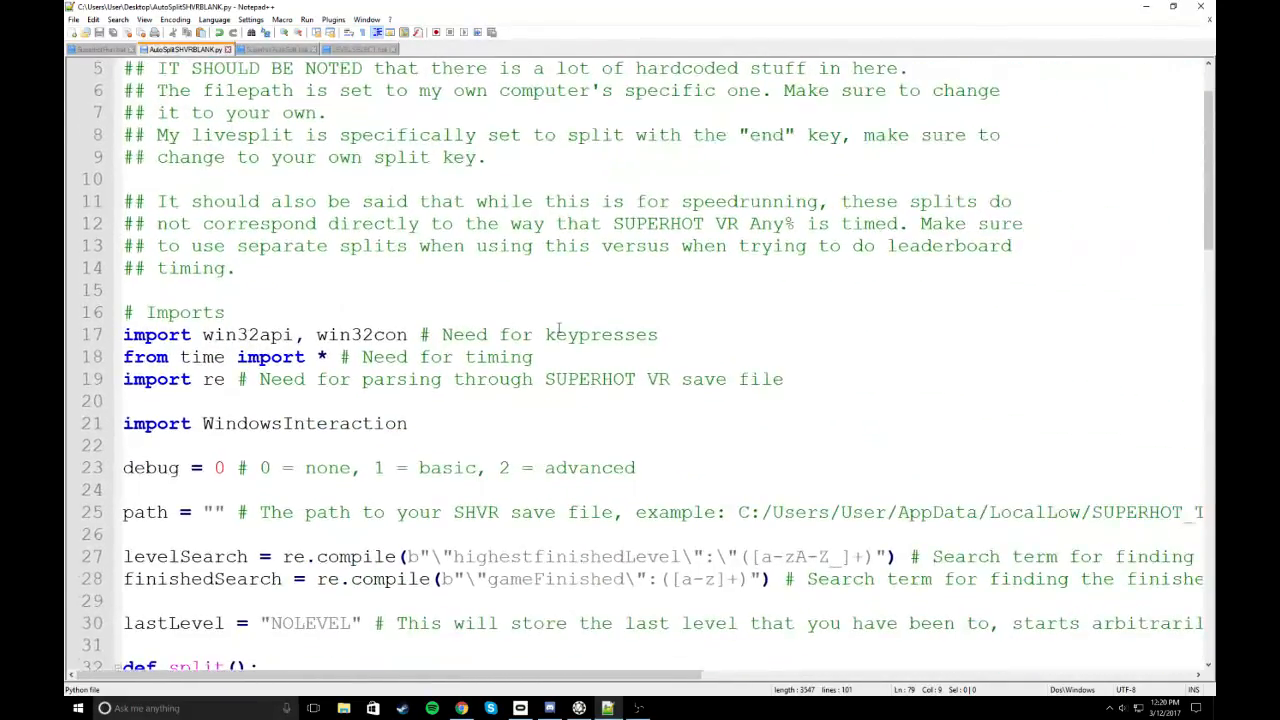
scroll(down, 3)
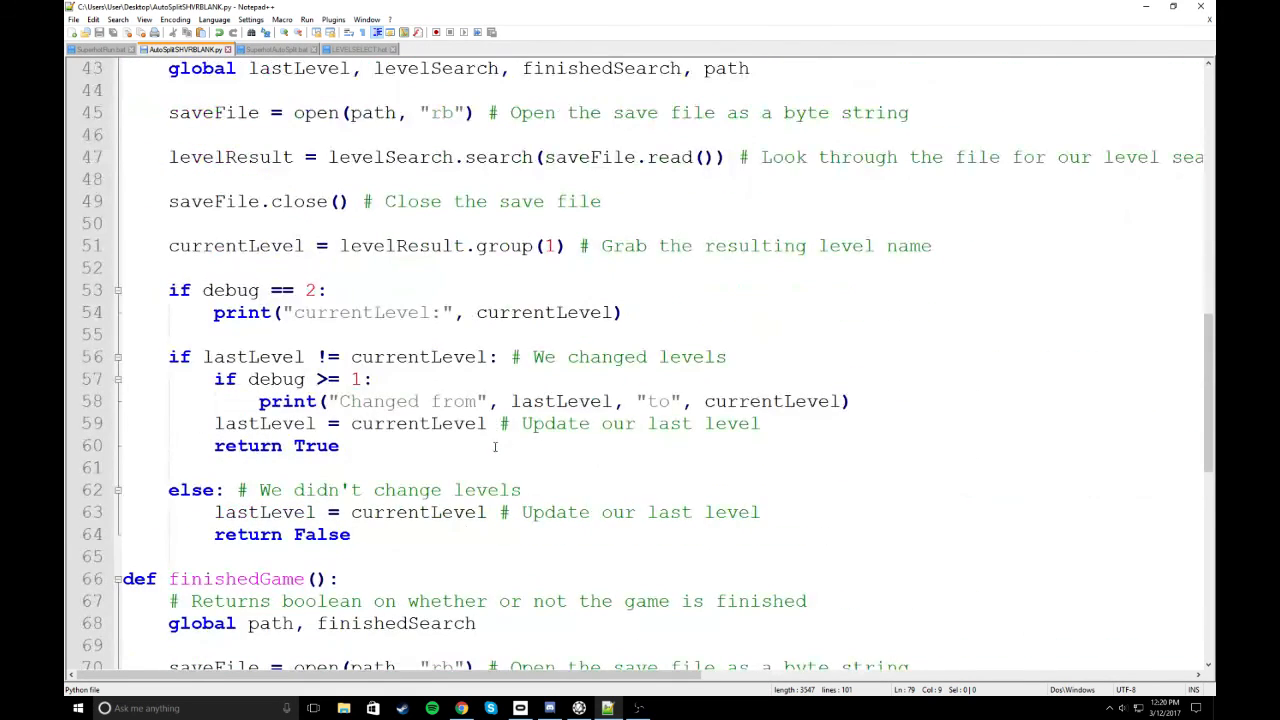
click(466, 357)
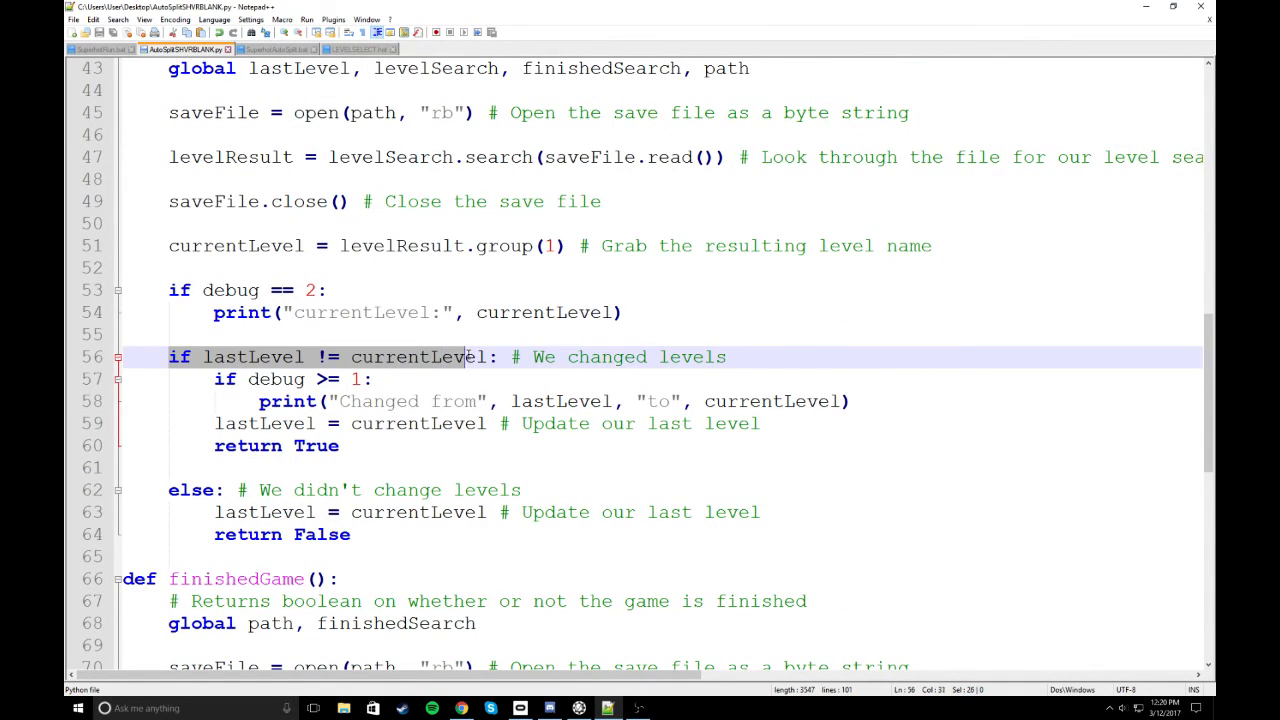
click(492, 357)
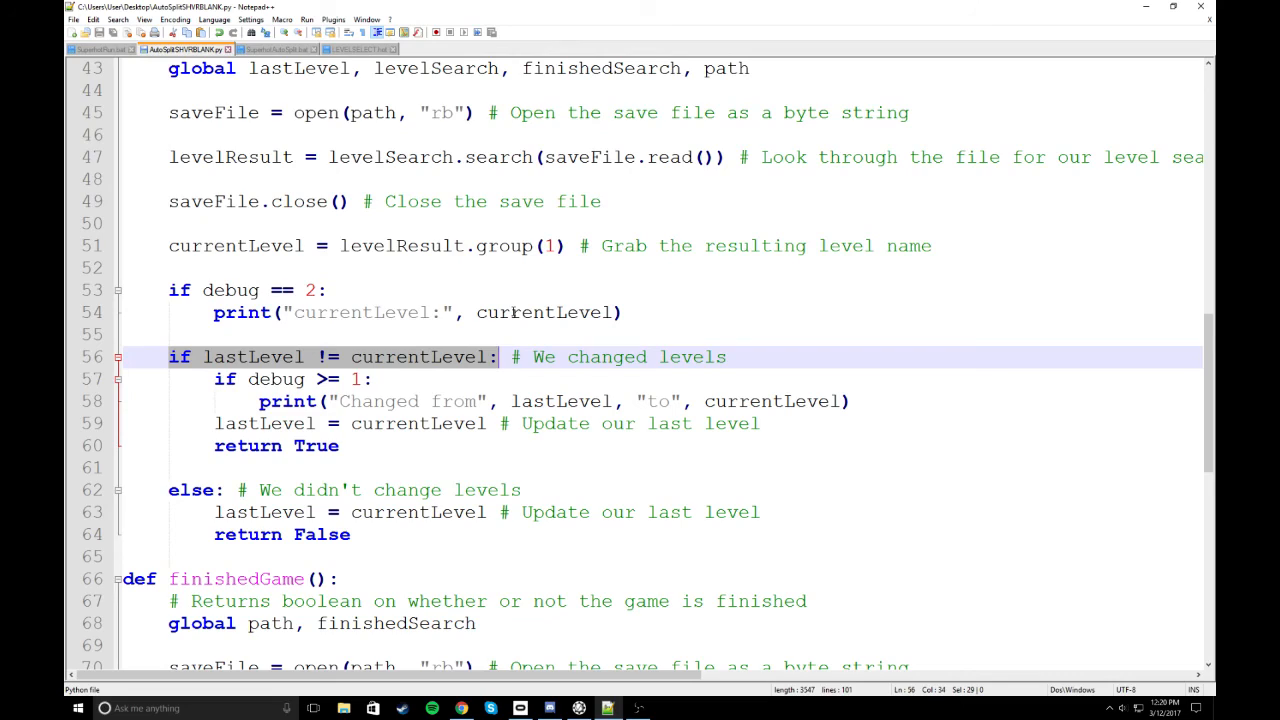
mouse_move(737, 432)
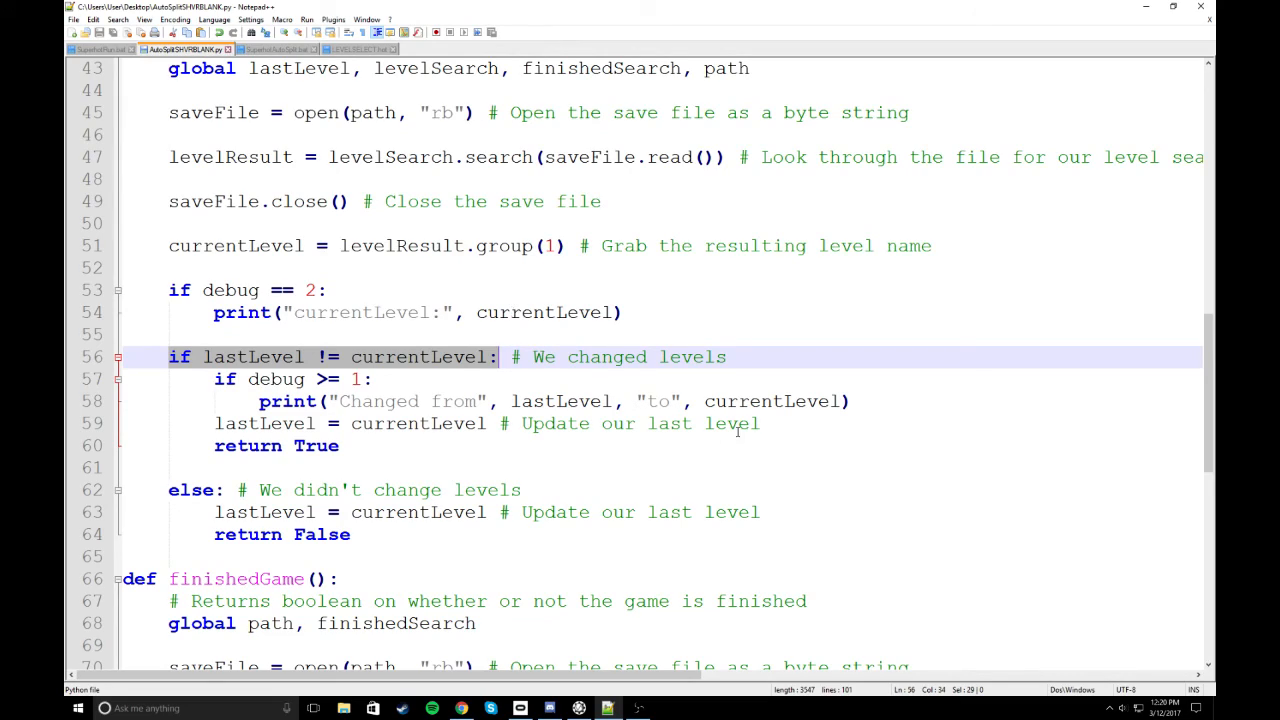
click(727, 357)
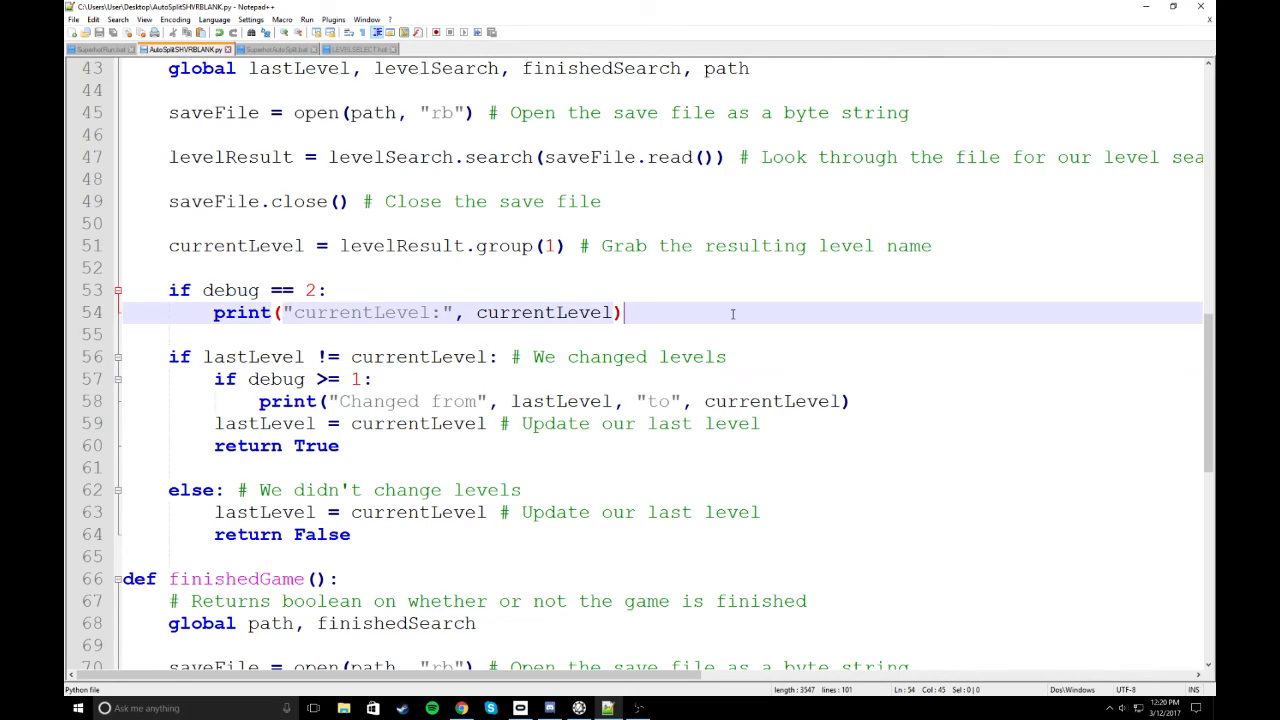
scroll(down, 3)
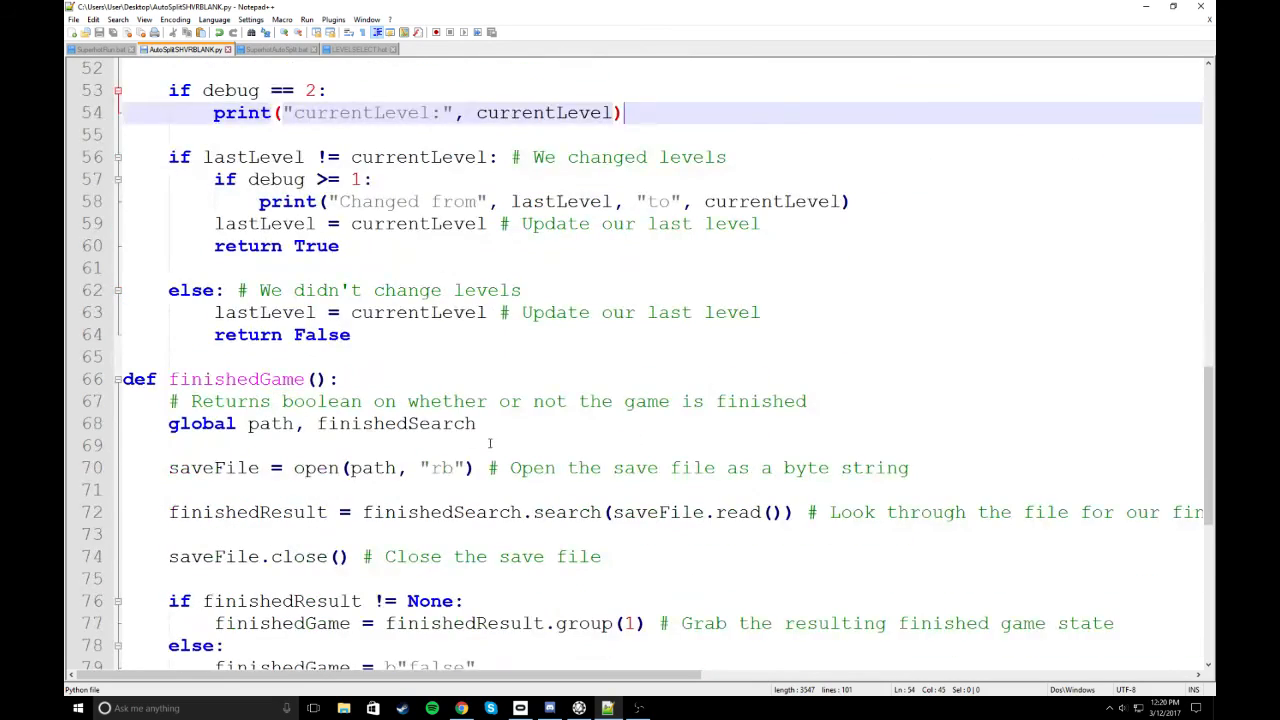
scroll(down, 3)
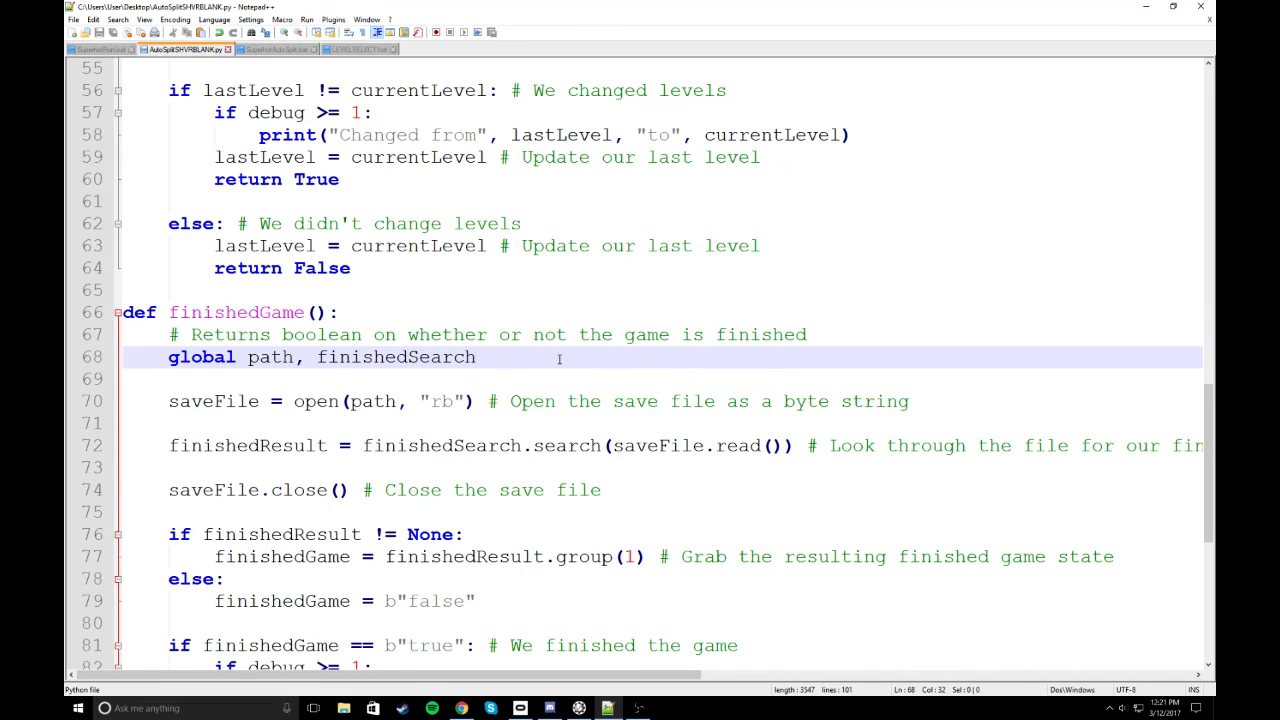
mouse_move(465, 520)
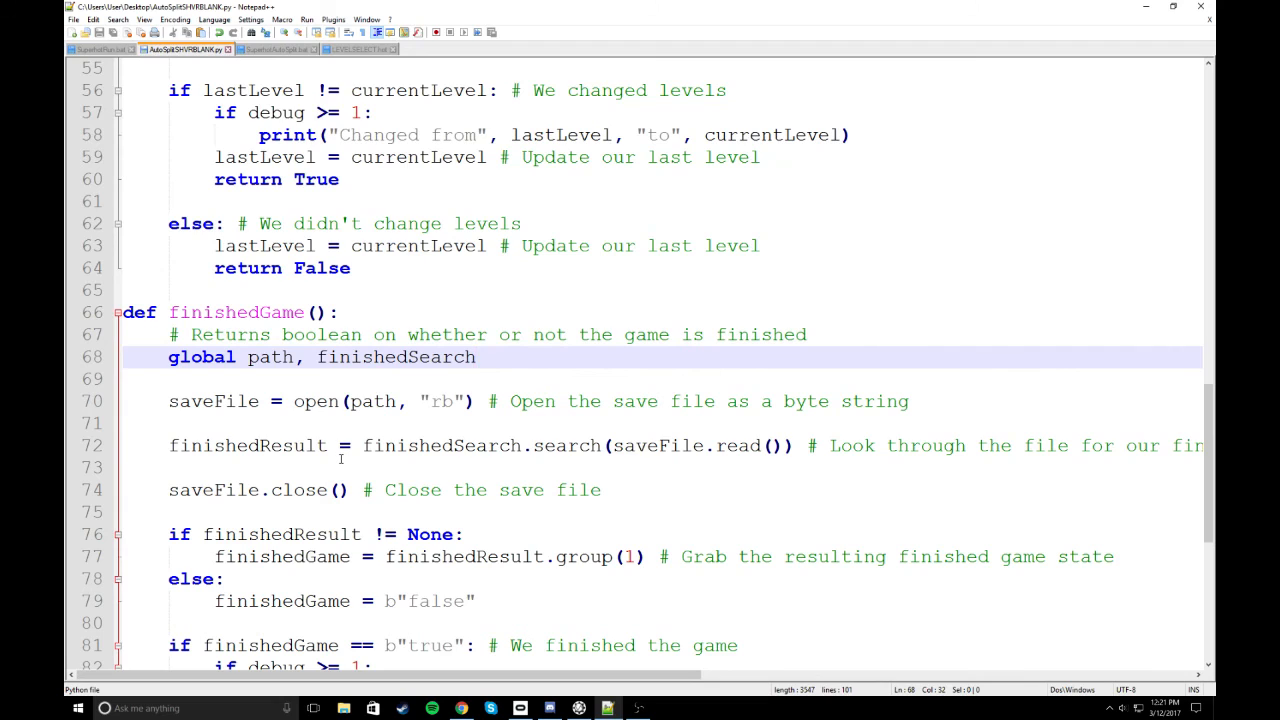
mouse_move(1135, 527)
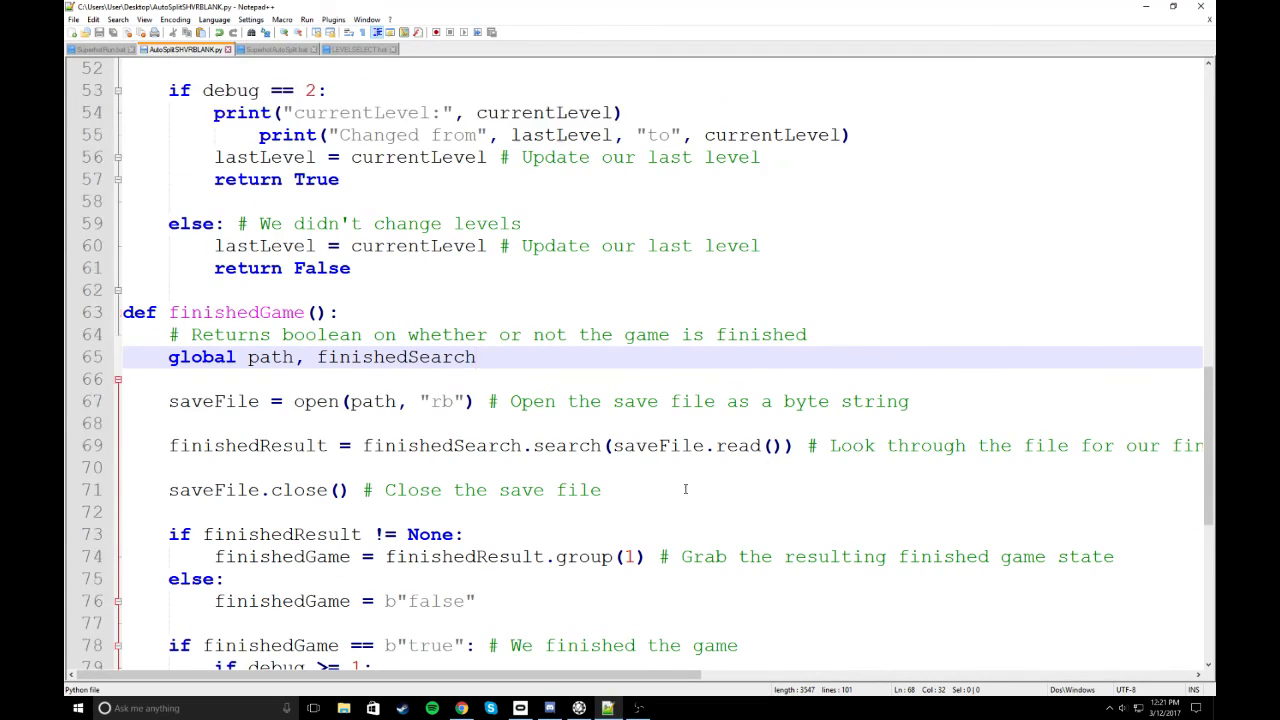
Scroll up and down through the unchanged split script
scroll(up, 3)
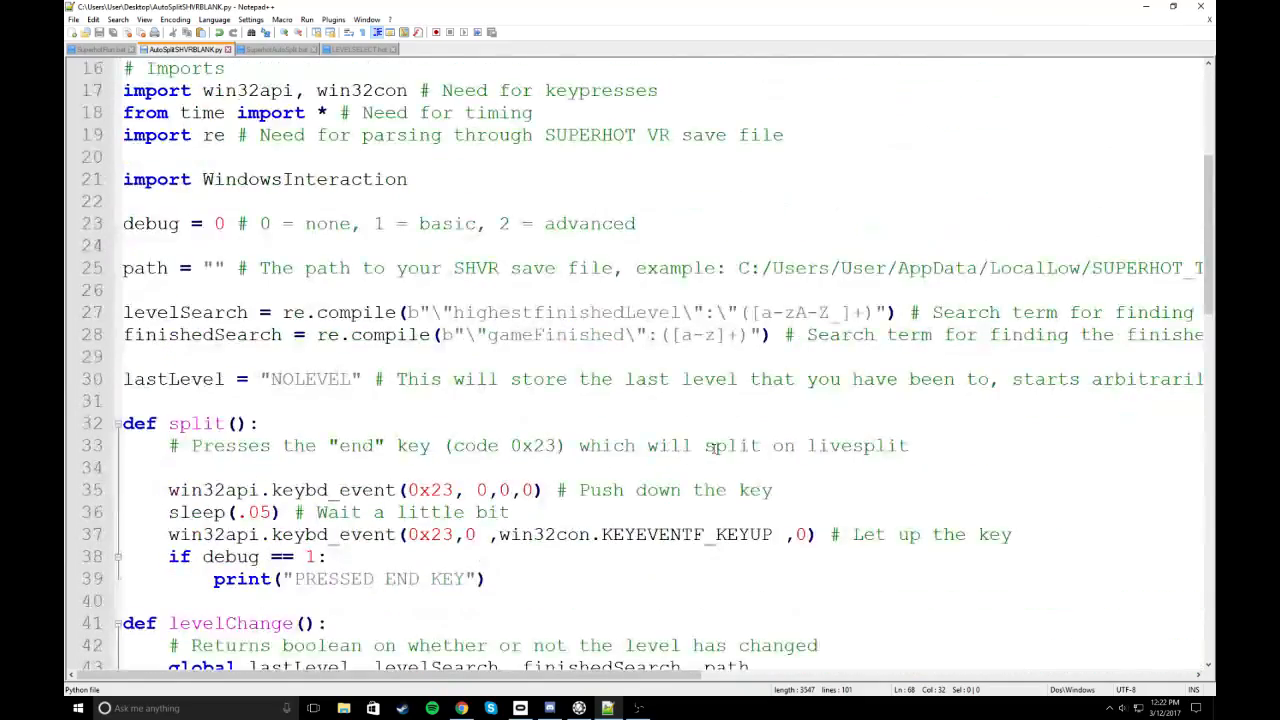
scroll(down, 3)
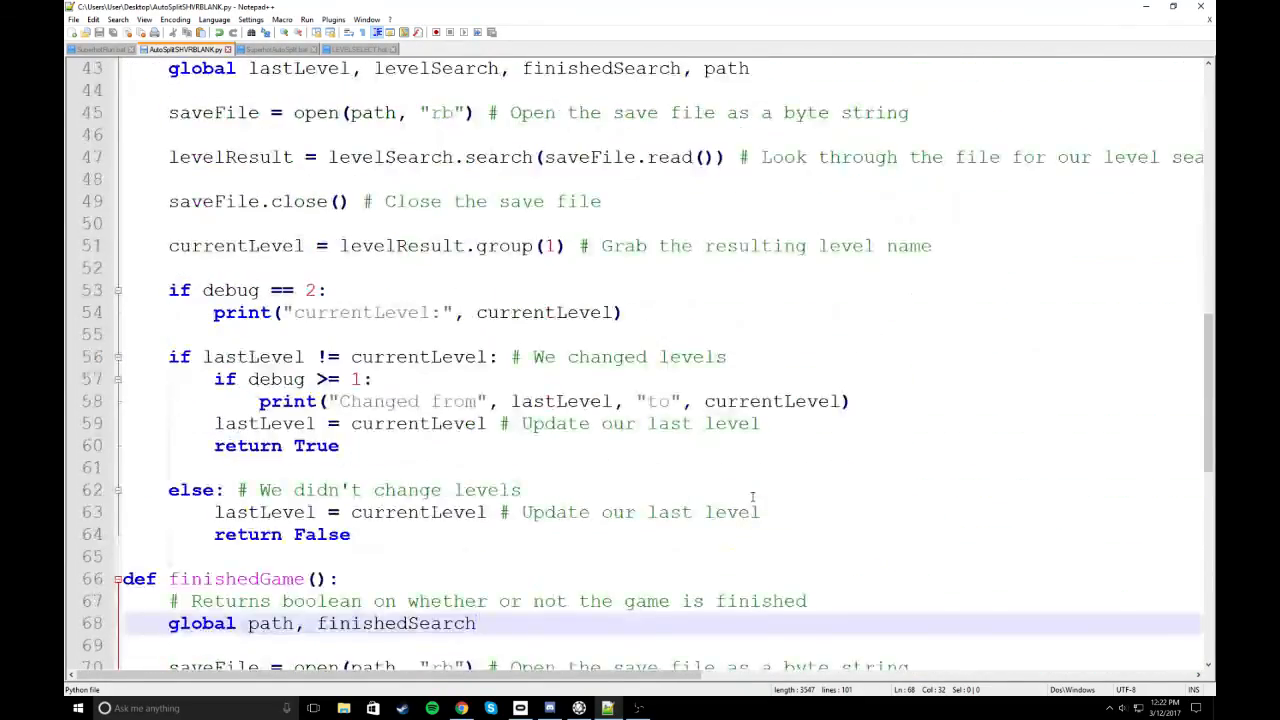
scroll(down, 3)
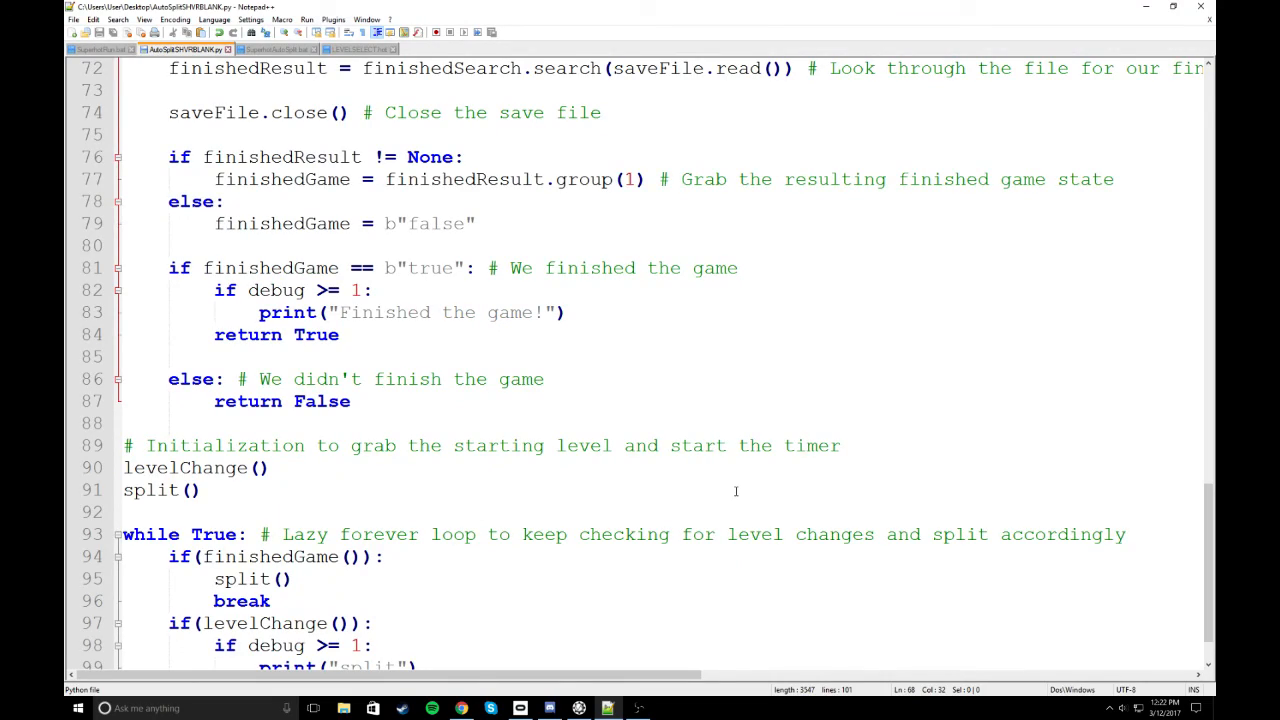
scroll(up, 3)
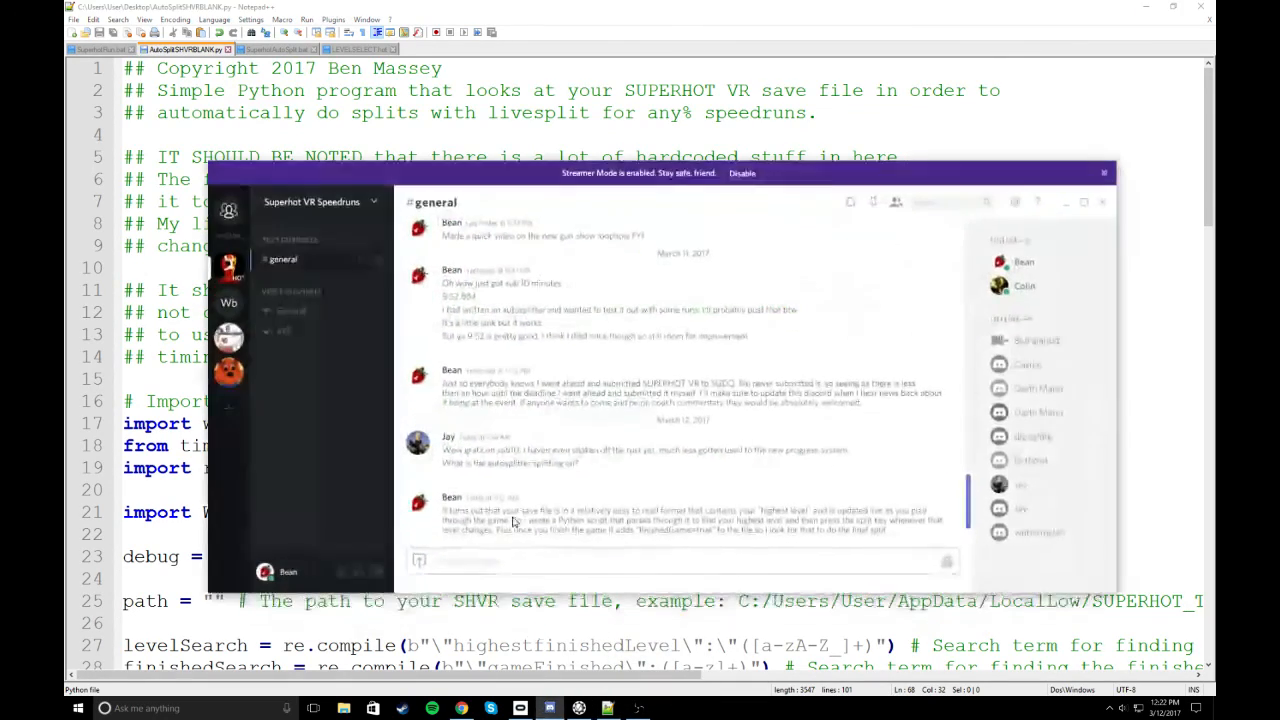
scroll(down, 3)
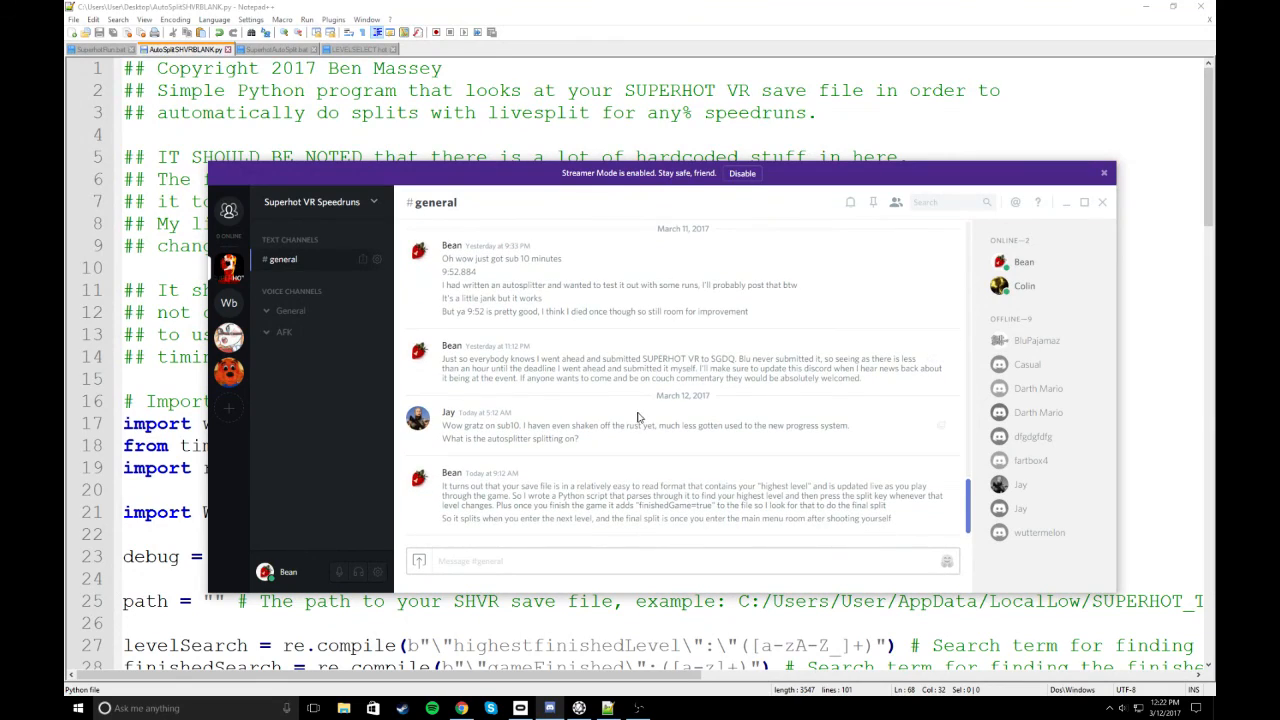